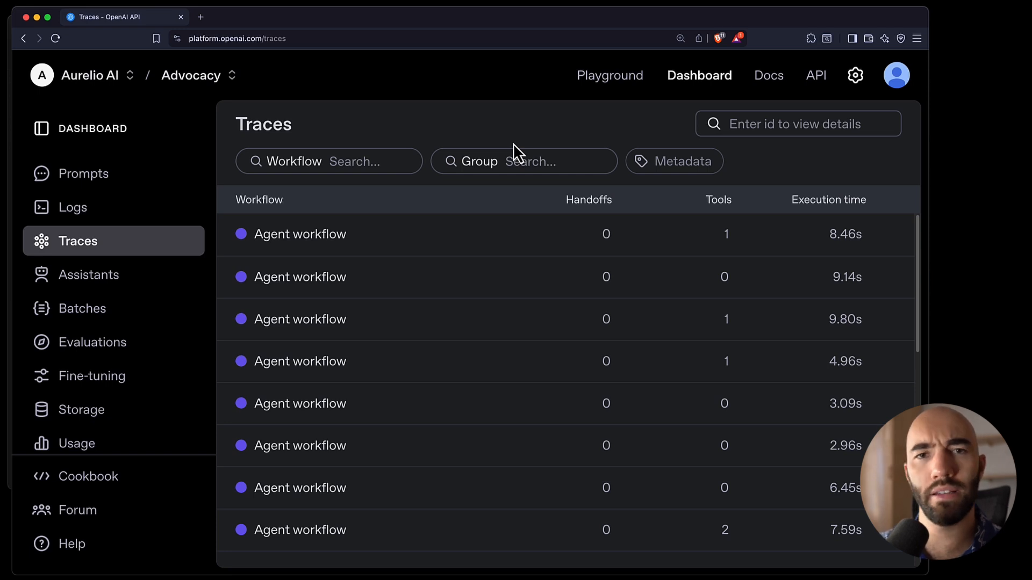
{"action": "mouse_move", "coordinate": [565, 259]}
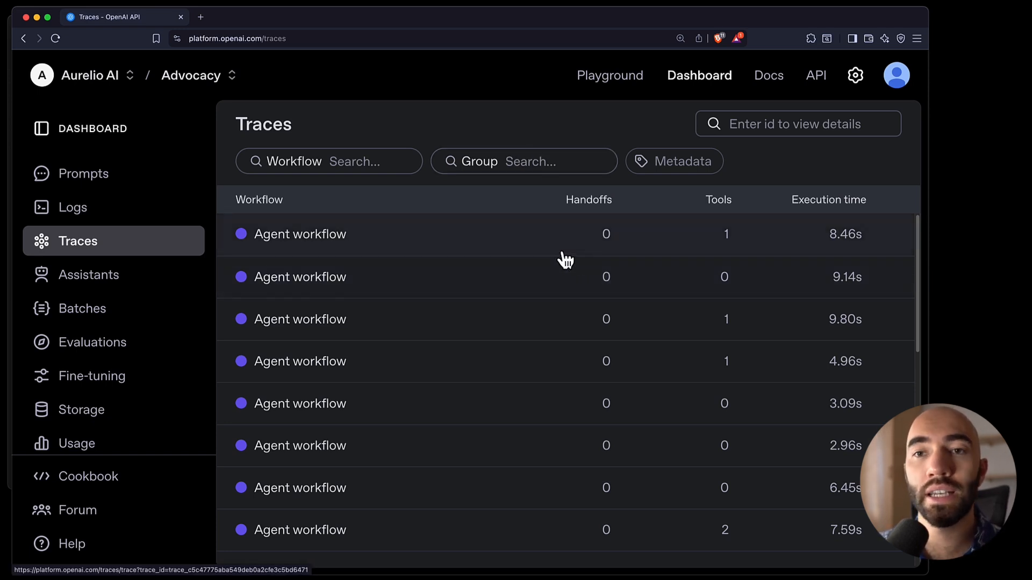
Step: Open the top Agent workflow trace showing the JFK Document Assistant spans
{"action": "left_click", "coordinate": [300, 234]}
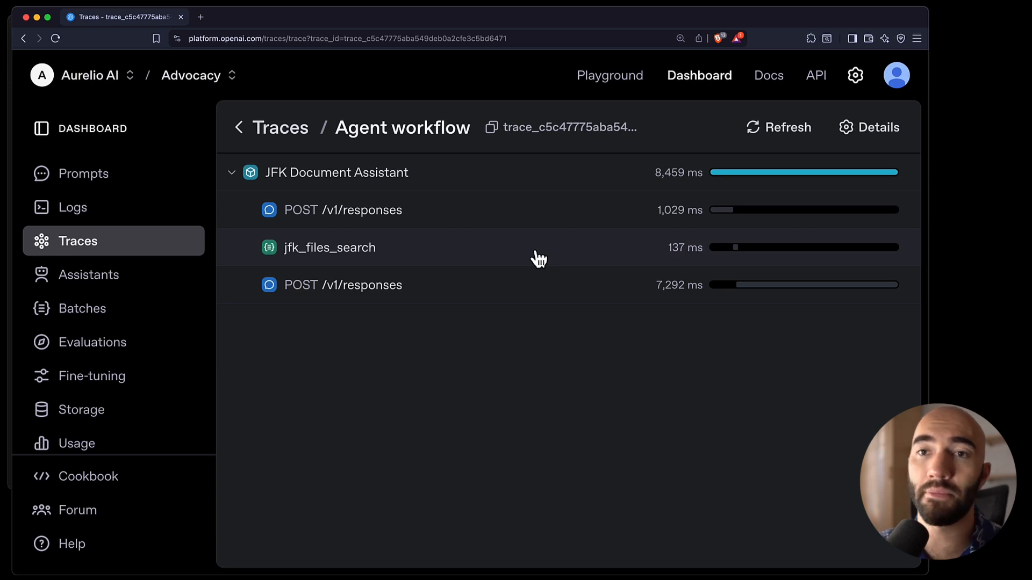
{"action": "mouse_move", "coordinate": [532, 258]}
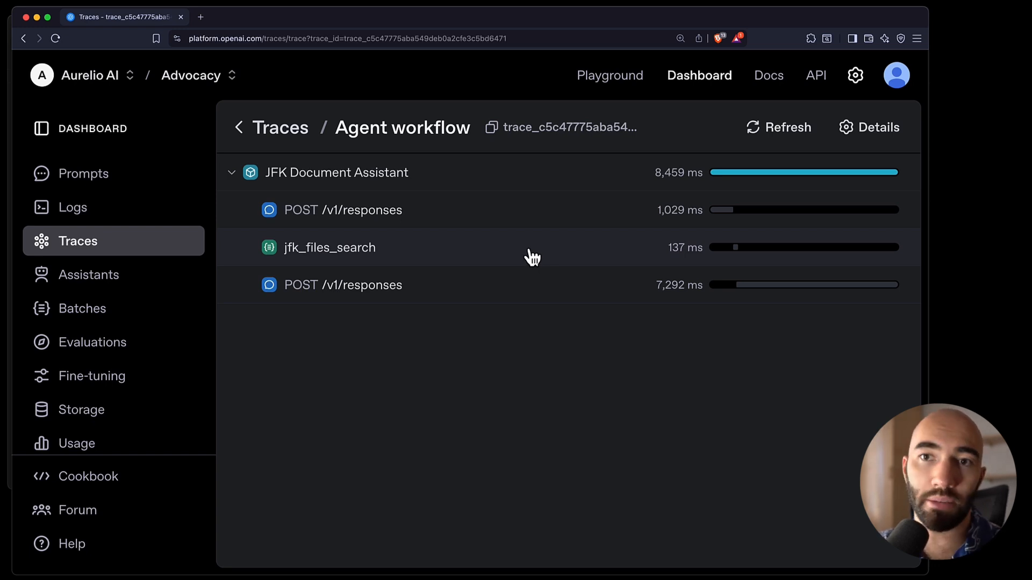
{"action": "mouse_move", "coordinate": [540, 359]}
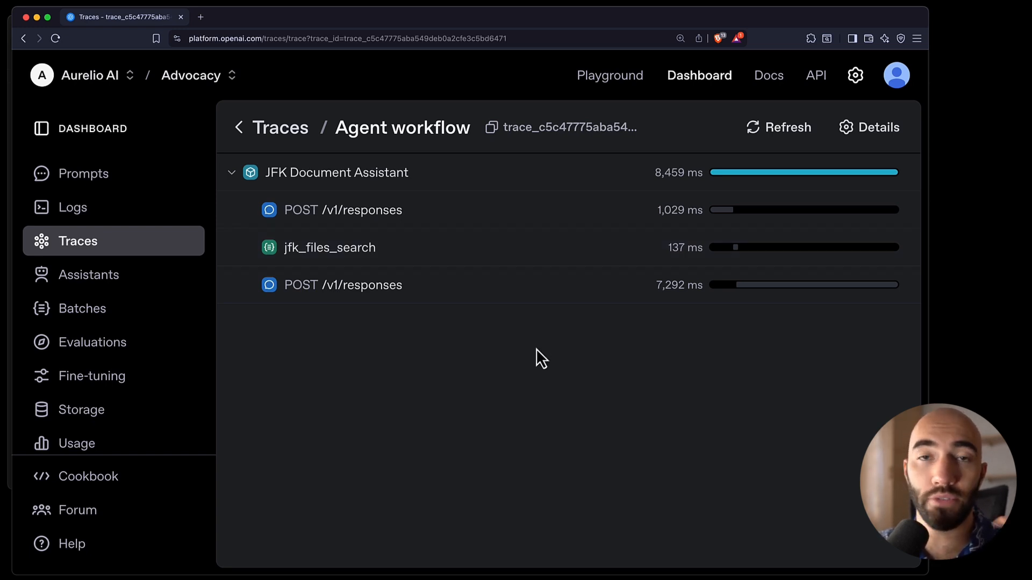
{"action": "mouse_move", "coordinate": [509, 215]}
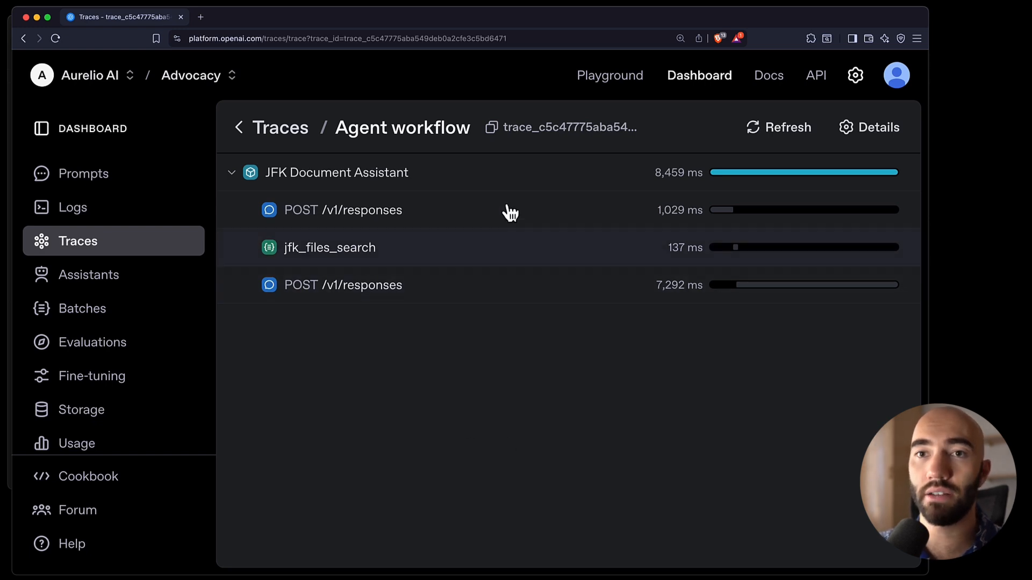
{"action": "mouse_move", "coordinate": [510, 183]}
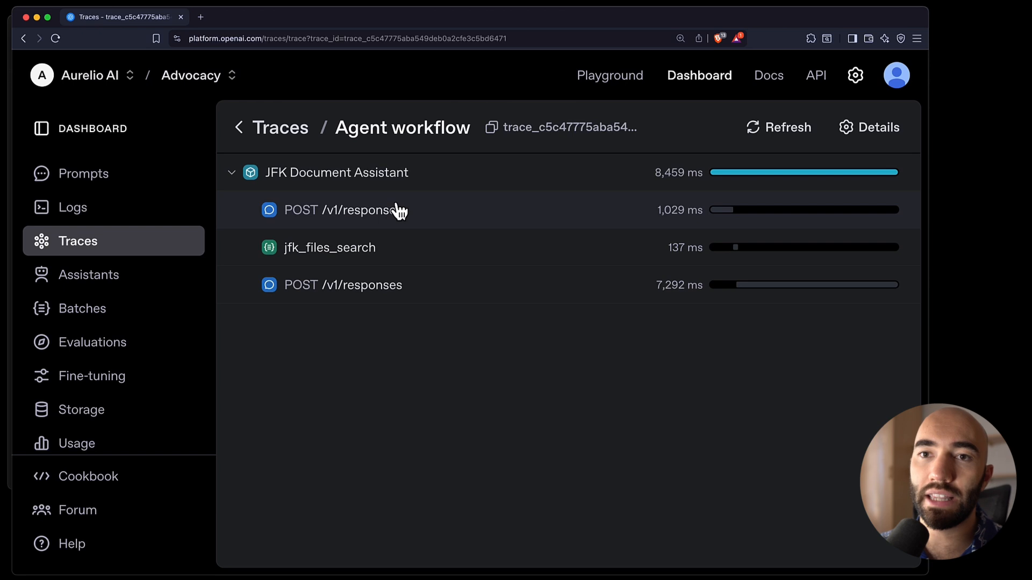
{"action": "left_click", "coordinate": [343, 210]}
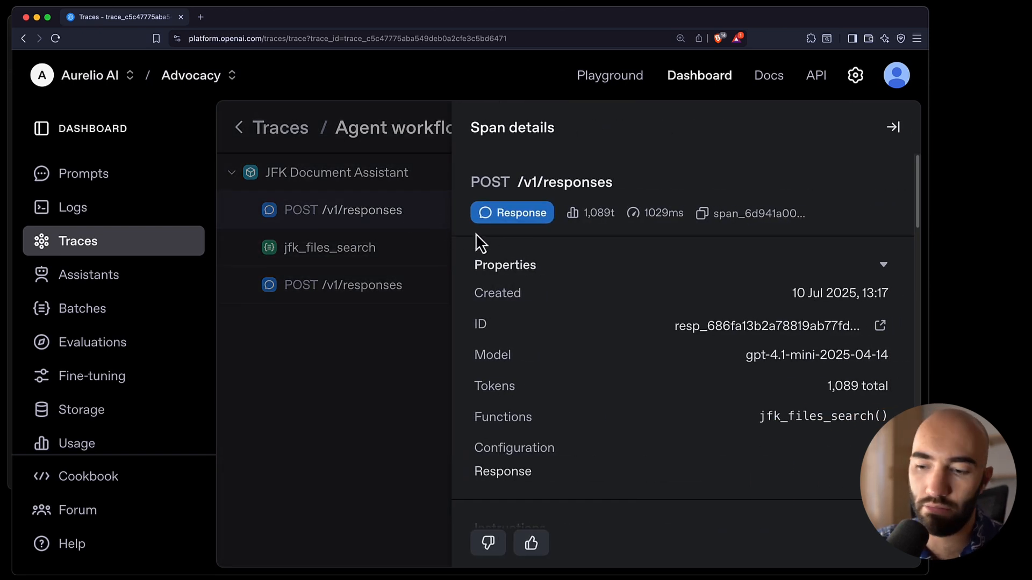
{"action": "scroll", "scroll_direction": "down", "scroll_amount": 3}
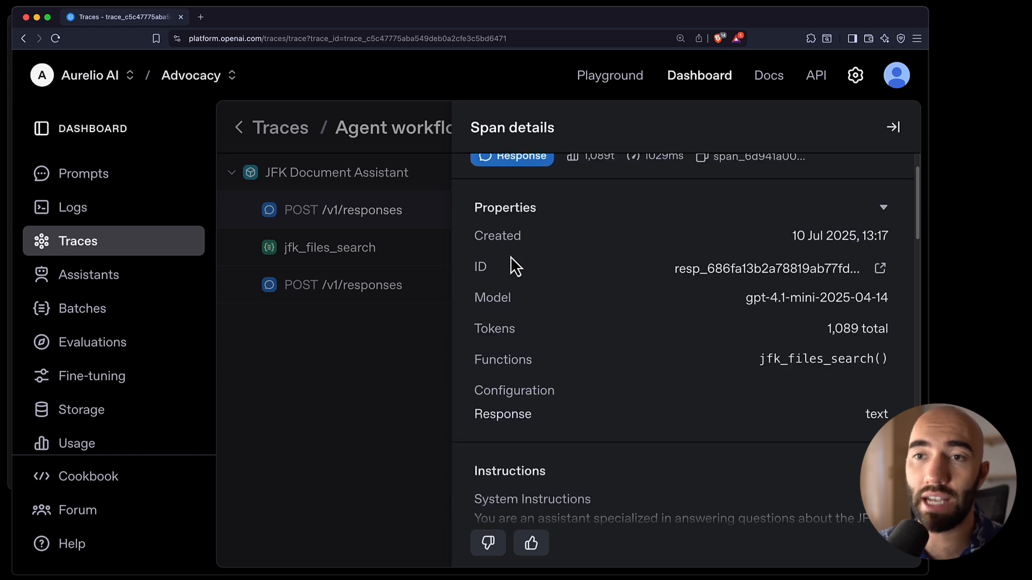
{"action": "scroll", "scroll_direction": "down", "scroll_amount": 3}
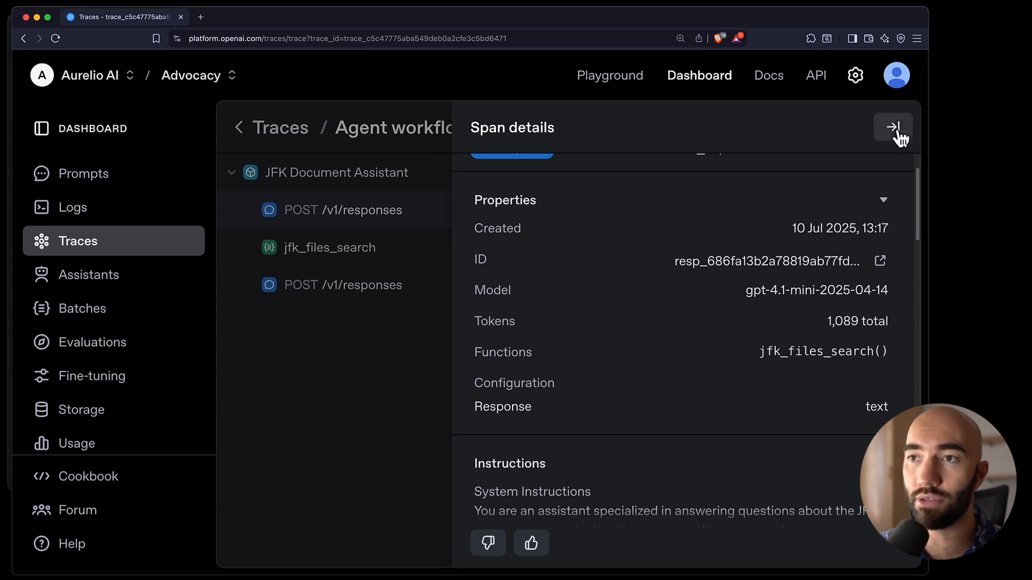
{"action": "left_click", "coordinate": [329, 247]}
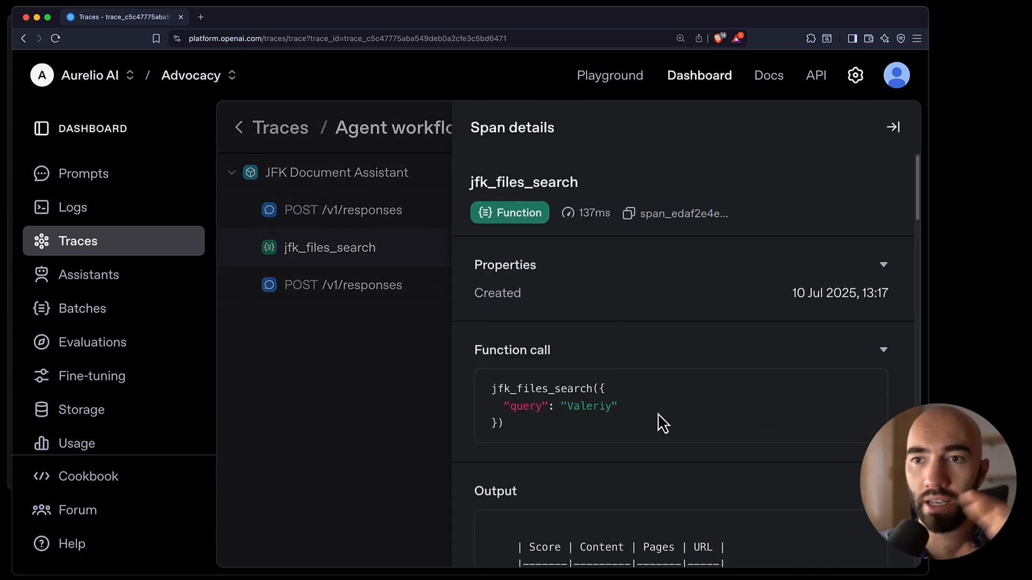
{"action": "double_click", "coordinate": [588, 406]}
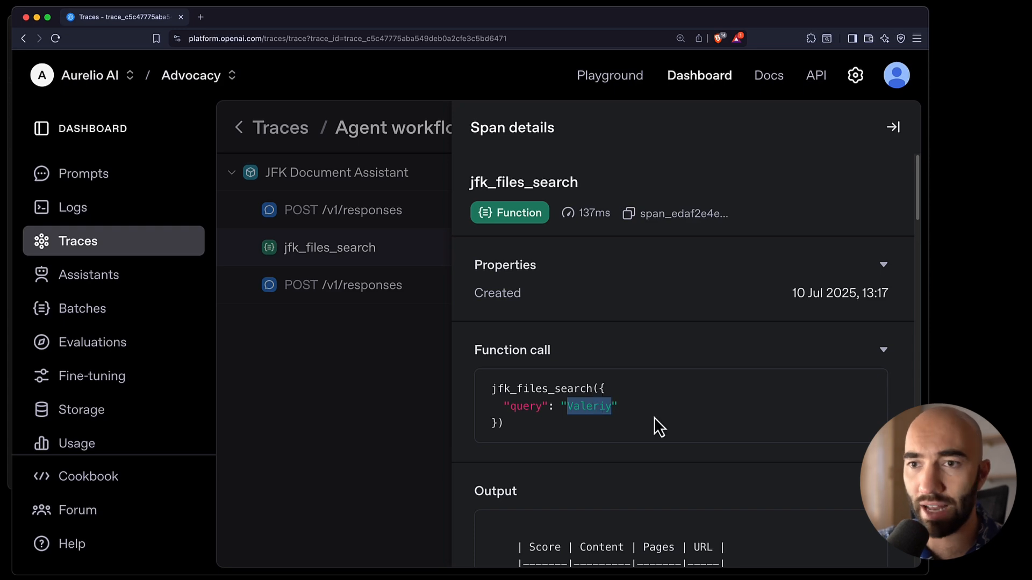
{"action": "scroll", "scroll_direction": "down", "scroll_amount": 3}
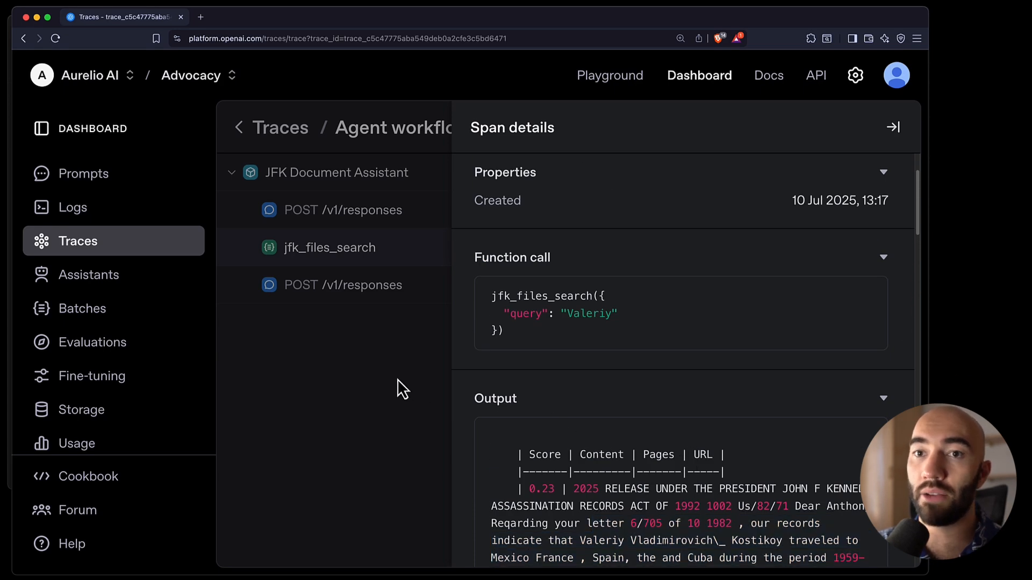
{"action": "left_click", "coordinate": [893, 127]}
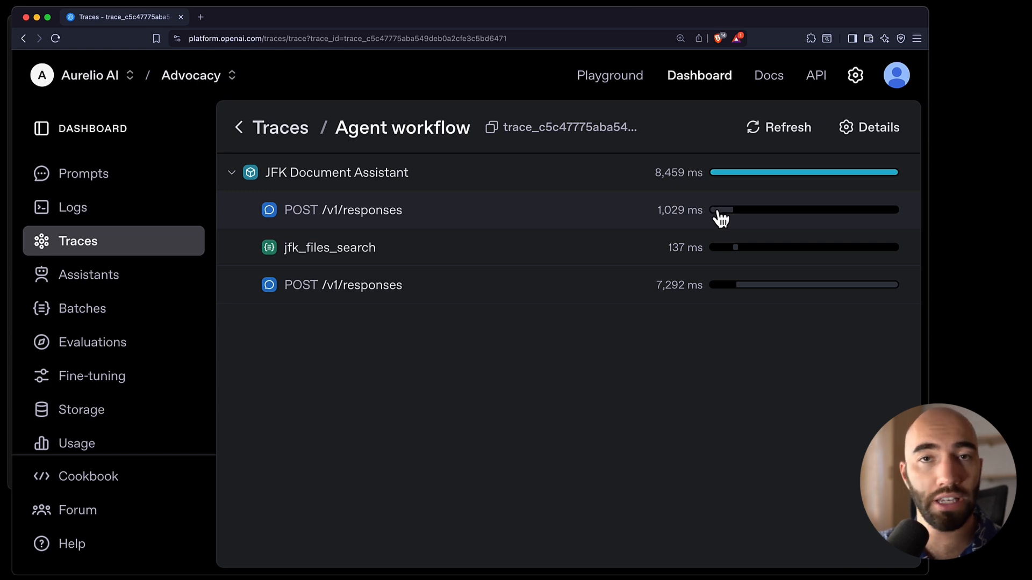
{"action": "mouse_move", "coordinate": [707, 222]}
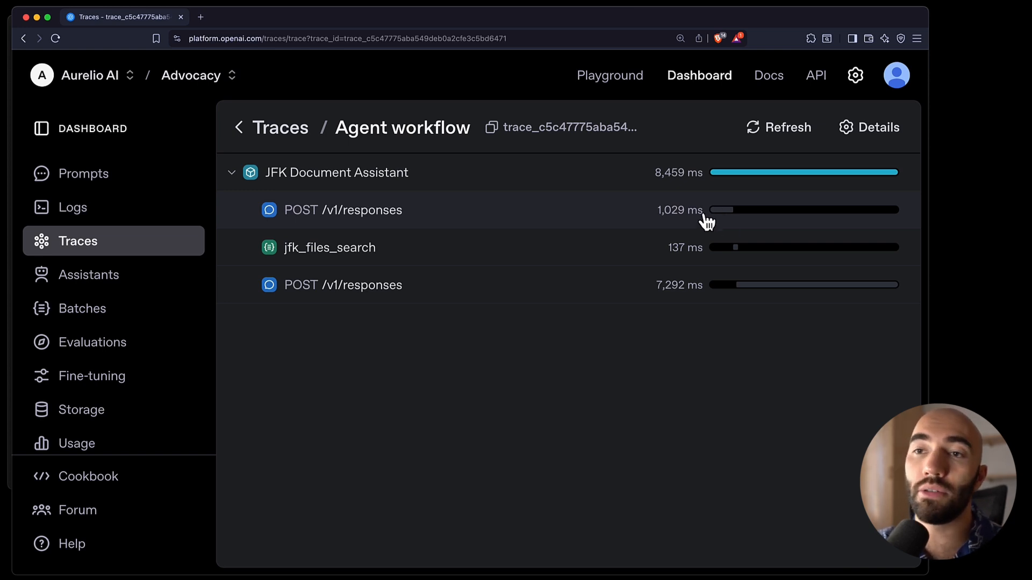
{"action": "left_click", "coordinate": [779, 127]}
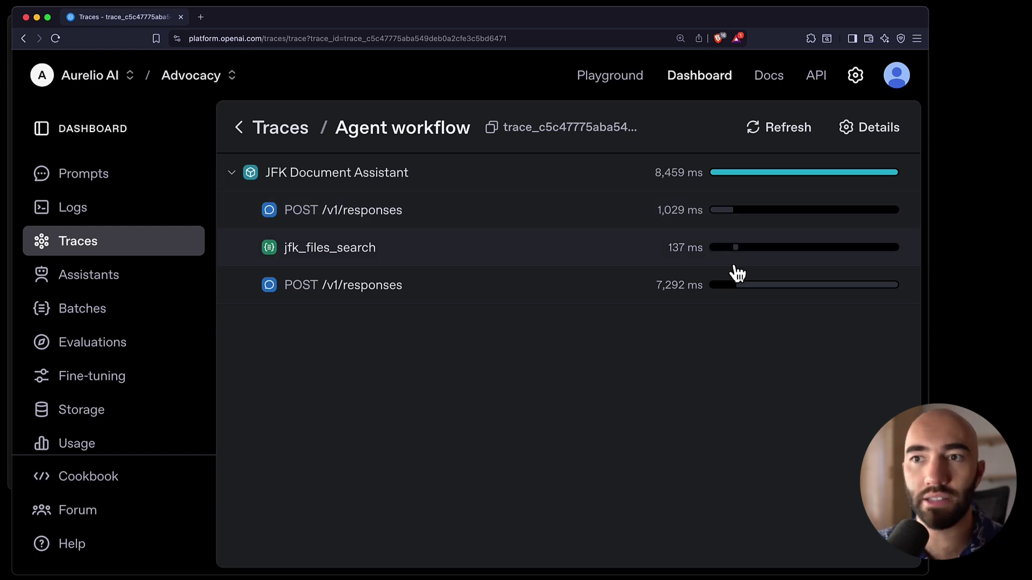
{"action": "mouse_move", "coordinate": [710, 267]}
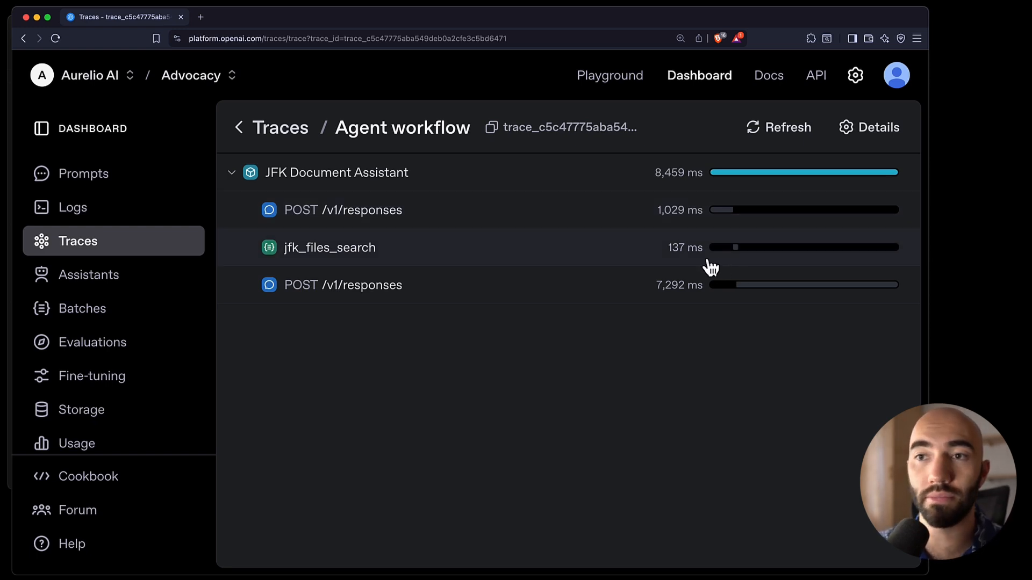
Step: Review the final responses span's instructions, prior conversation and Kostikov answer, then close it
{"action": "left_click", "coordinate": [343, 285]}
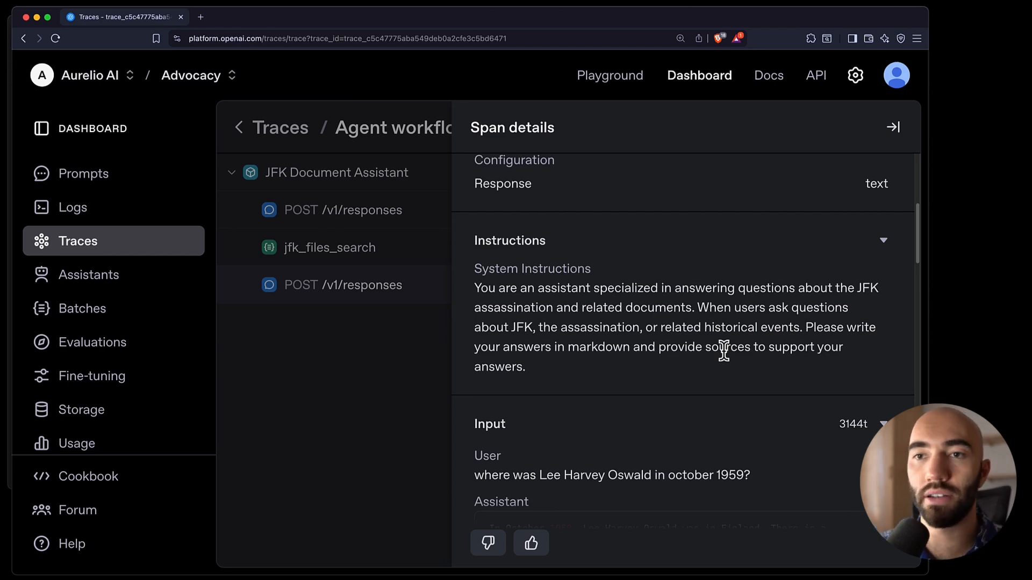
{"action": "scroll", "scroll_direction": "down", "scroll_amount": 3}
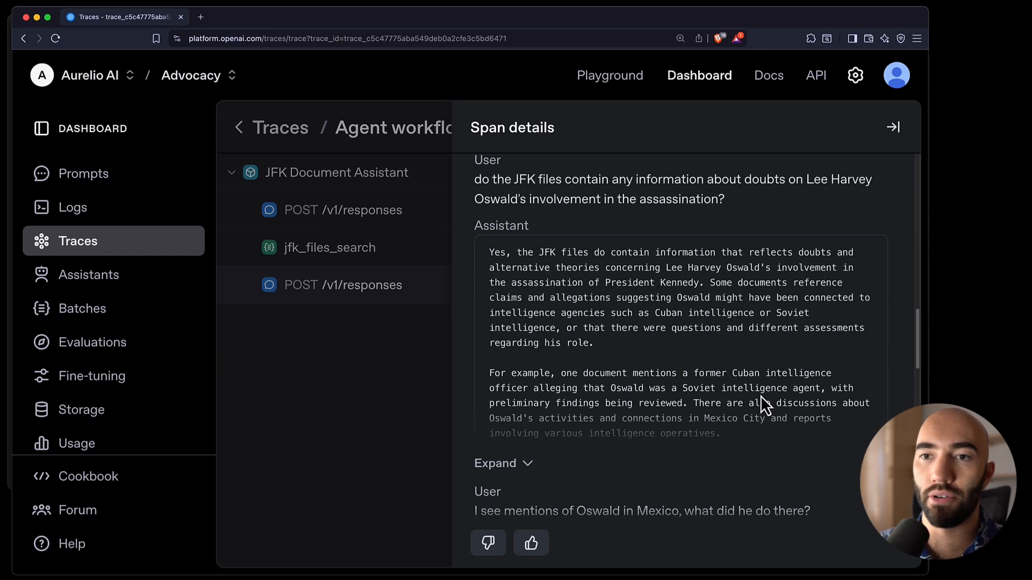
{"action": "scroll", "scroll_direction": "down", "scroll_amount": 3}
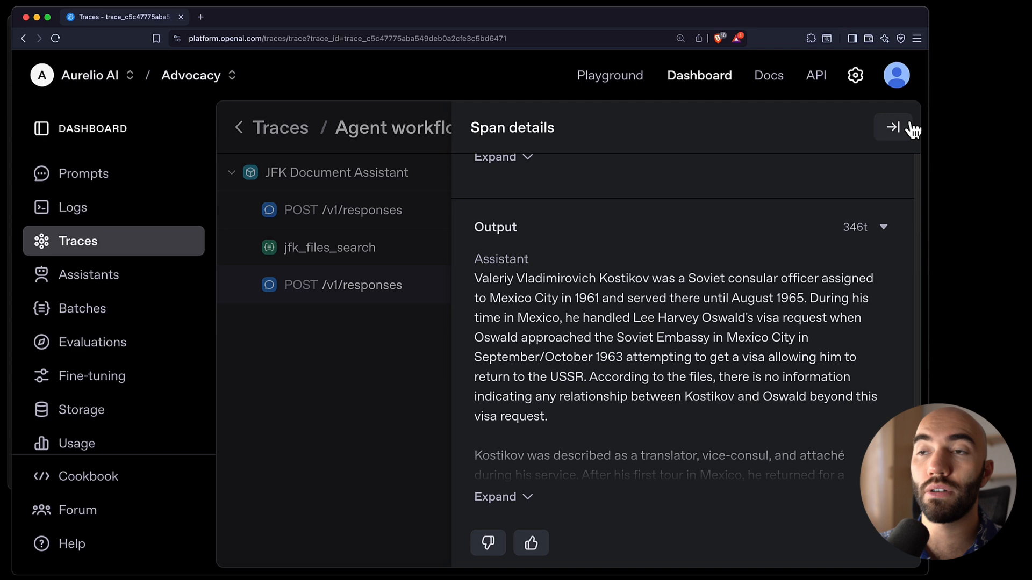
{"action": "left_click", "coordinate": [893, 127]}
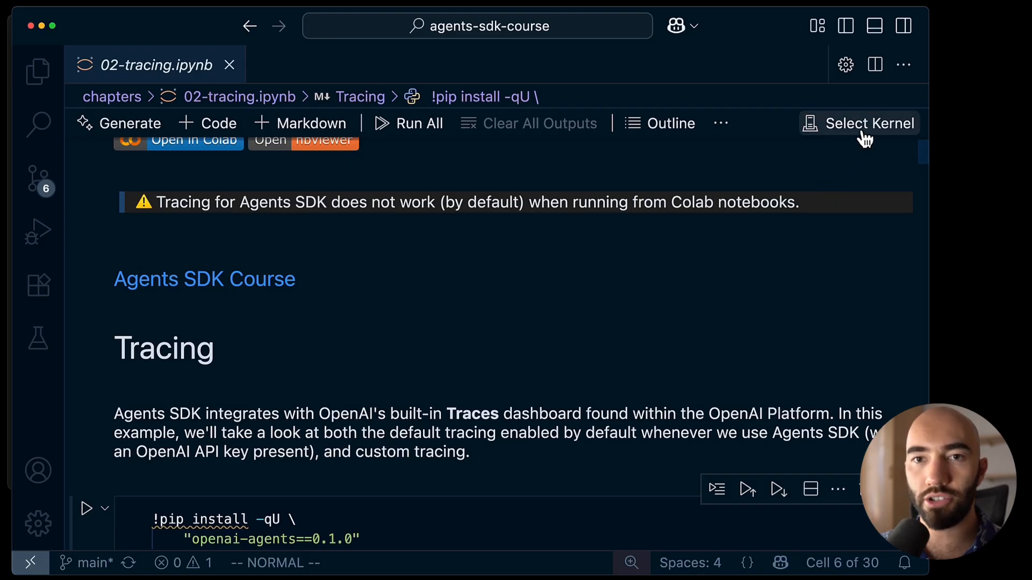
Step: Select the agents-sdk-course (Python 3.13.2) kernel for the 02-tracing notebook
{"action": "left_click", "coordinate": [870, 123]}
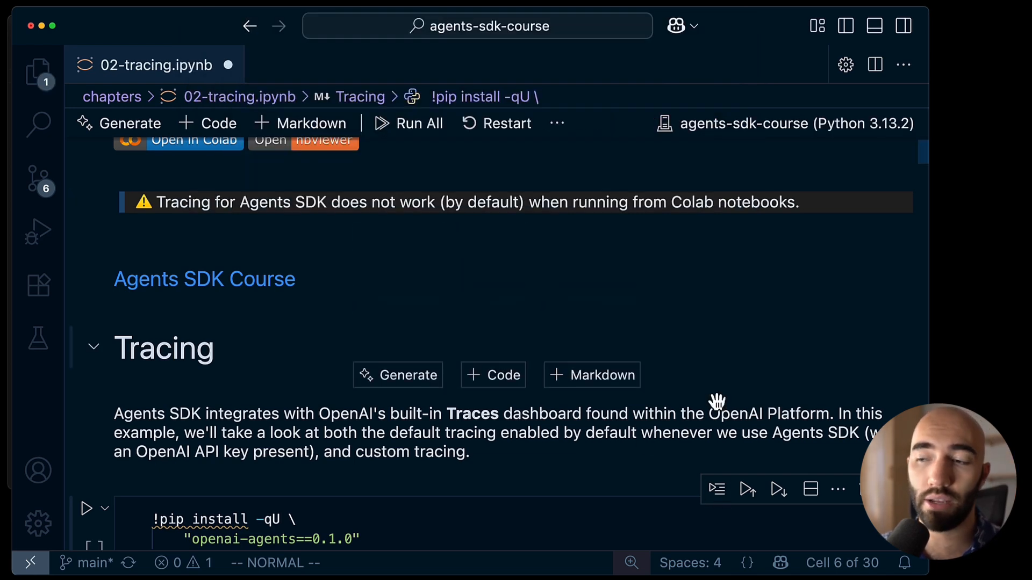
{"action": "mouse_move", "coordinate": [751, 405]}
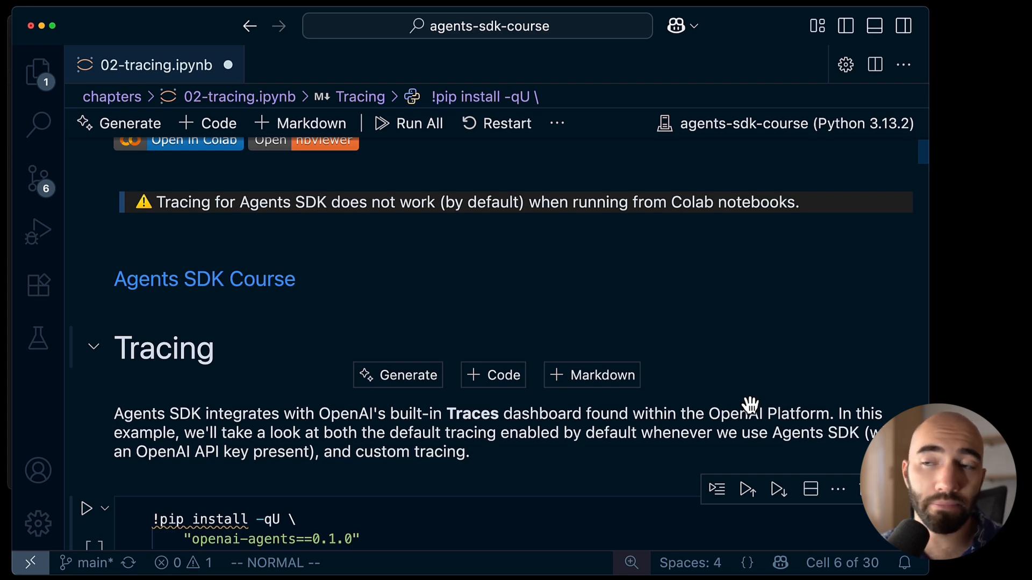
{"action": "scroll", "scroll_direction": "down", "scroll_amount": 3}
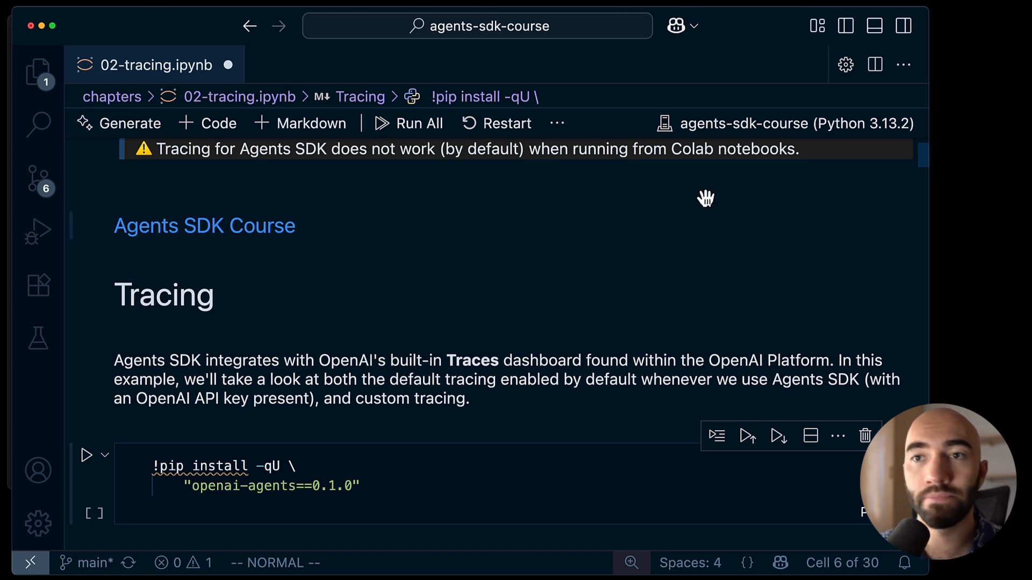
Step: Read through the notebook's tracing introduction cells
{"action": "scroll", "scroll_direction": "down", "scroll_amount": 3}
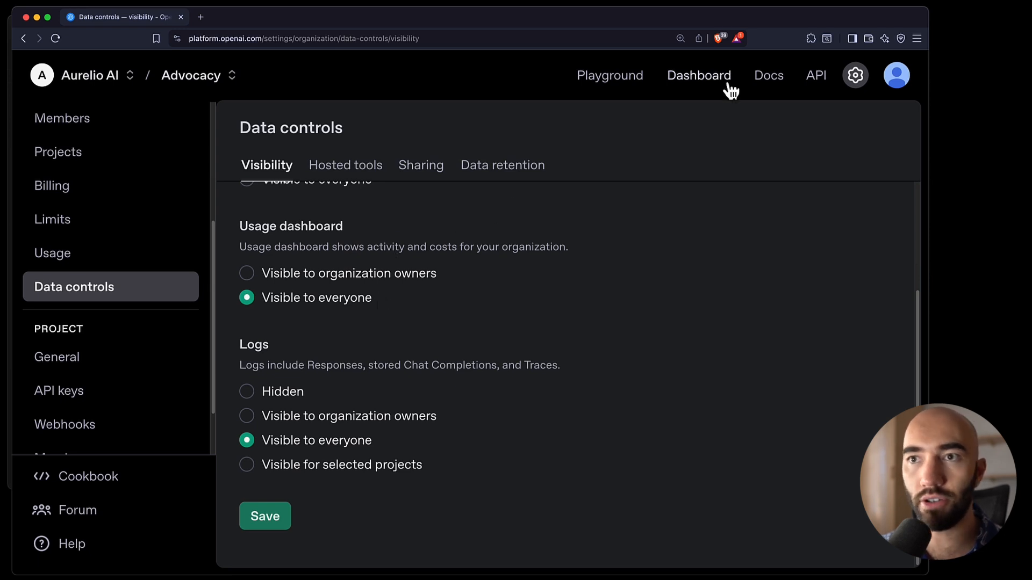
Step: Return to the OpenAI Platform dashboard, then back to the notebook's OPENAI_API_KEY cell
{"action": "left_click", "coordinate": [699, 75]}
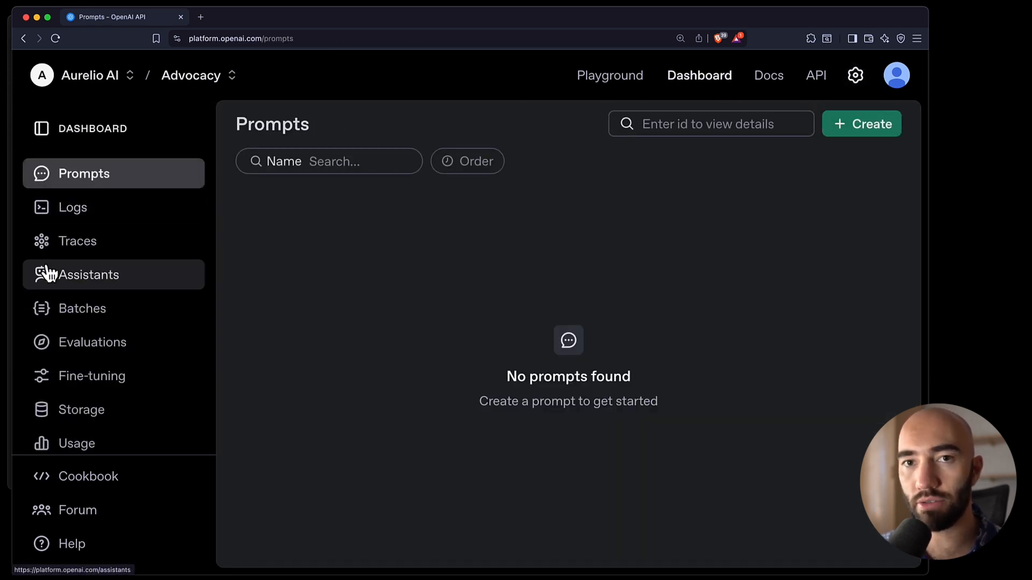
{"action": "left_click", "coordinate": [77, 241]}
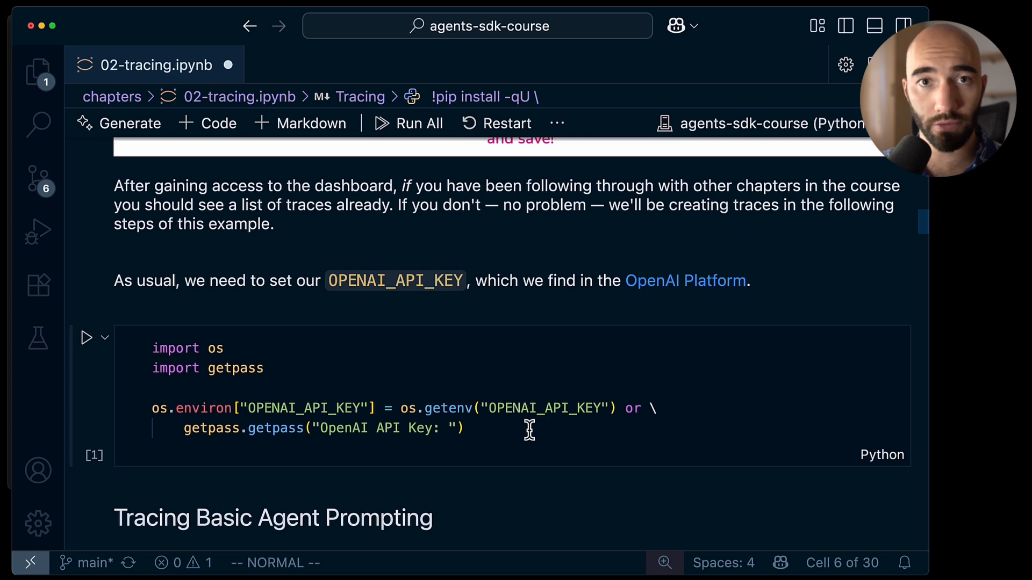
Step: Run the pirate Tracing Prompt Agent definition and the 'Write a one-sentence poem' Runner.run query
{"action": "left_click", "coordinate": [459, 428]}
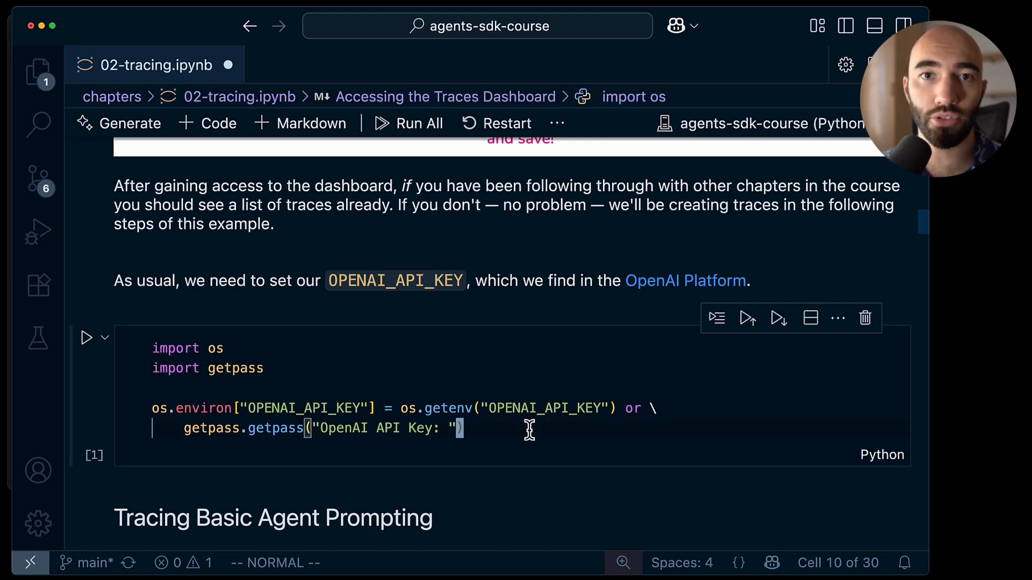
{"action": "scroll", "scroll_direction": "down", "scroll_amount": 3}
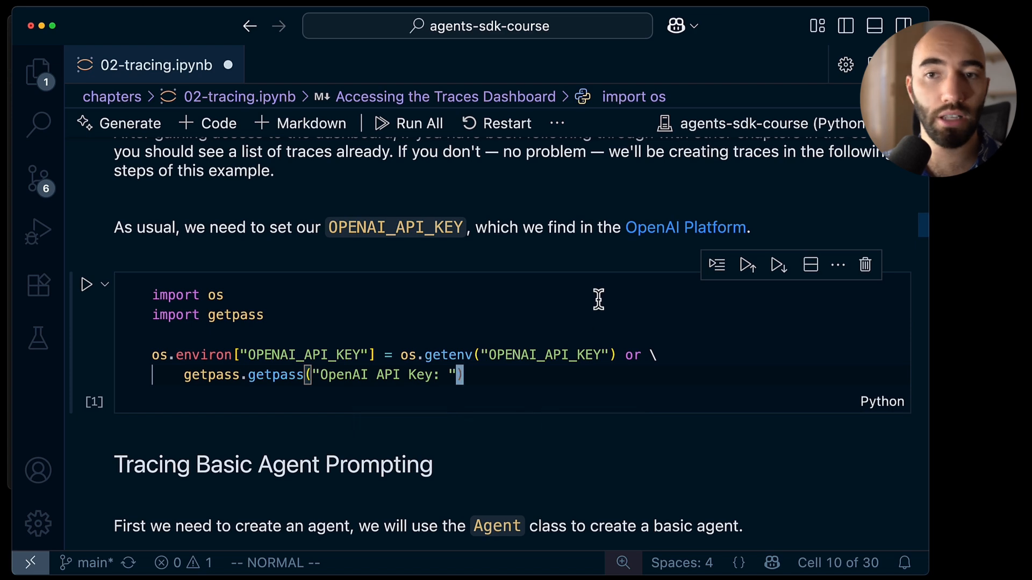
{"action": "mouse_move", "coordinate": [599, 304]}
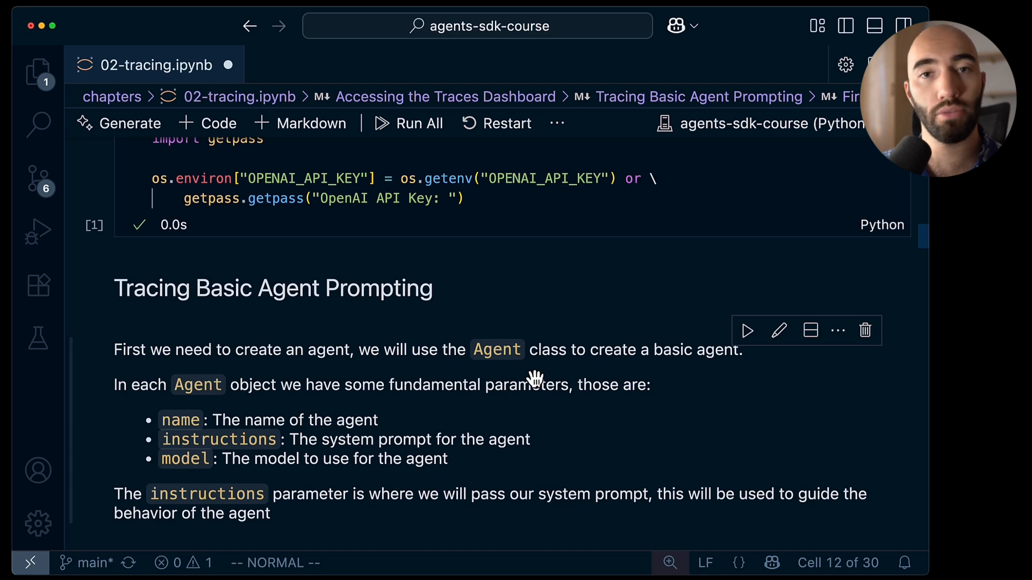
{"action": "scroll", "scroll_direction": "down", "scroll_amount": 3}
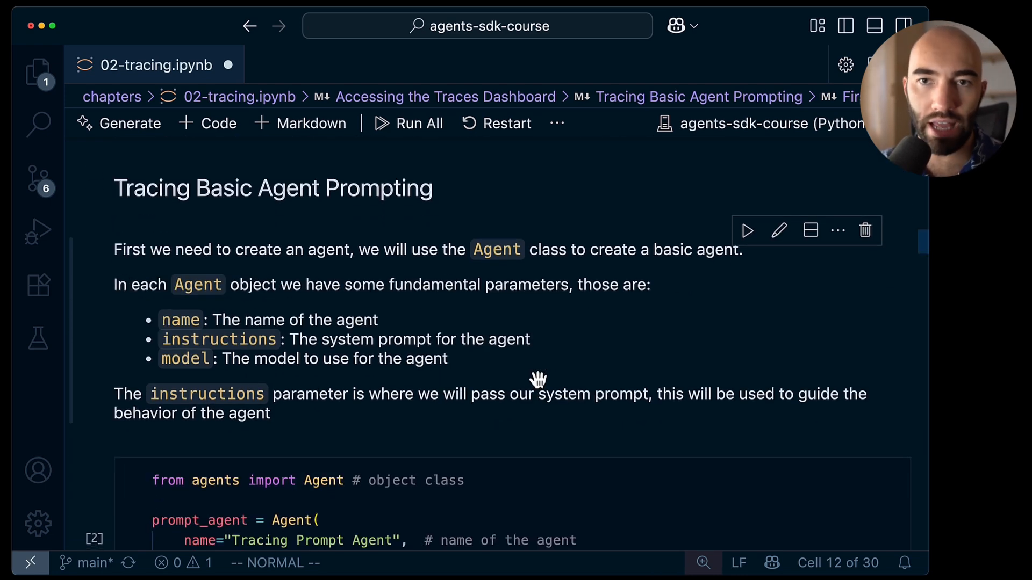
{"action": "scroll", "scroll_direction": "down", "scroll_amount": 3}
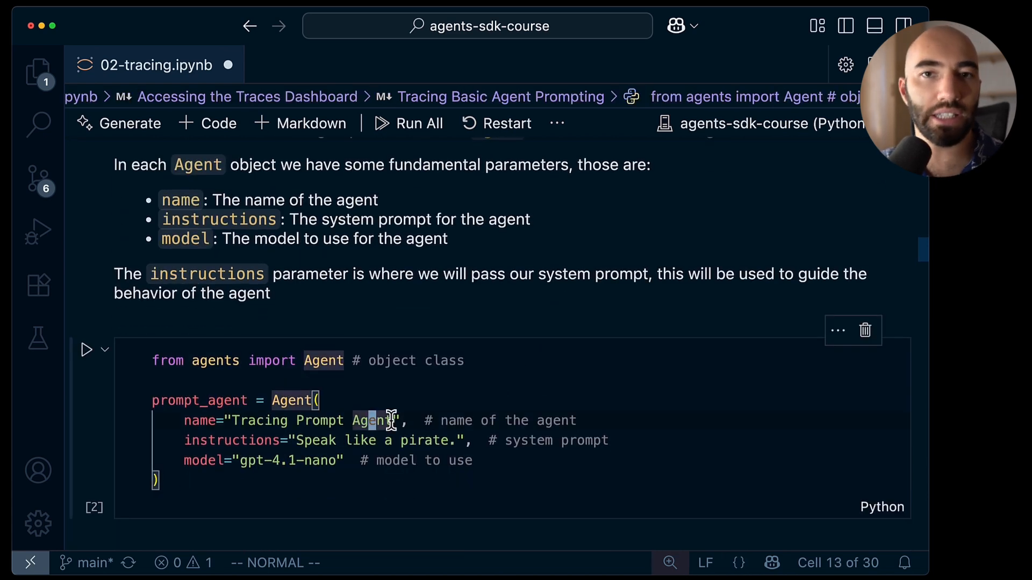
{"action": "scroll", "scroll_direction": "down", "scroll_amount": 3}
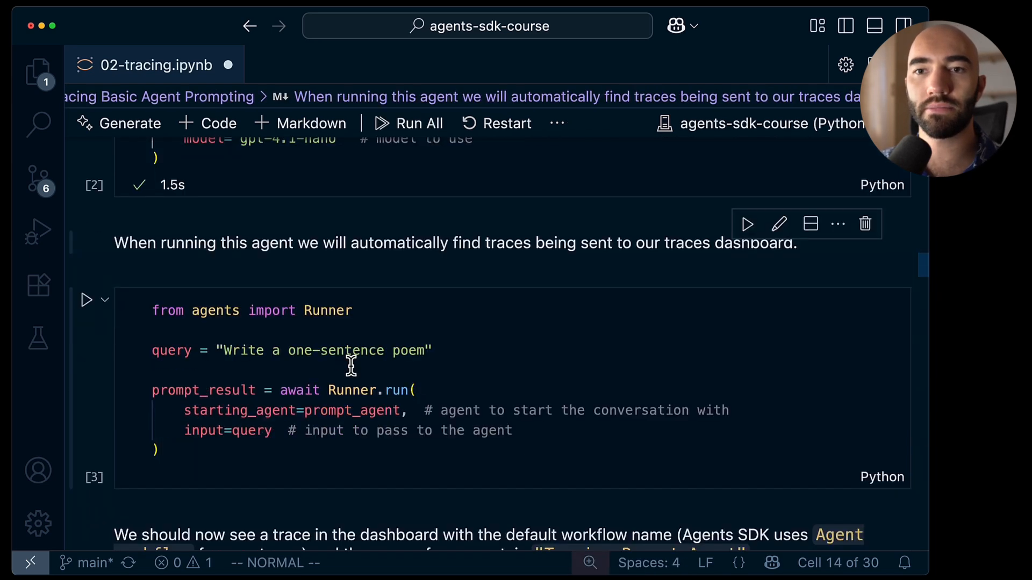
{"action": "scroll", "scroll_direction": "down", "scroll_amount": 3}
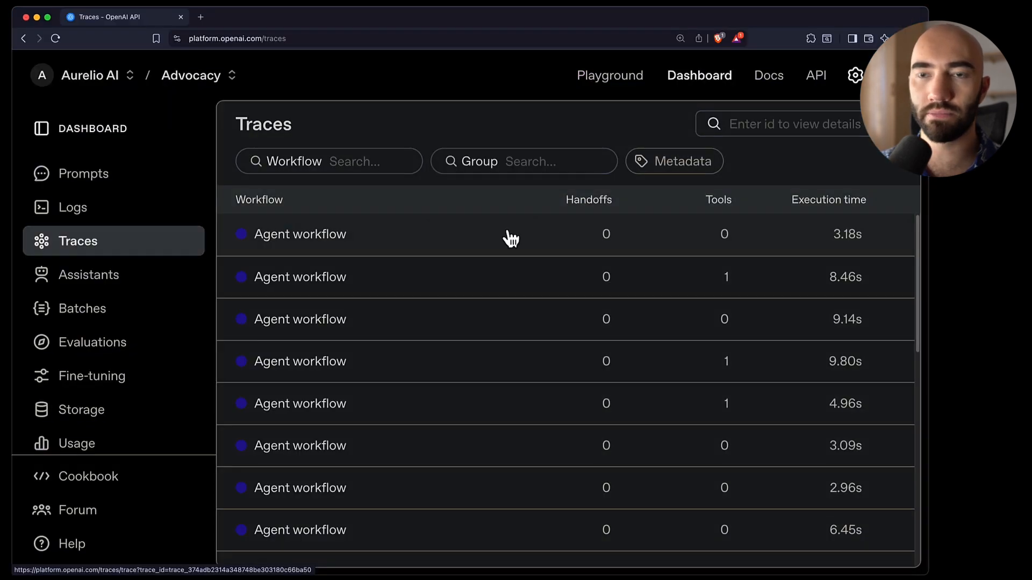
Step: Open the latest trace's responses span and highlight the poem prompt and pirate poem output
{"action": "left_click", "coordinate": [300, 234]}
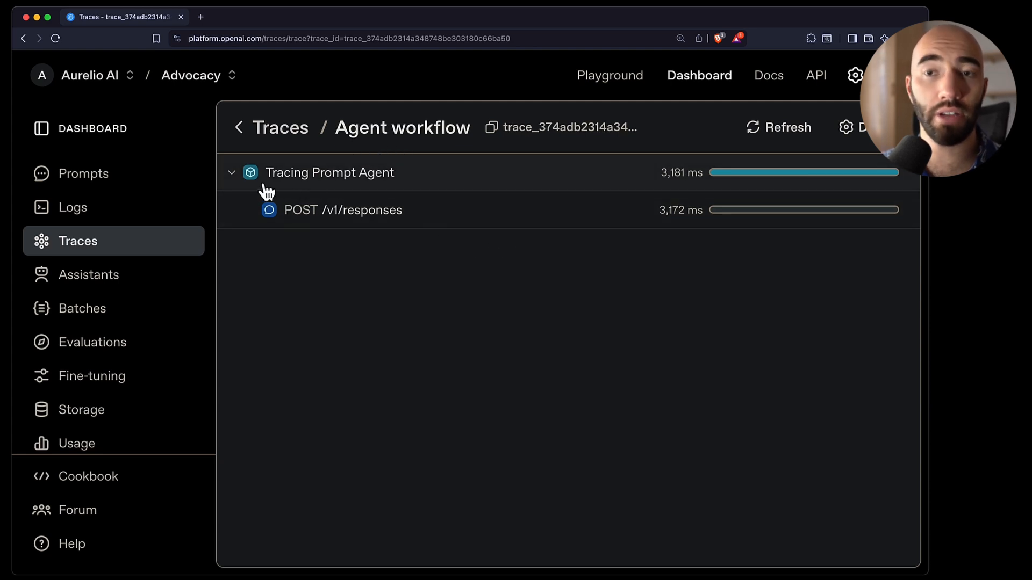
{"action": "mouse_move", "coordinate": [332, 185]}
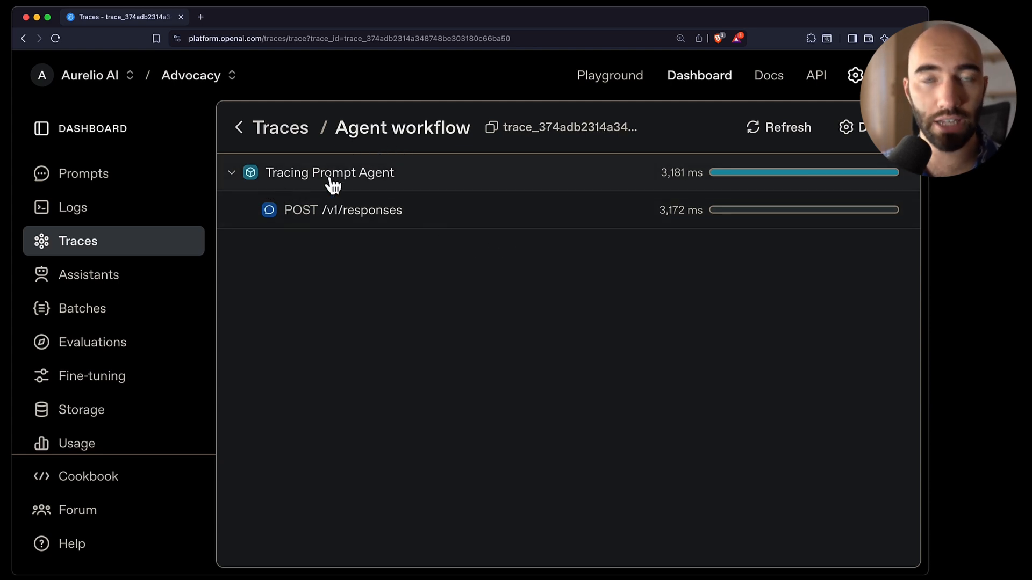
{"action": "mouse_move", "coordinate": [319, 197]}
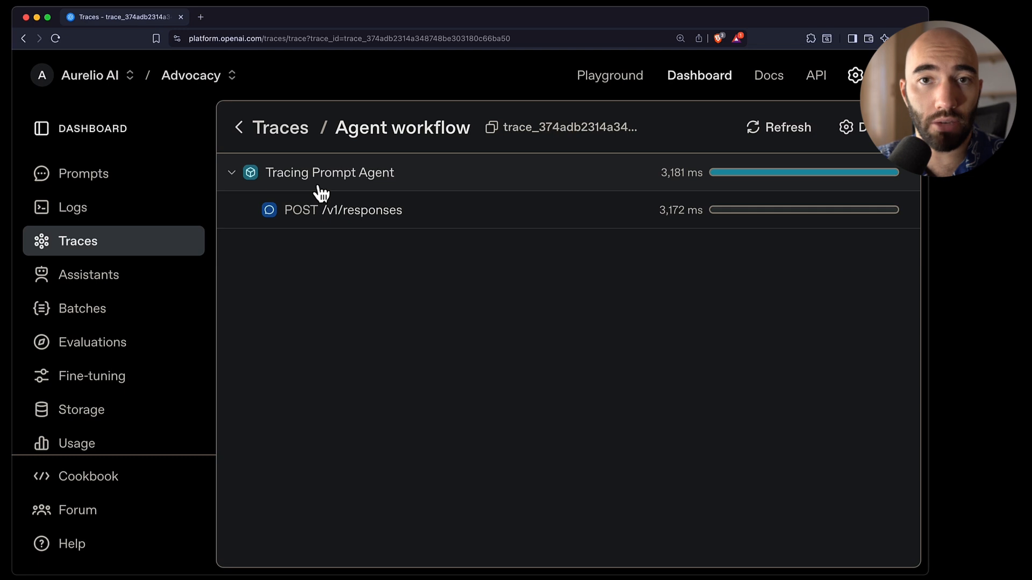
{"action": "left_click", "coordinate": [343, 210]}
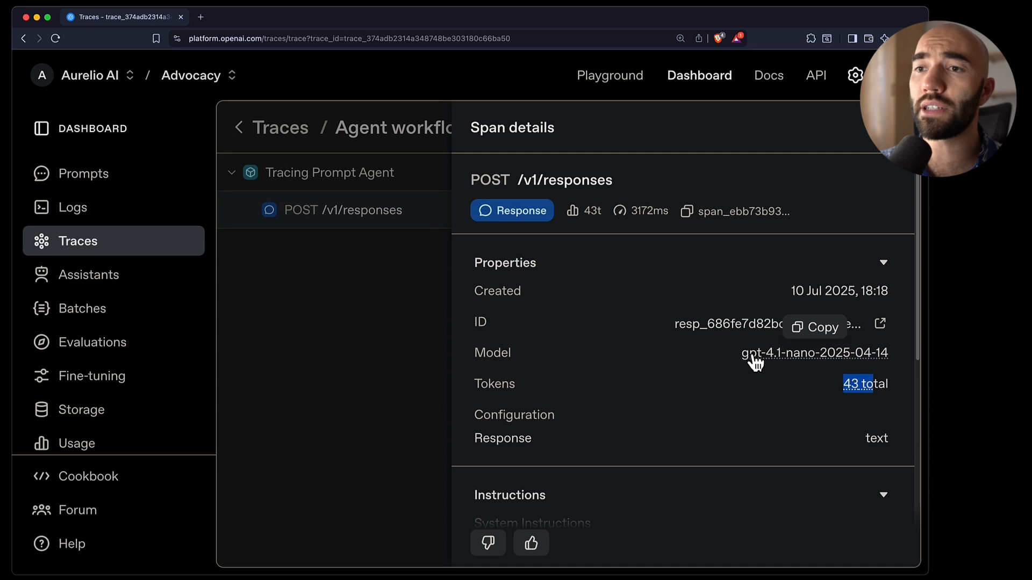
{"action": "mouse_move", "coordinate": [867, 371]}
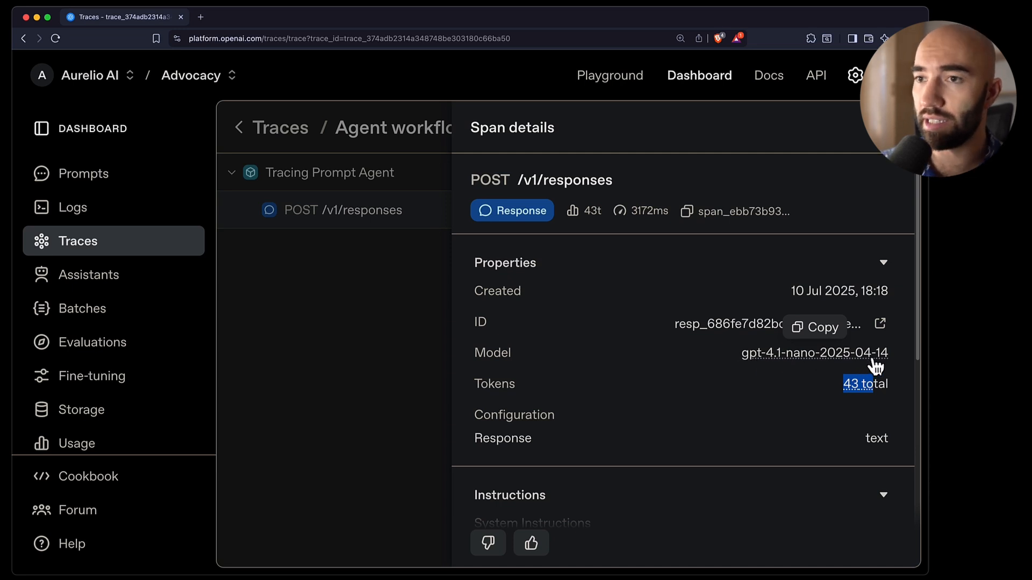
{"action": "scroll", "scroll_direction": "down", "scroll_amount": 3}
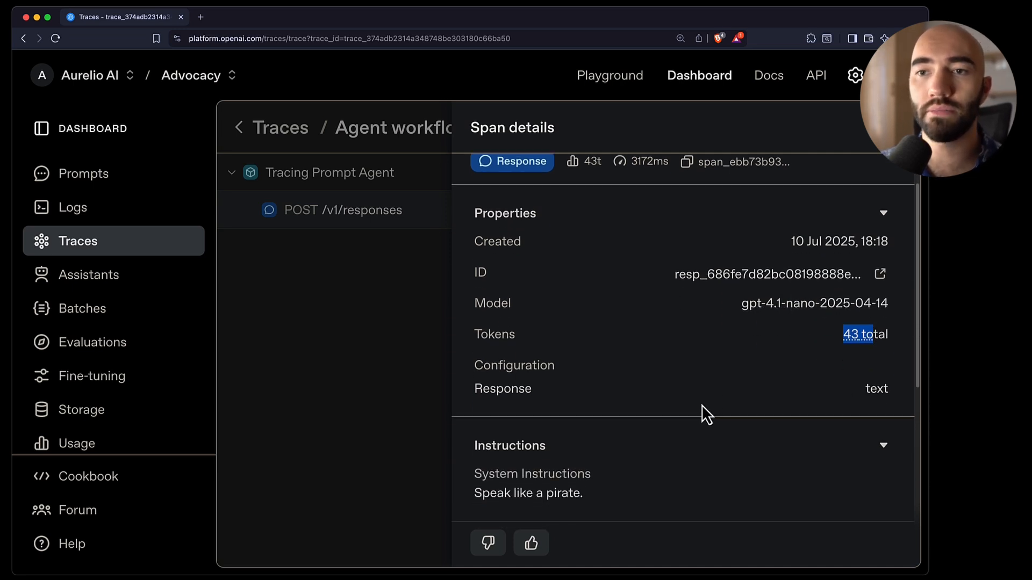
{"action": "scroll", "scroll_direction": "down", "scroll_amount": 3}
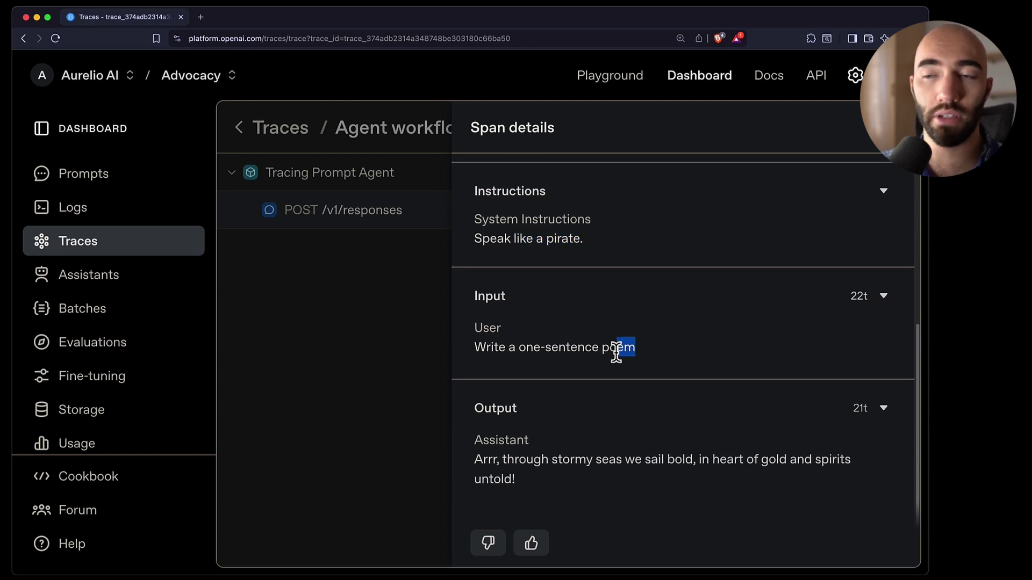
{"action": "triple_click", "coordinate": [553, 347]}
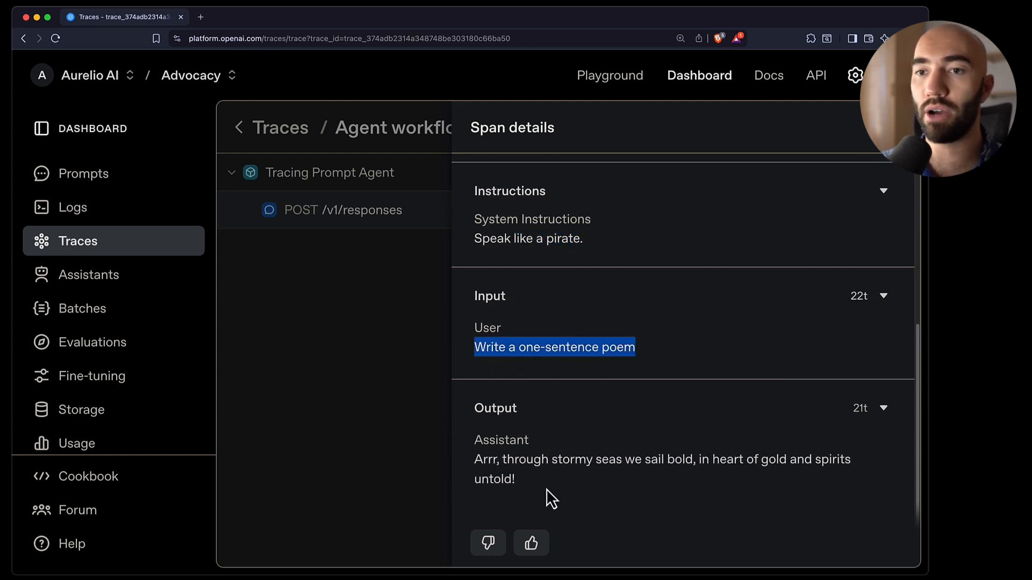
{"action": "left_click_drag", "start_coordinate": [475, 460], "coordinate": [516, 479]}
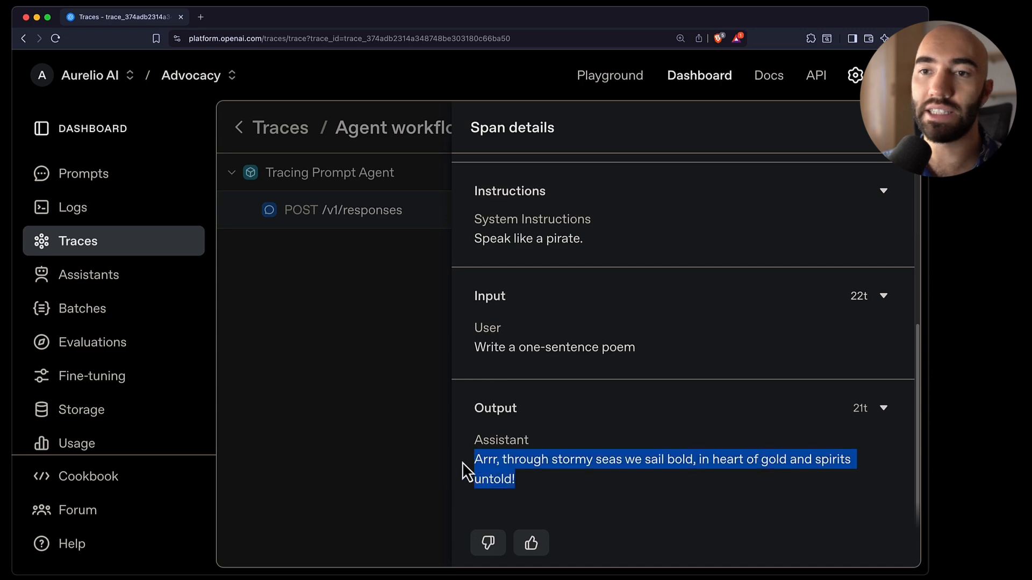
{"action": "mouse_move", "coordinate": [558, 494]}
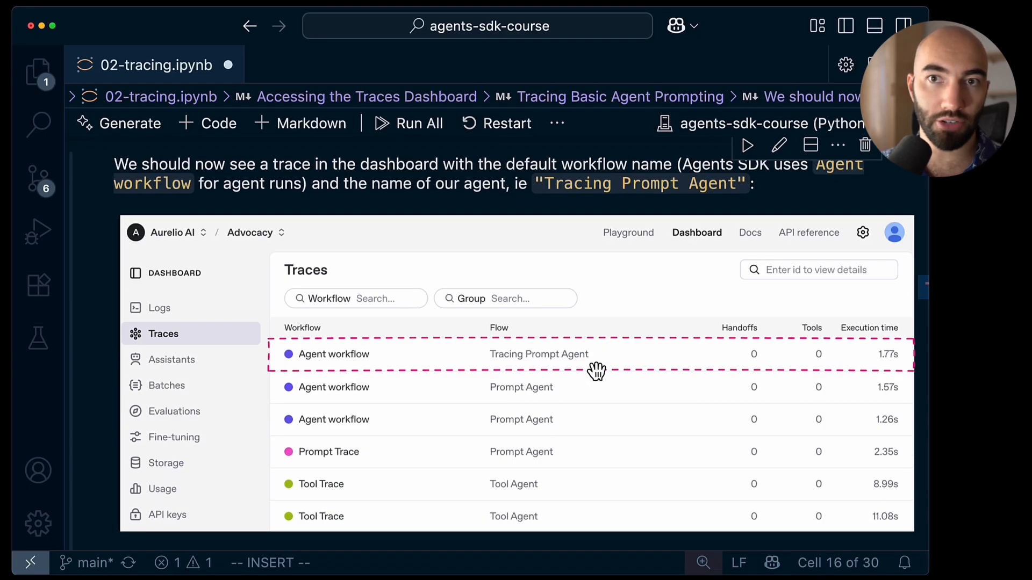
{"action": "scroll", "scroll_direction": "down", "scroll_amount": 3}
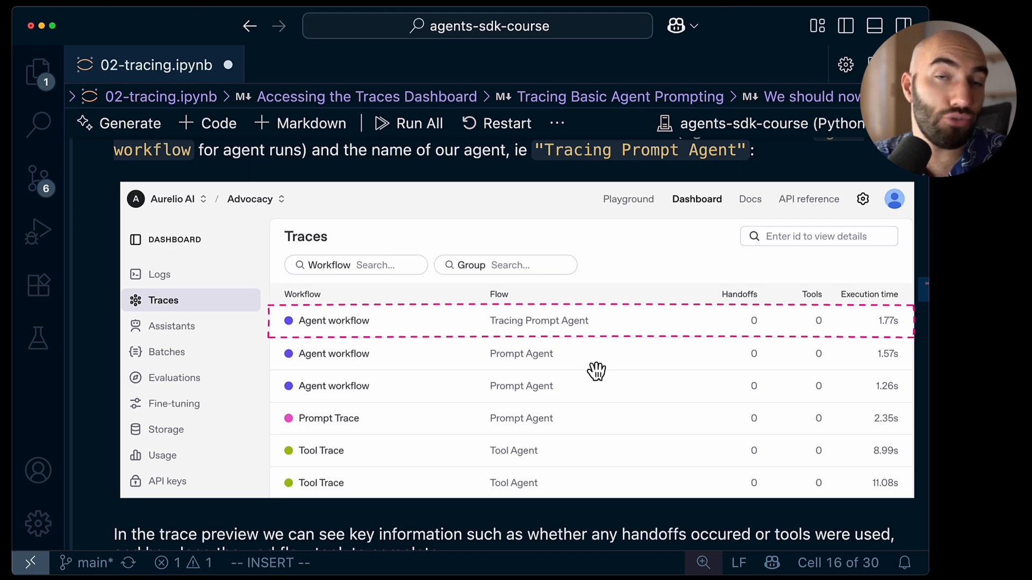
{"action": "mouse_move", "coordinate": [446, 397]}
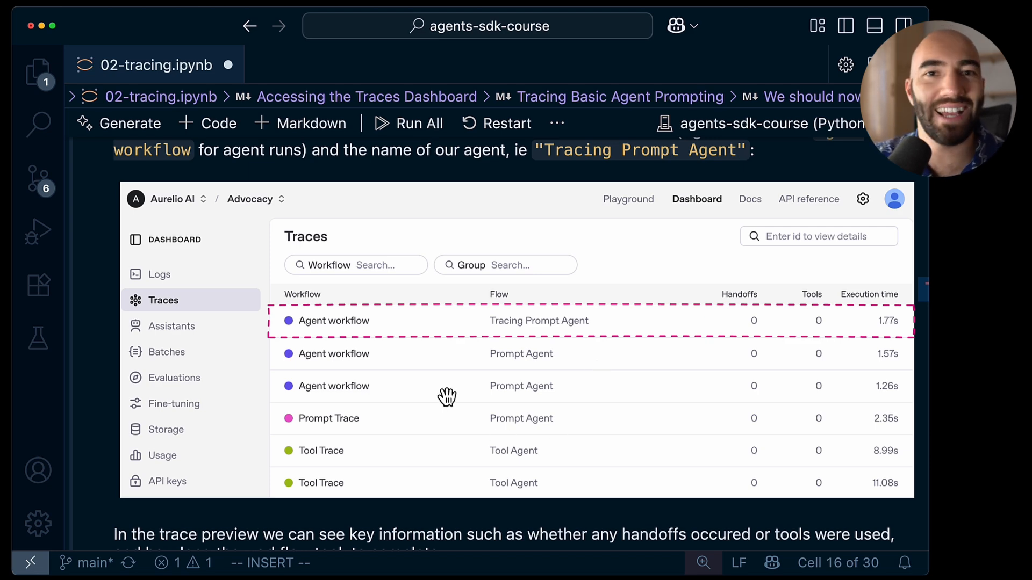
{"action": "scroll", "scroll_direction": "down", "scroll_amount": 3}
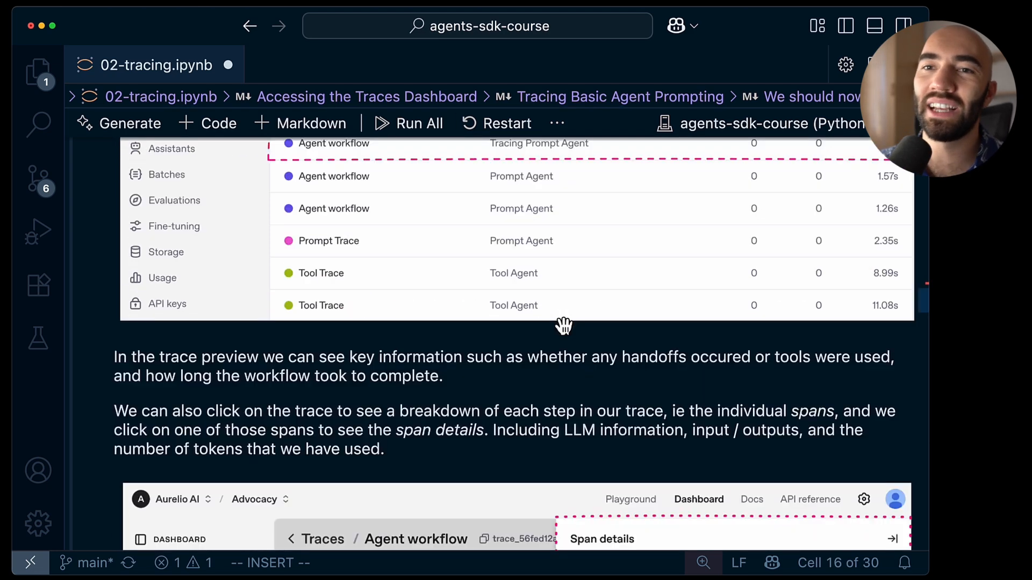
{"action": "scroll", "scroll_direction": "down", "scroll_amount": 3}
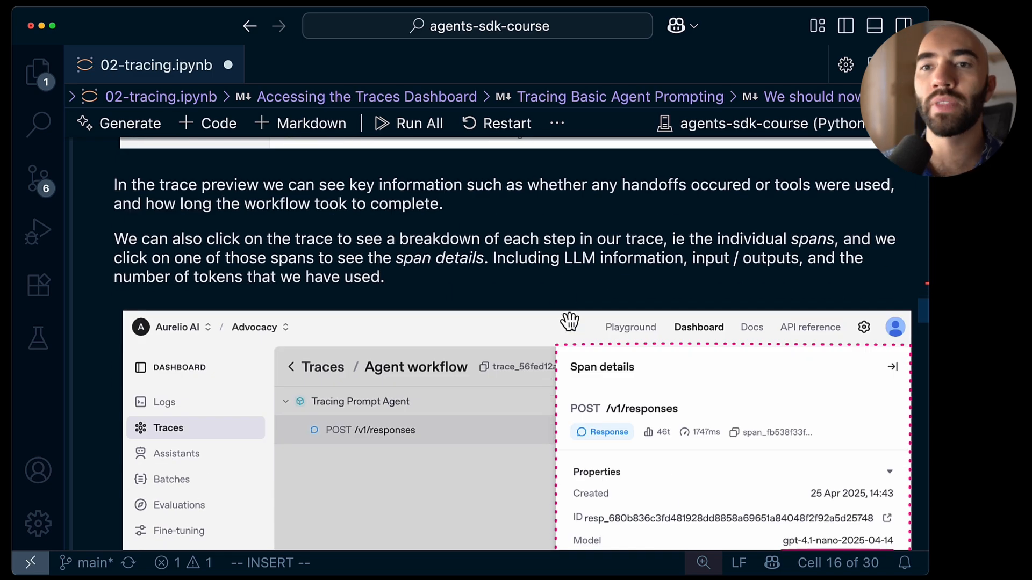
{"action": "scroll", "scroll_direction": "down", "scroll_amount": 3}
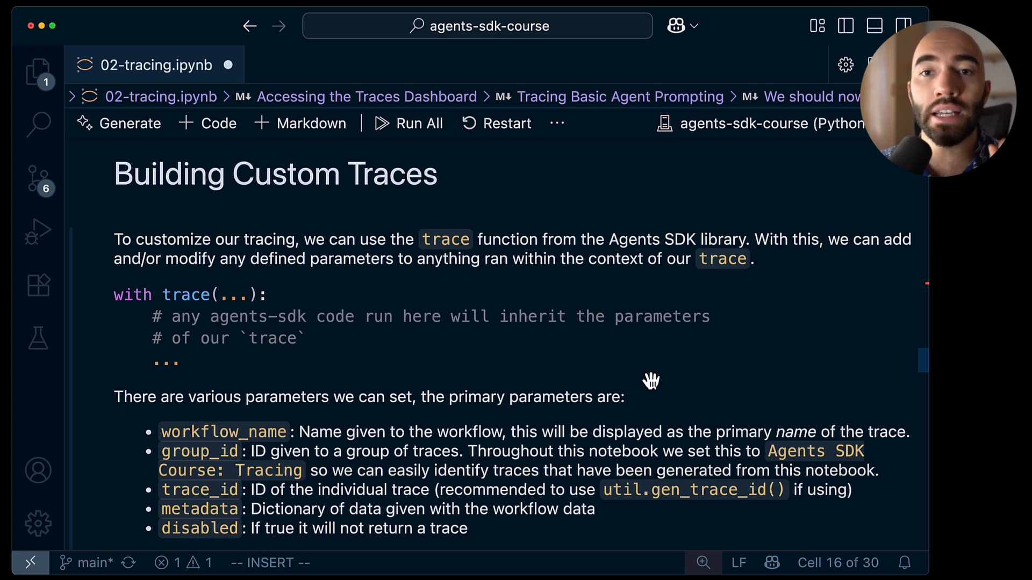
{"action": "mouse_move", "coordinate": [656, 395]}
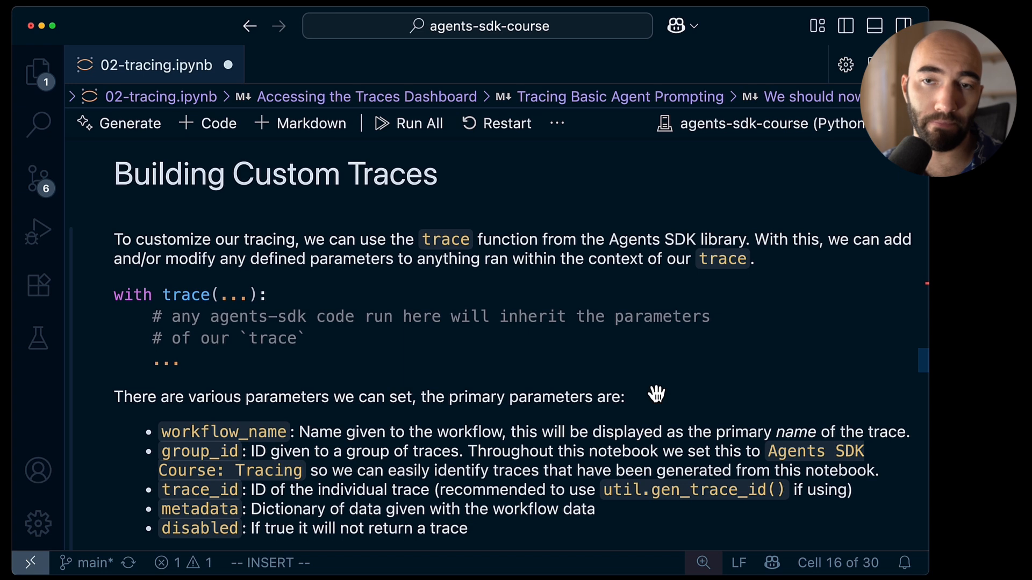
{"action": "scroll", "scroll_direction": "down", "scroll_amount": 3}
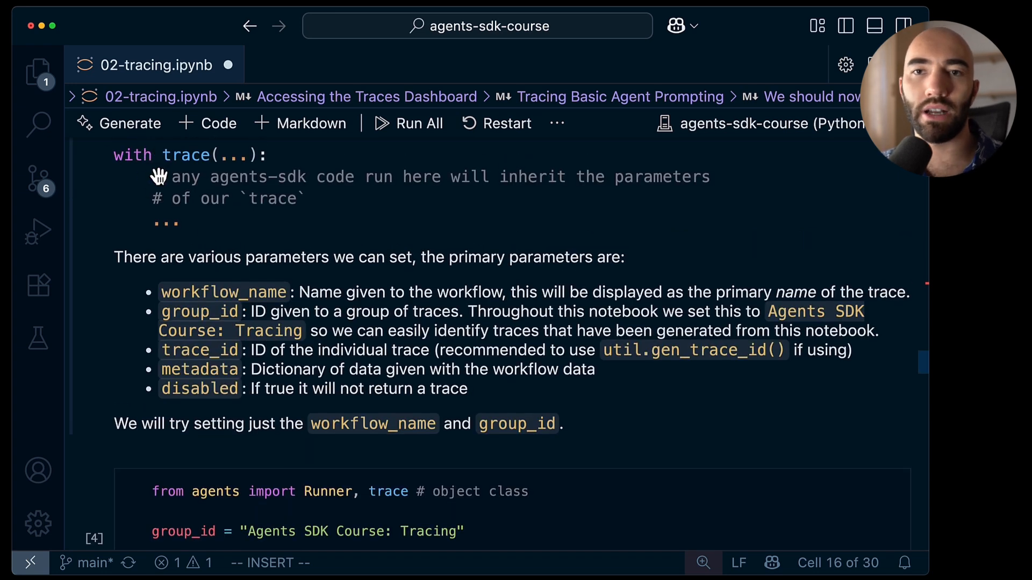
{"action": "mouse_move", "coordinate": [326, 208]}
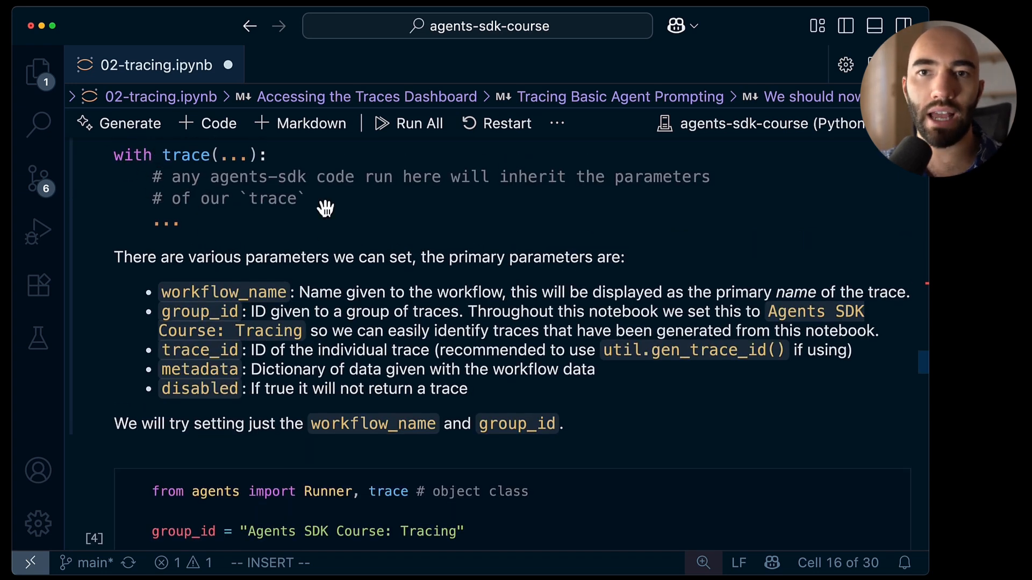
{"action": "mouse_move", "coordinate": [232, 198]}
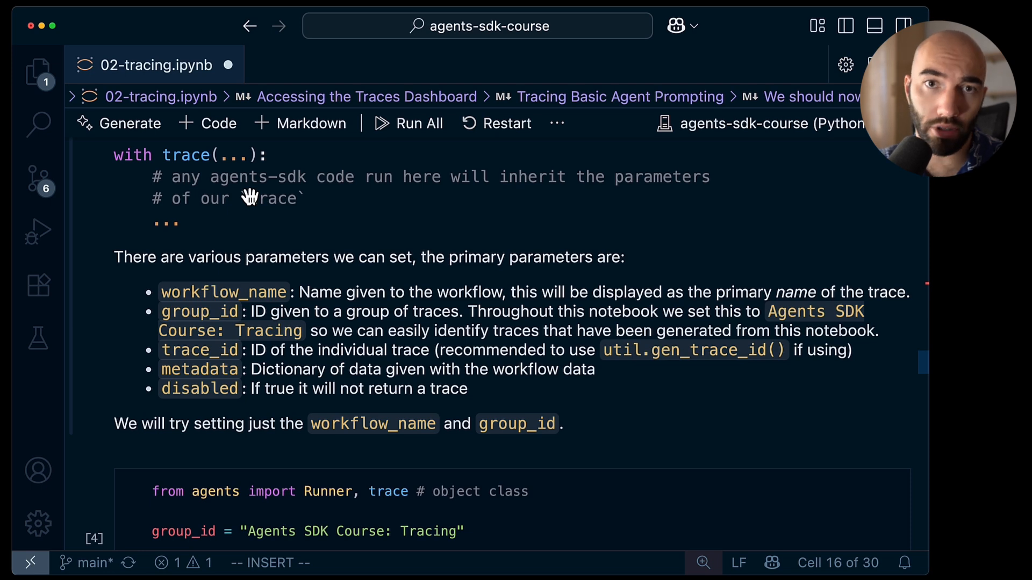
{"action": "scroll", "scroll_direction": "down", "scroll_amount": 3}
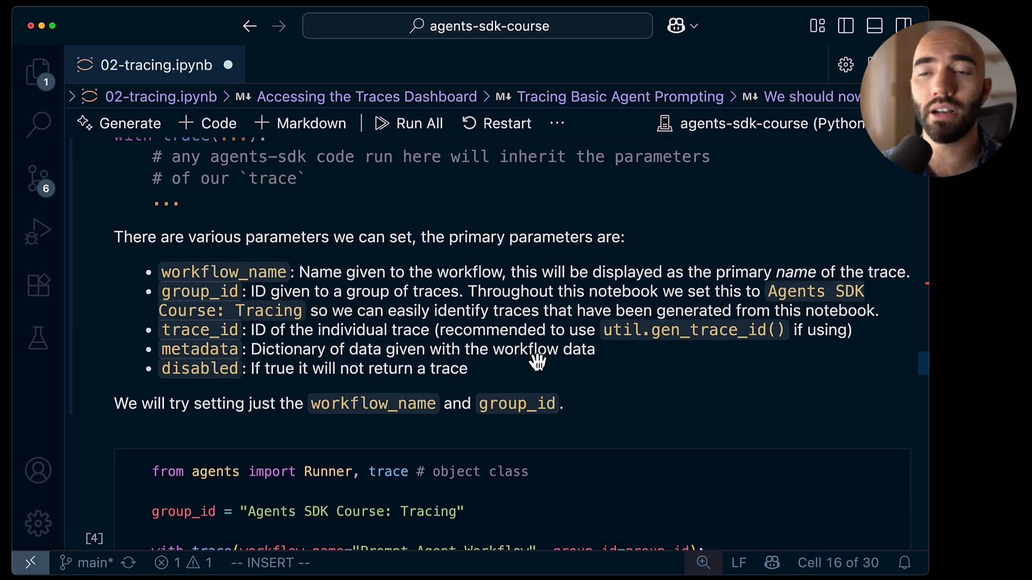
{"action": "scroll", "scroll_direction": "down", "scroll_amount": 3}
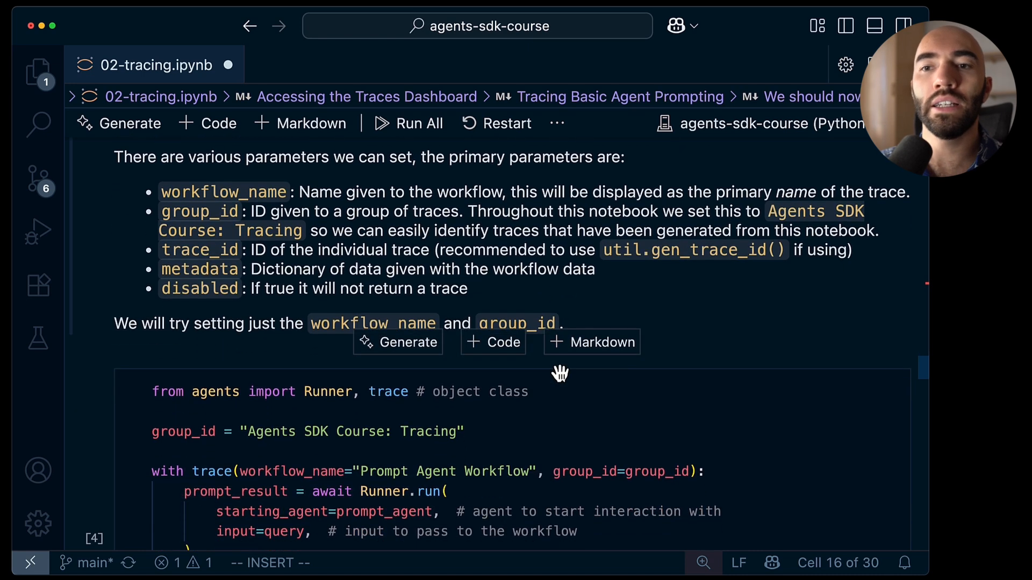
Step: Run Runner.run wrapped in trace 'Prompt Agent Workflow' with group 'Agents SDK Course: Tracing'
{"action": "scroll", "scroll_direction": "down", "scroll_amount": 3}
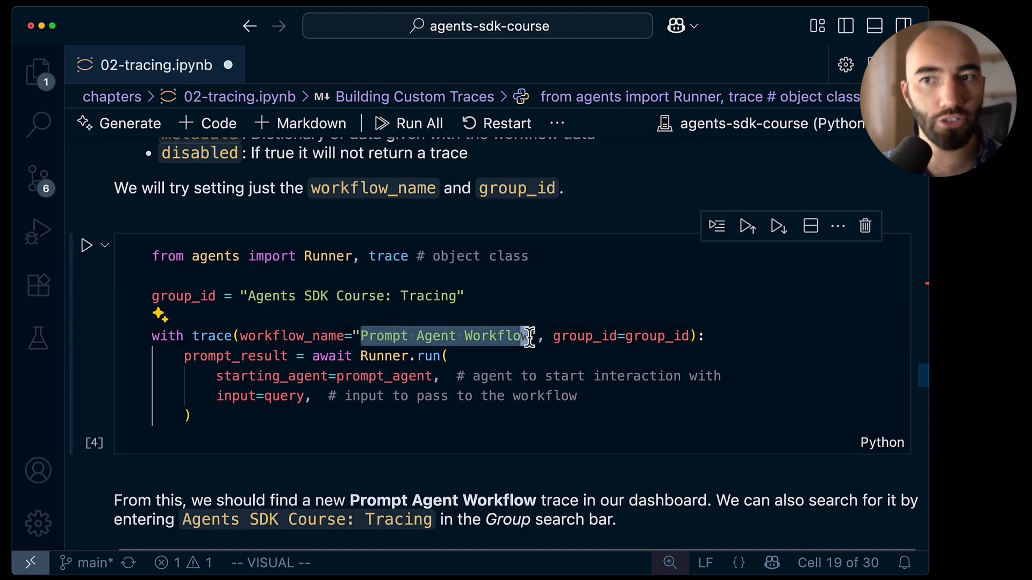
{"action": "left_click", "coordinate": [457, 296]}
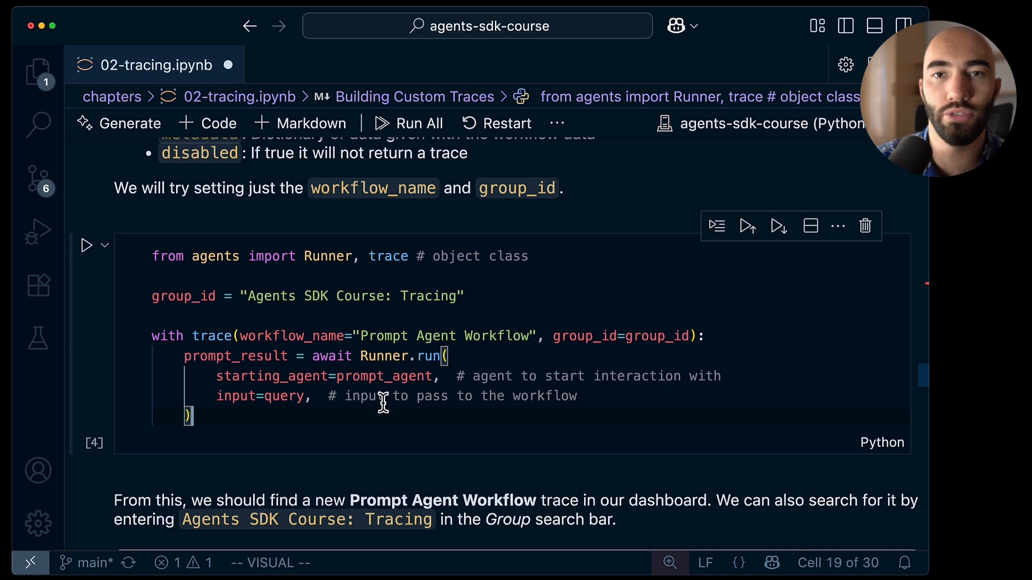
{"action": "scroll", "scroll_direction": "down", "scroll_amount": 3}
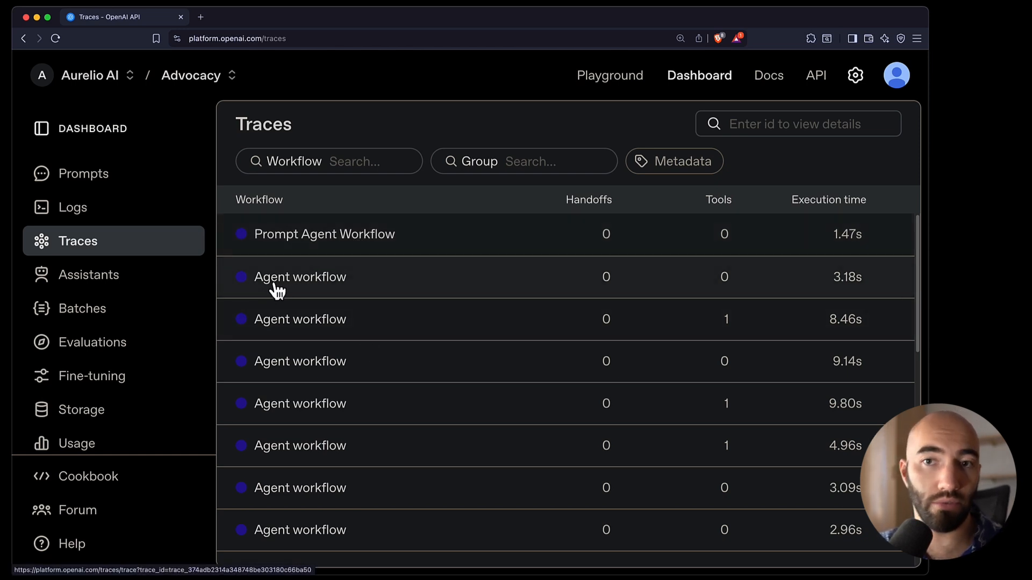
{"action": "mouse_move", "coordinate": [284, 277]}
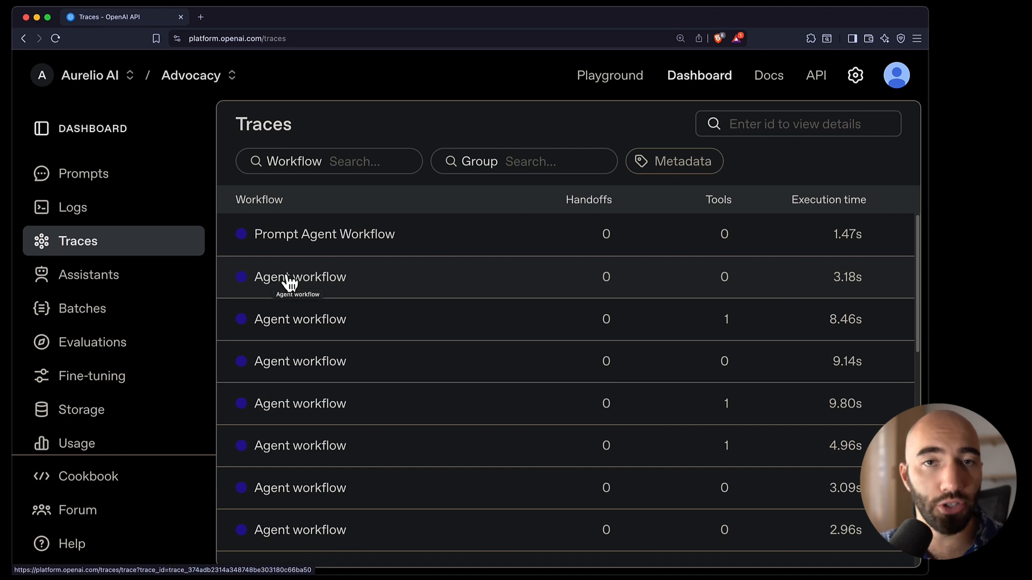
{"action": "mouse_move", "coordinate": [345, 240]}
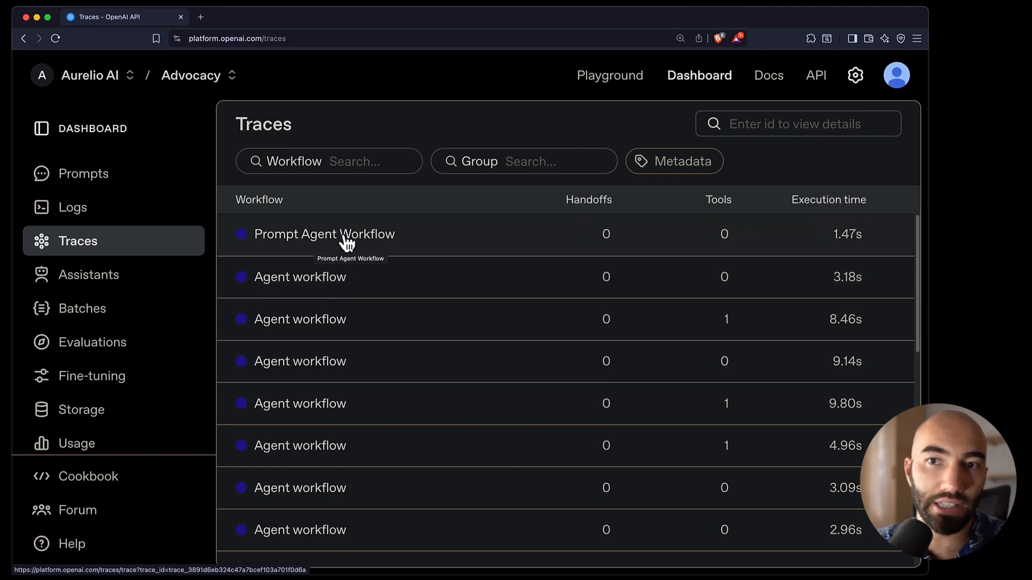
{"action": "mouse_move", "coordinate": [366, 226]}
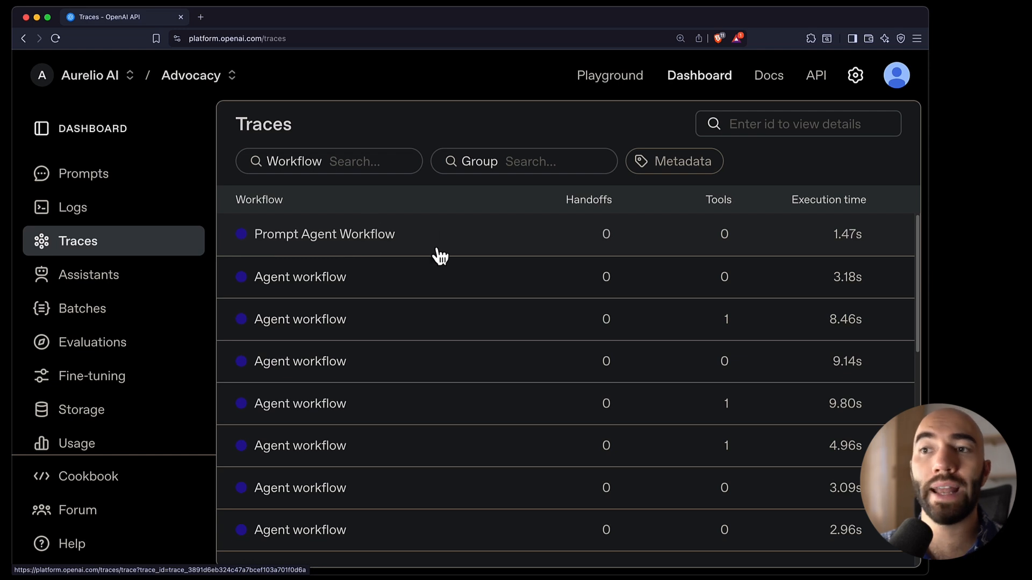
{"action": "mouse_move", "coordinate": [428, 262]}
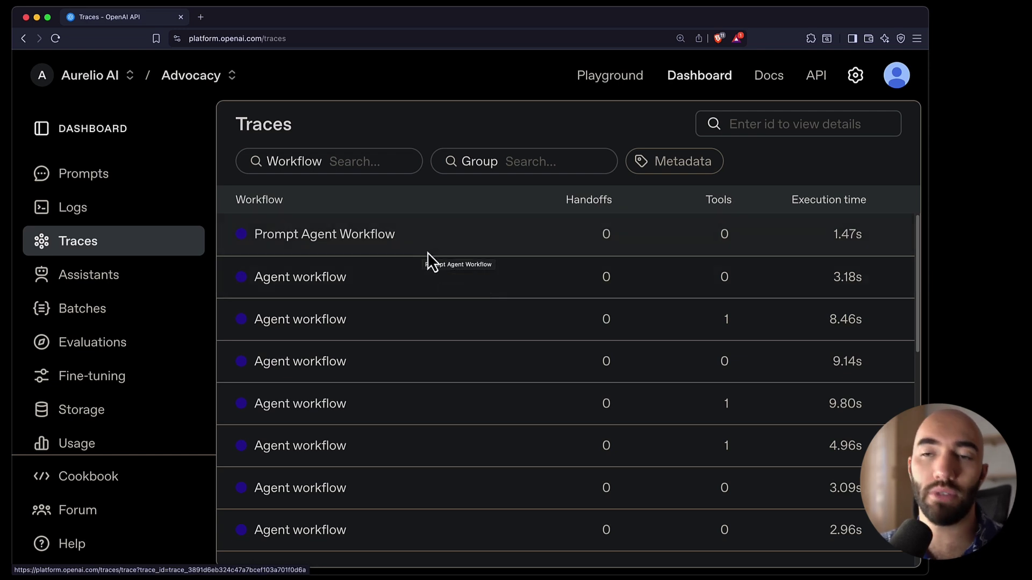
Step: Open the Prompt Agent Workflow trace, check its Tracing Prompt Agent span, and return to the traces list
{"action": "left_click", "coordinate": [324, 234]}
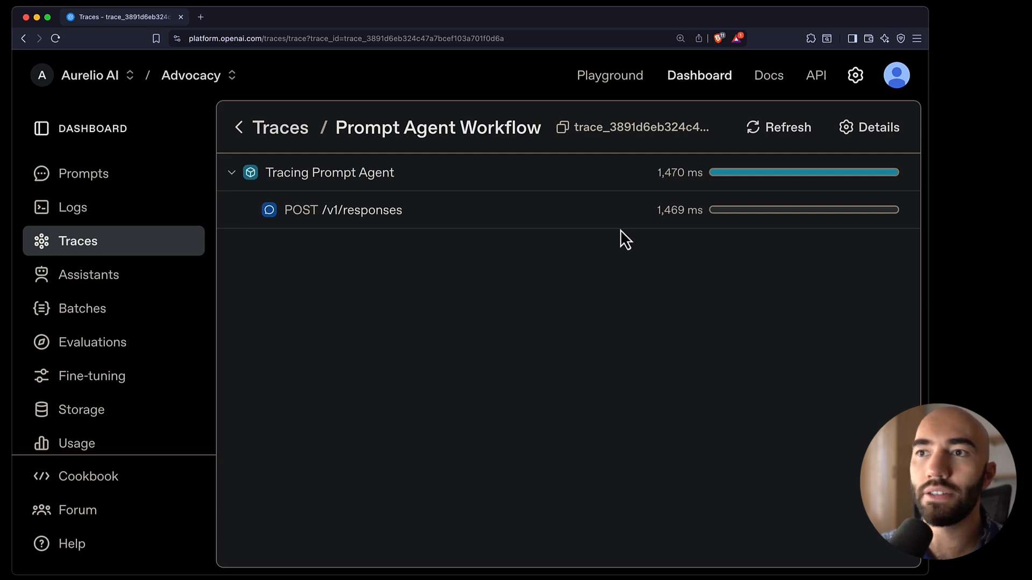
{"action": "mouse_move", "coordinate": [871, 133]}
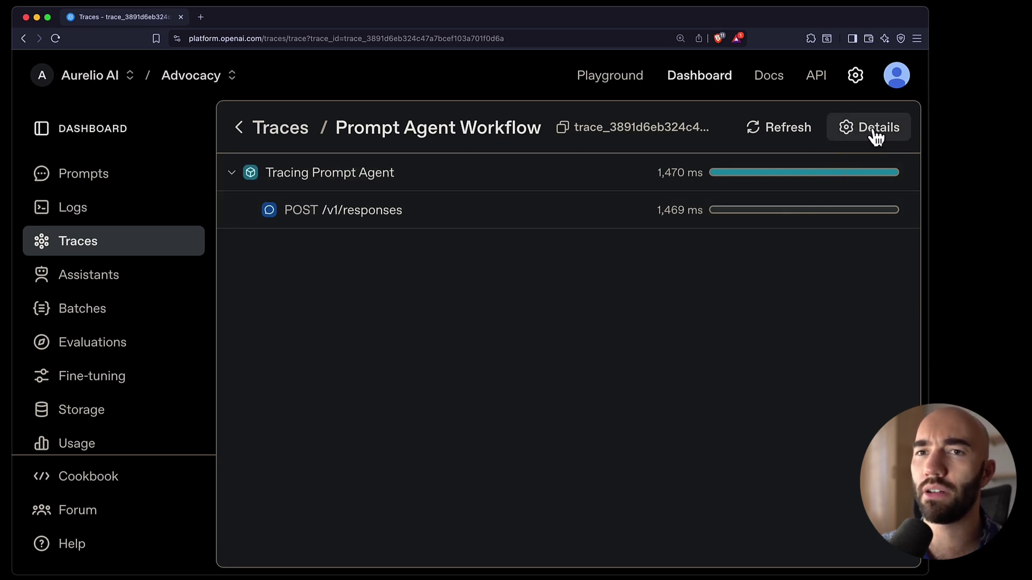
{"action": "left_click", "coordinate": [878, 128]}
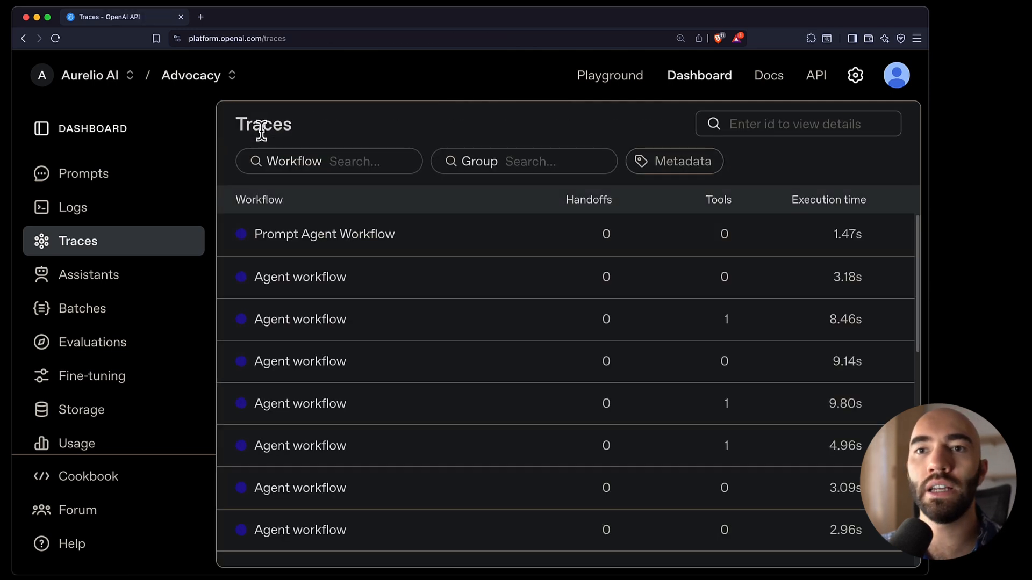
Step: Filter traces by group 'Agents SDK Course: Tracing', peek at a Web Search Agent trace, and return
{"action": "left_click", "coordinate": [553, 161]}
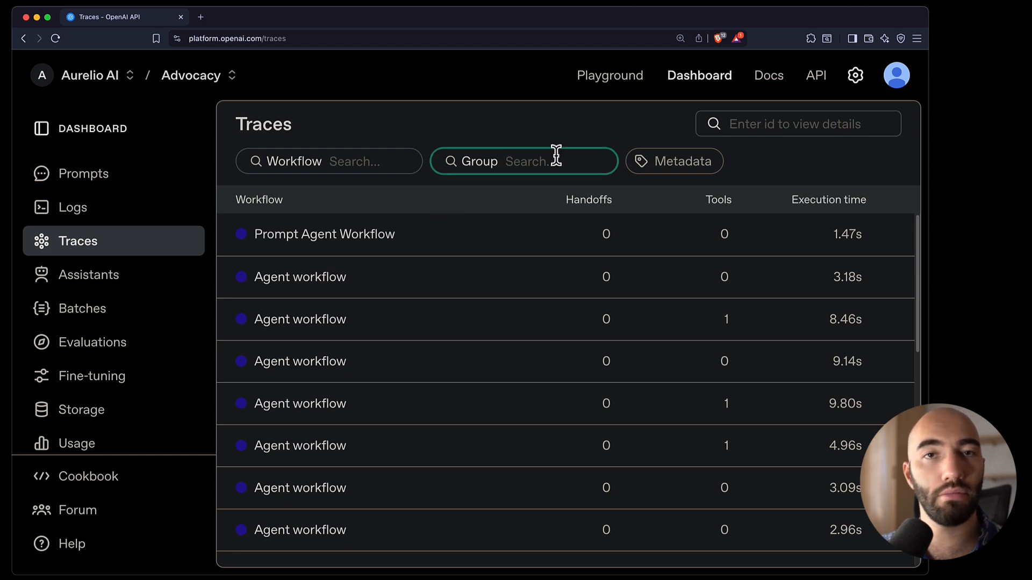
{"action": "type", "text": "Agents SDK"}
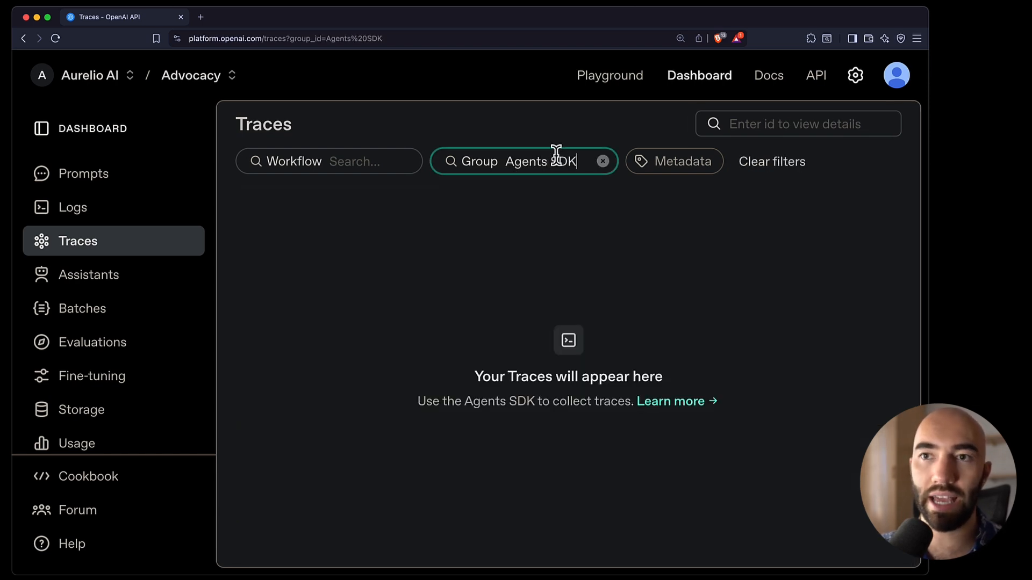
{"action": "type", "text": "Course: Tracing"}
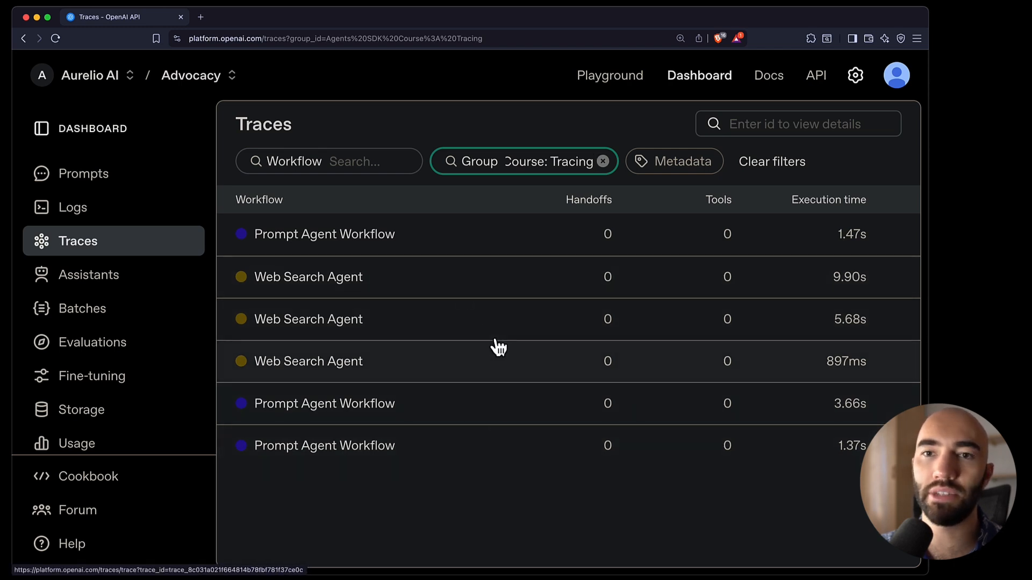
{"action": "mouse_move", "coordinate": [492, 277]}
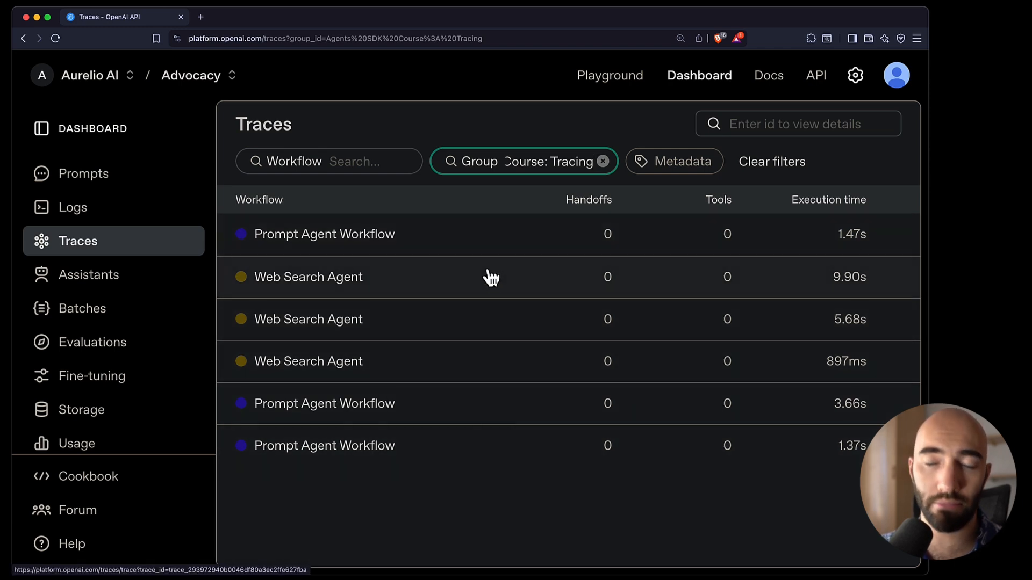
{"action": "mouse_move", "coordinate": [492, 280]}
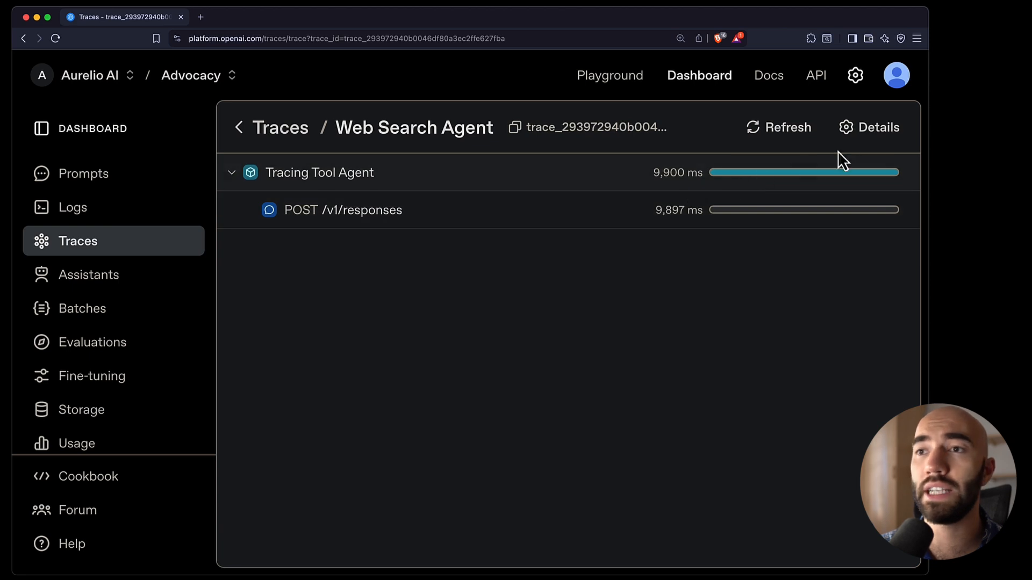
{"action": "left_click", "coordinate": [869, 127]}
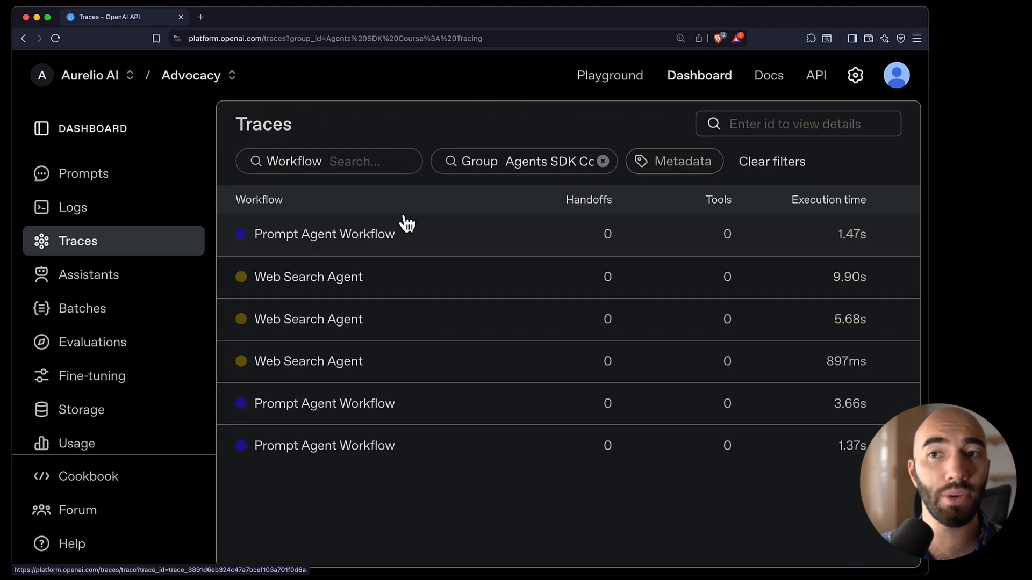
Step: Filter traces by workflow name 'Web Search Agent', then clear the workflow filter
{"action": "left_click", "coordinate": [353, 162]}
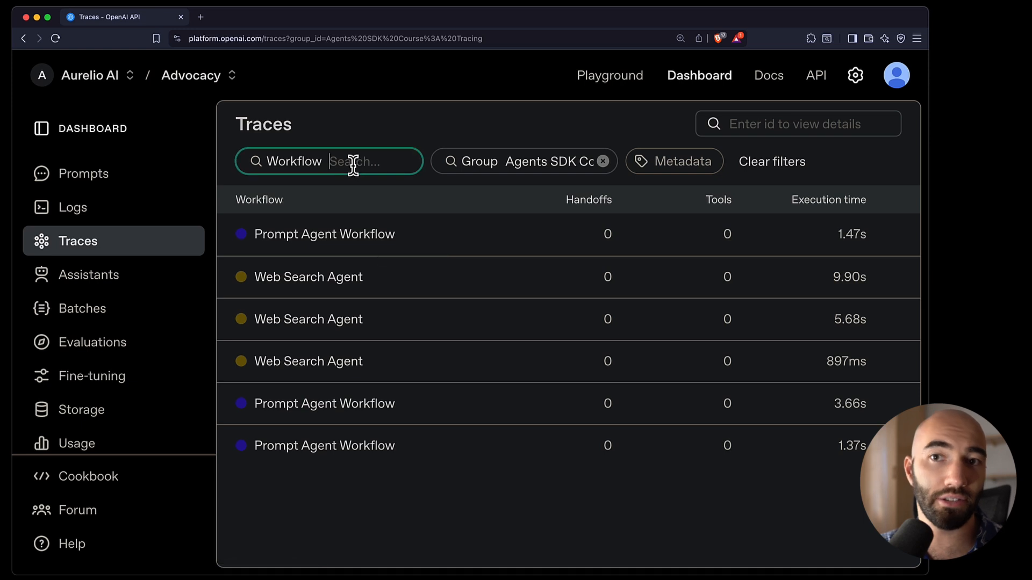
{"action": "mouse_move", "coordinate": [316, 225]}
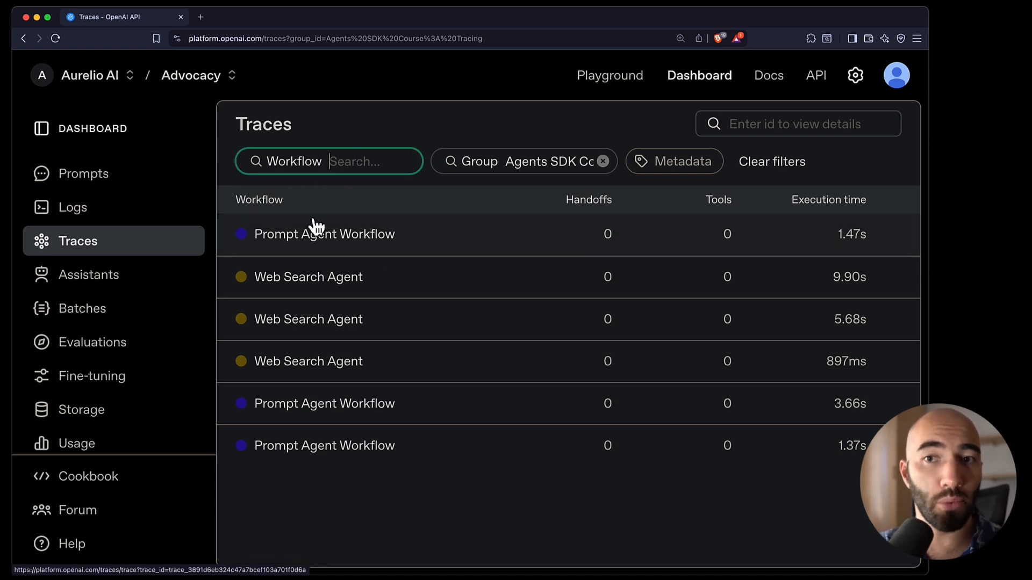
{"action": "mouse_move", "coordinate": [316, 228]}
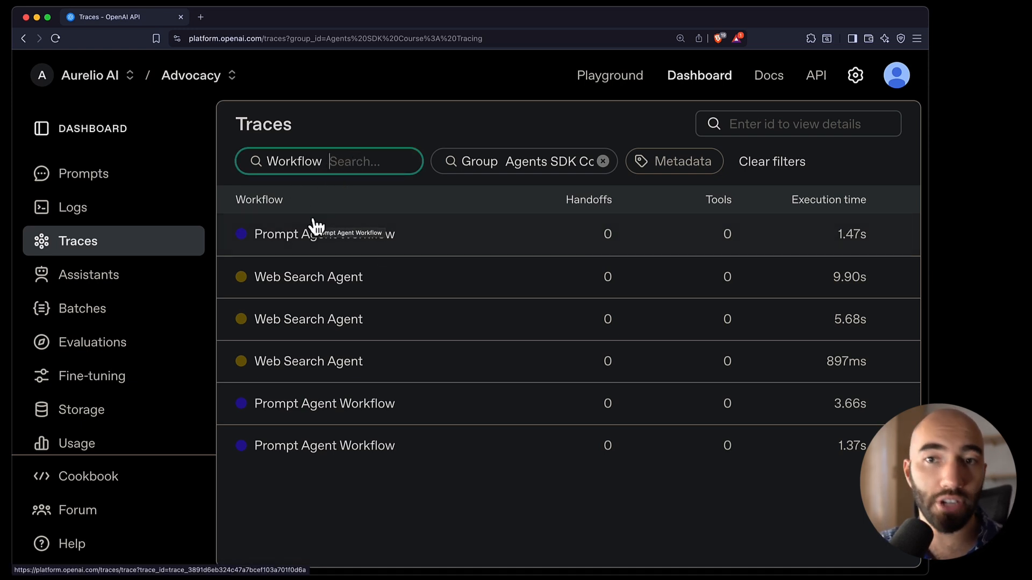
{"action": "type", "text": "Web S"}
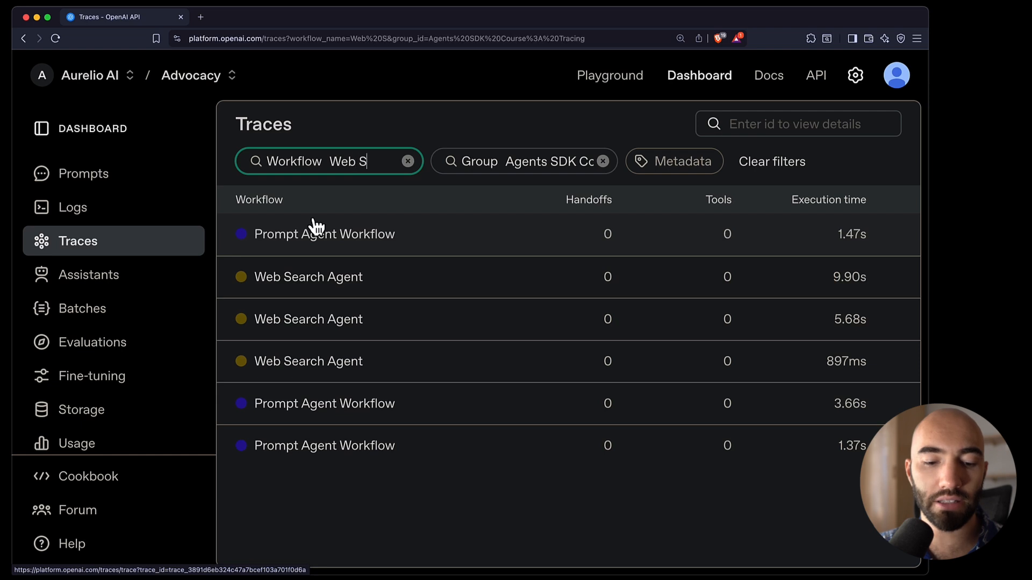
{"action": "type", "text": "earch Agen"}
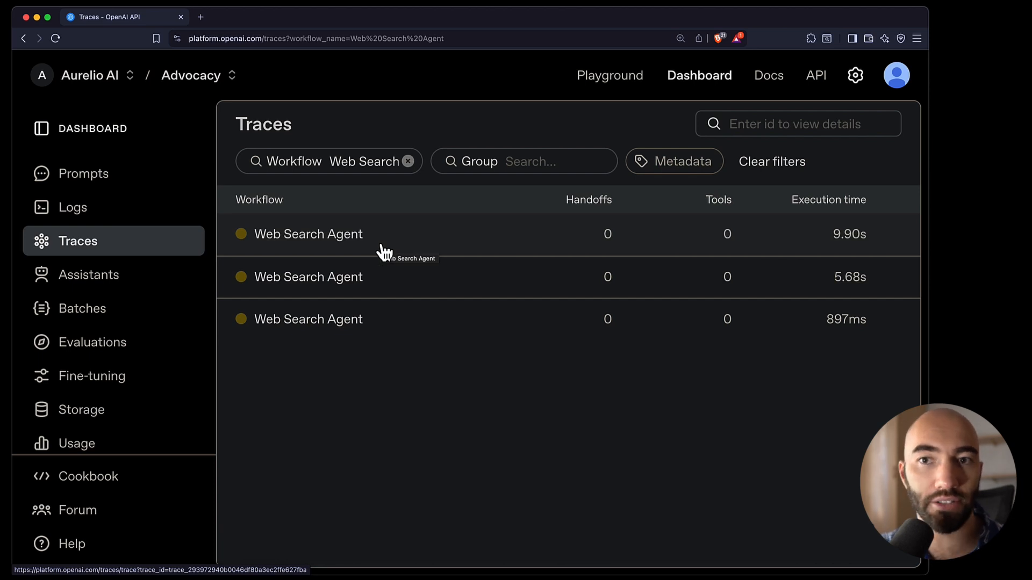
{"action": "mouse_move", "coordinate": [408, 165]}
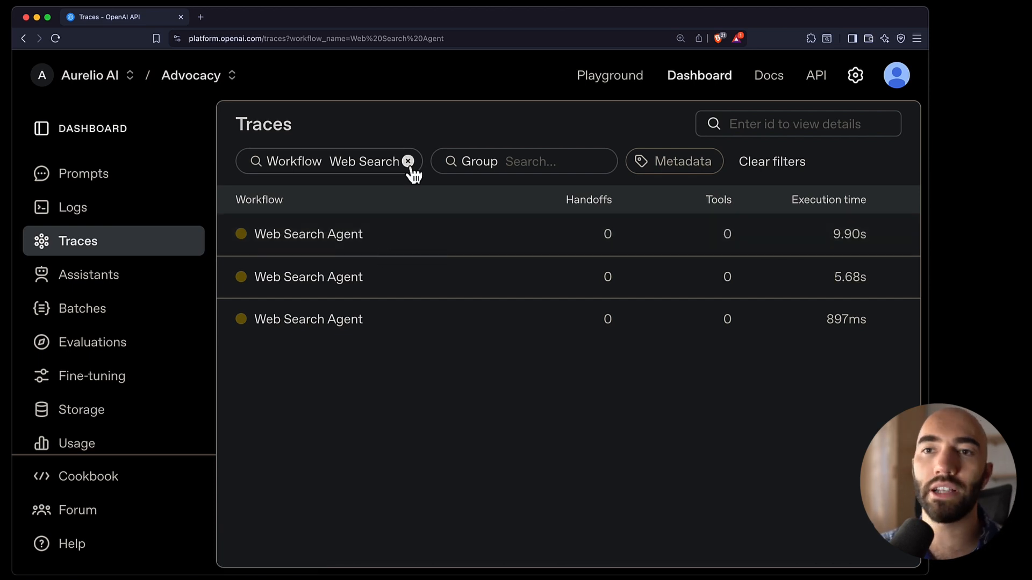
{"action": "left_click", "coordinate": [408, 162]}
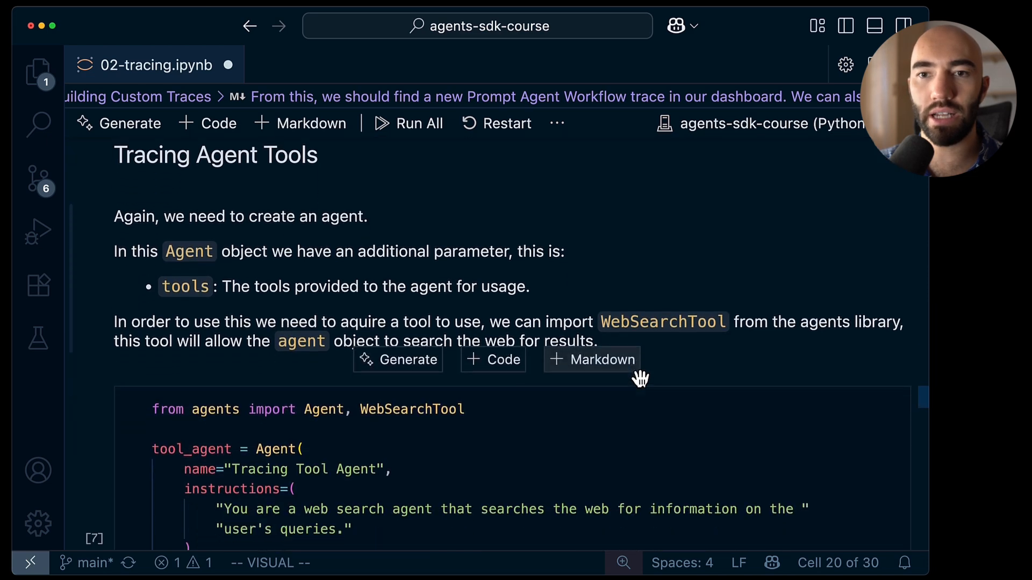
Step: Review the Tracing Tool Agent's instructions and run it on the current world headlines query
{"action": "scroll", "scroll_direction": "down", "scroll_amount": 3}
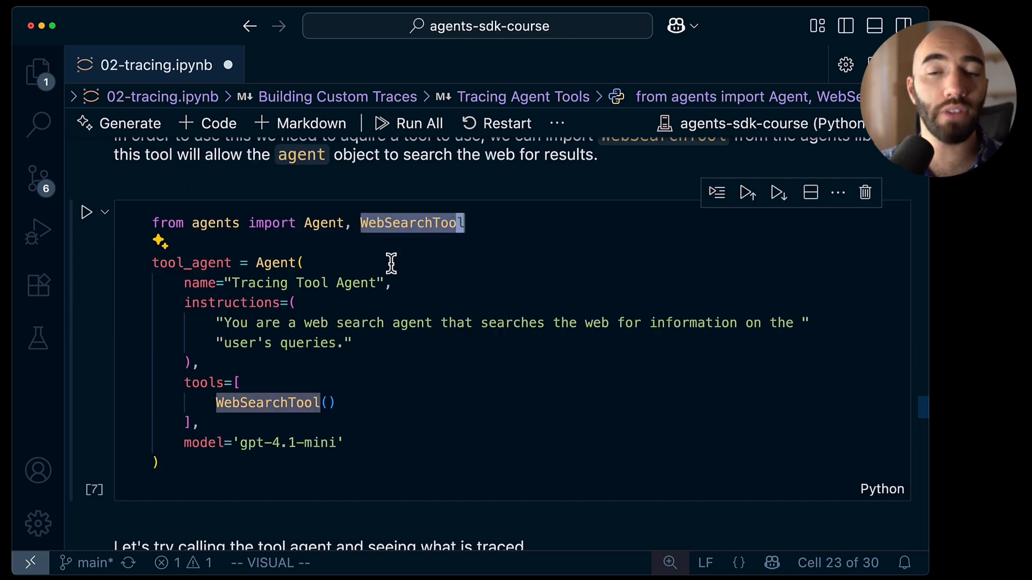
{"action": "mouse_move", "coordinate": [264, 245]}
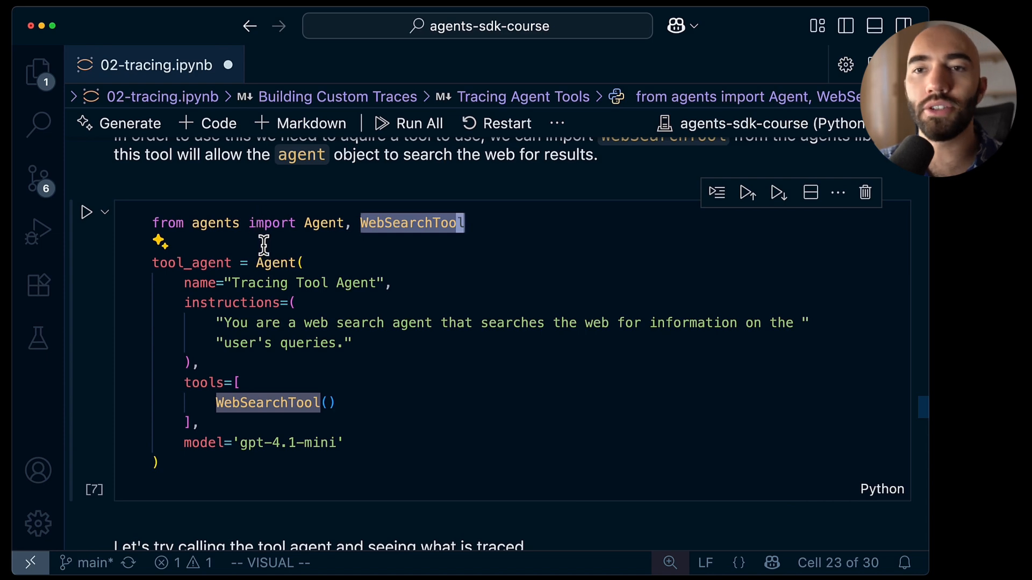
{"action": "key", "text": "Escape"}
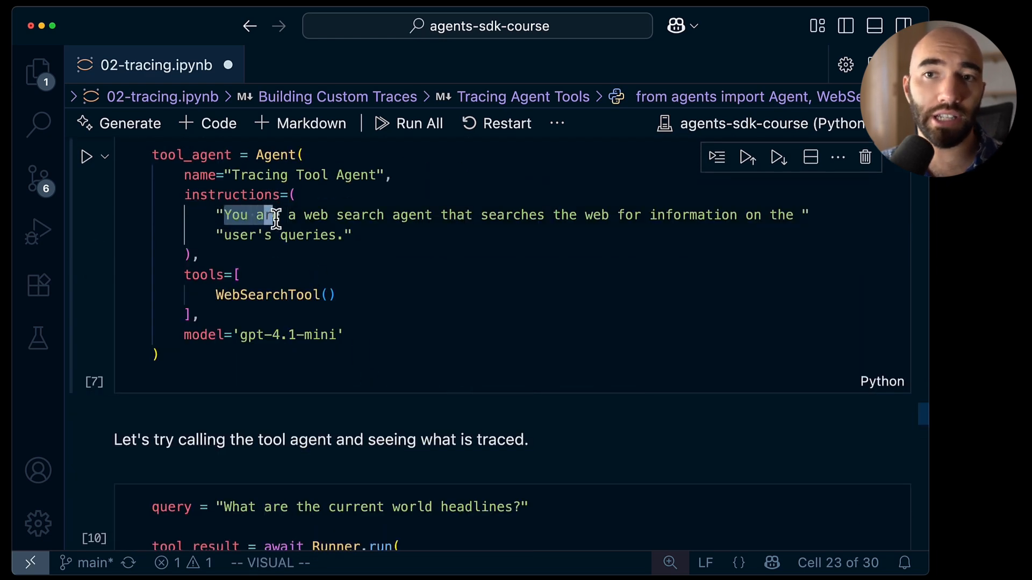
{"action": "left_click_drag", "start_coordinate": [275, 214], "coordinate": [365, 254]}
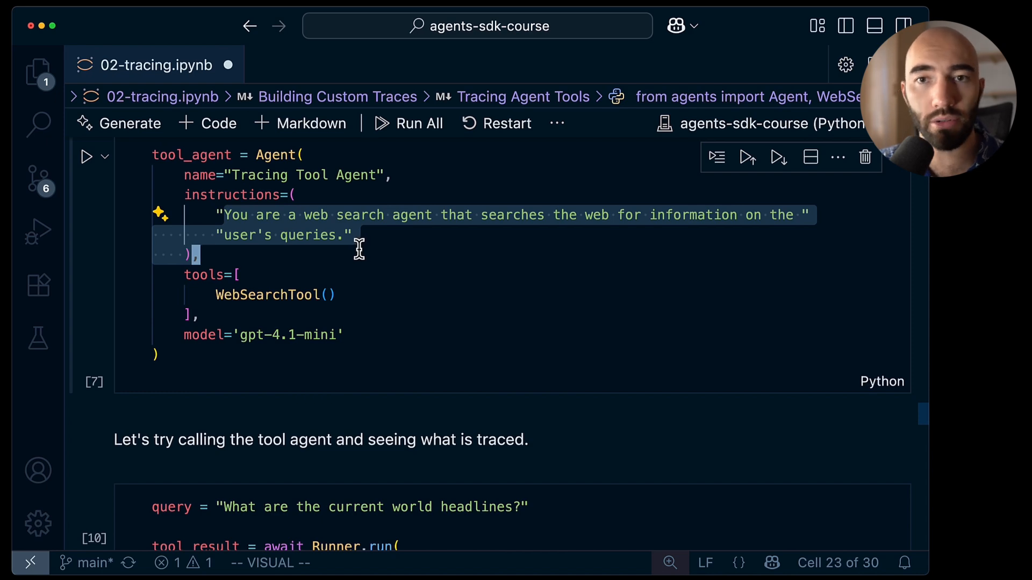
{"action": "mouse_move", "coordinate": [316, 335]}
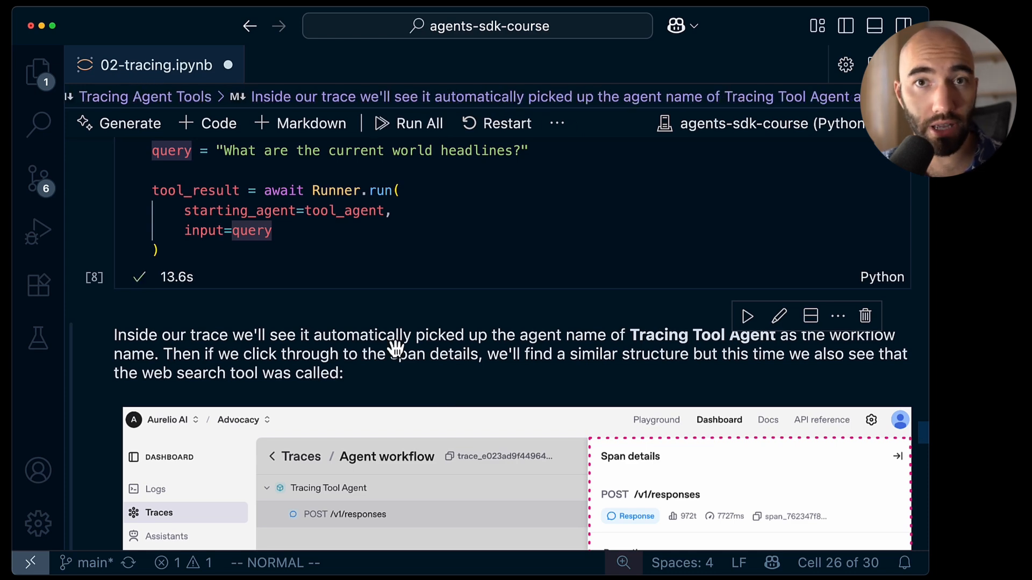
{"action": "mouse_move", "coordinate": [172, 292]}
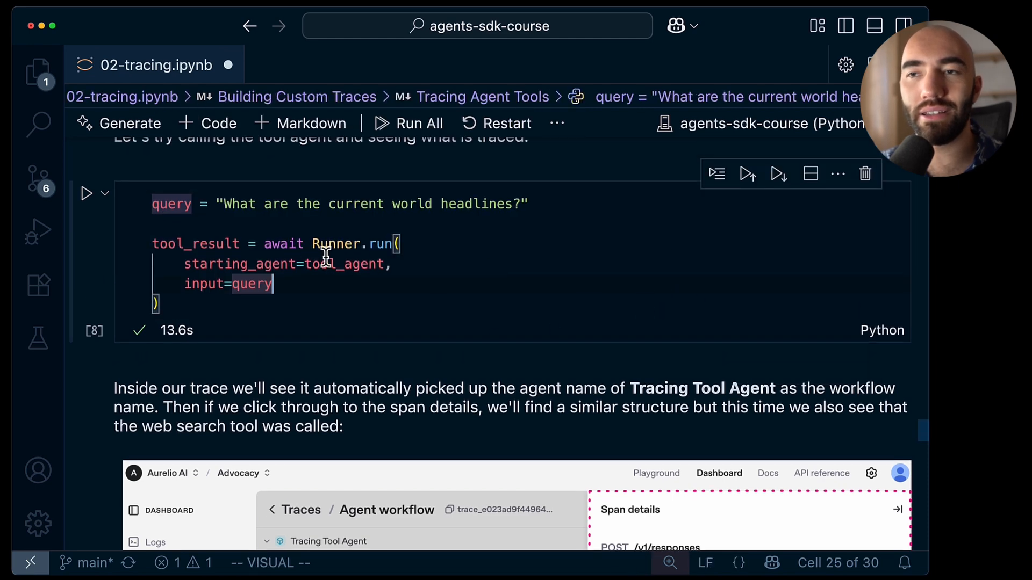
{"action": "scroll", "scroll_direction": "down", "scroll_amount": 3}
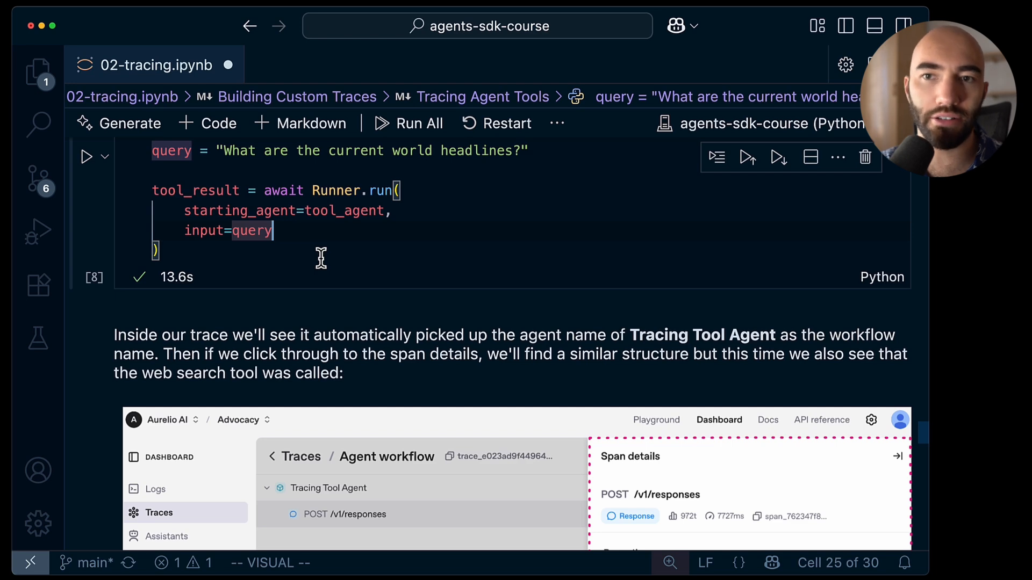
{"action": "scroll", "scroll_direction": "down", "scroll_amount": 3}
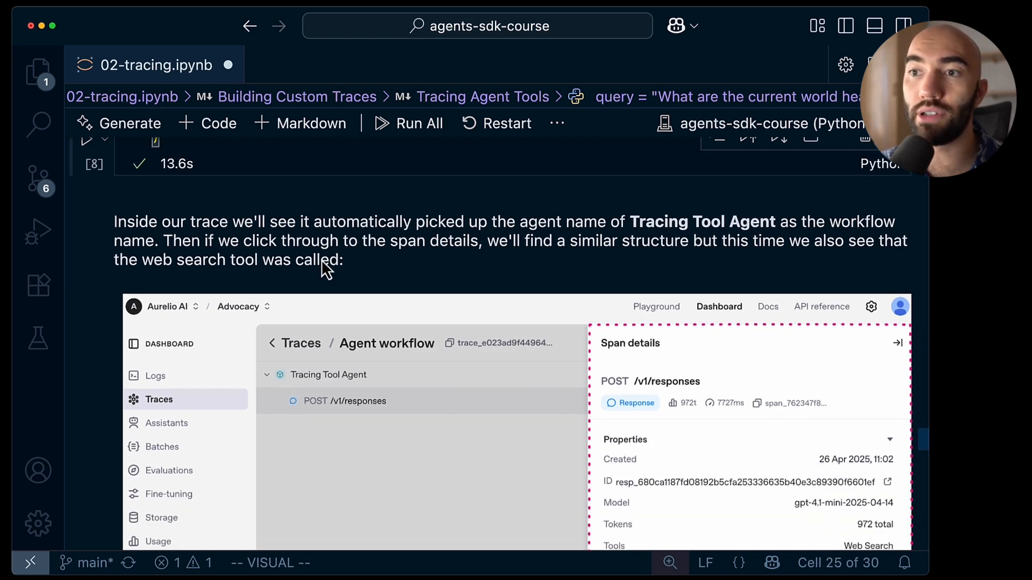
{"action": "scroll", "scroll_direction": "down", "scroll_amount": 3}
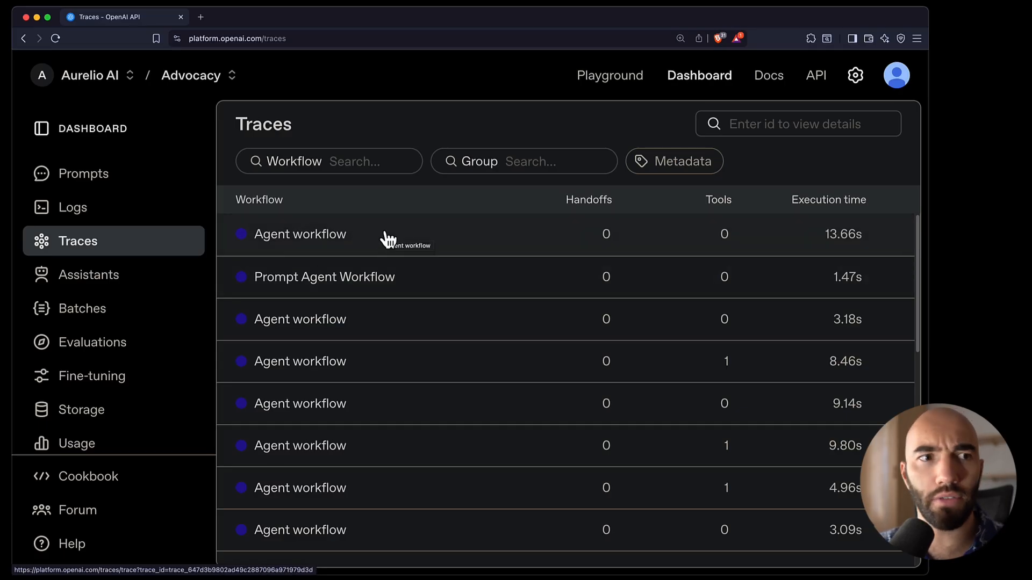
Step: Inspect the newest 13.66s Agent workflow trace's POST /v1/responses span and its Web Search tool value
{"action": "left_click", "coordinate": [301, 234]}
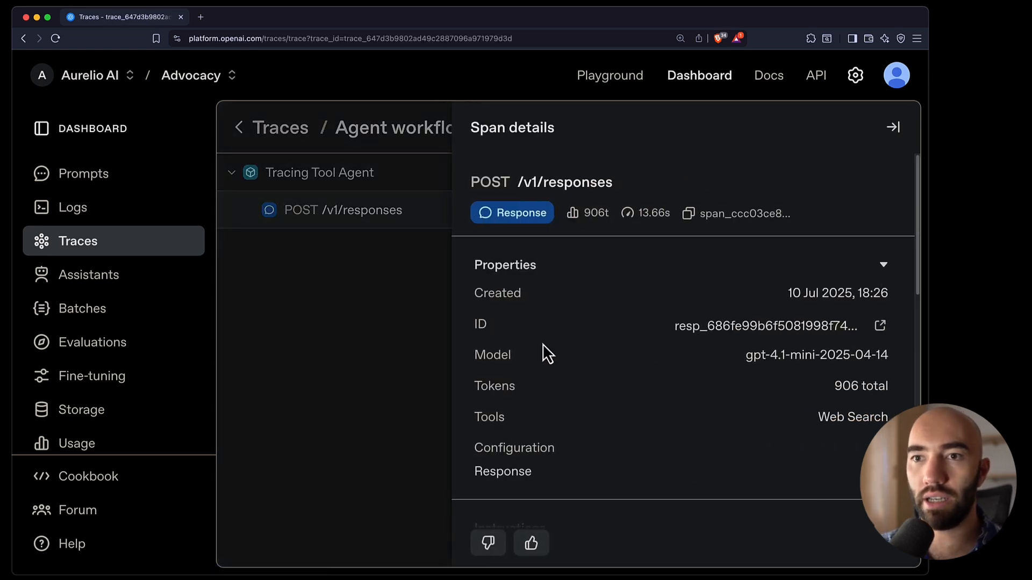
{"action": "scroll", "scroll_direction": "down", "scroll_amount": 3}
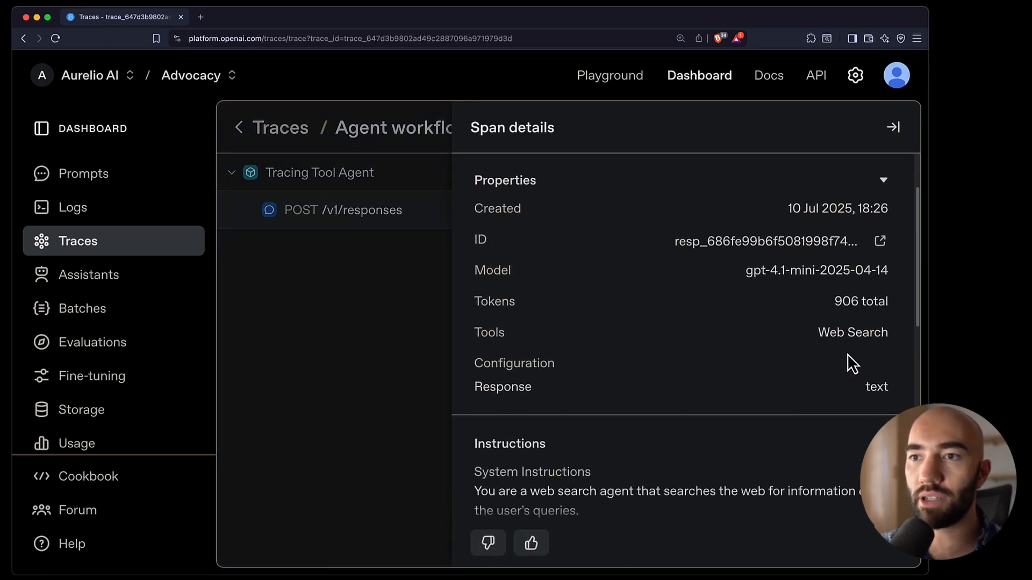
{"action": "double_click", "coordinate": [853, 333]}
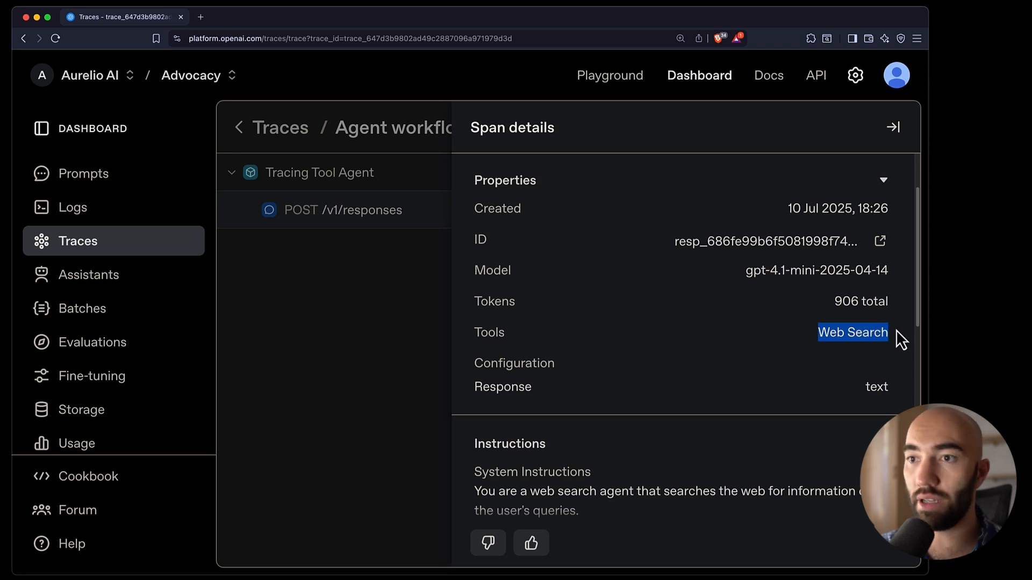
{"action": "scroll", "scroll_direction": "down", "scroll_amount": 3}
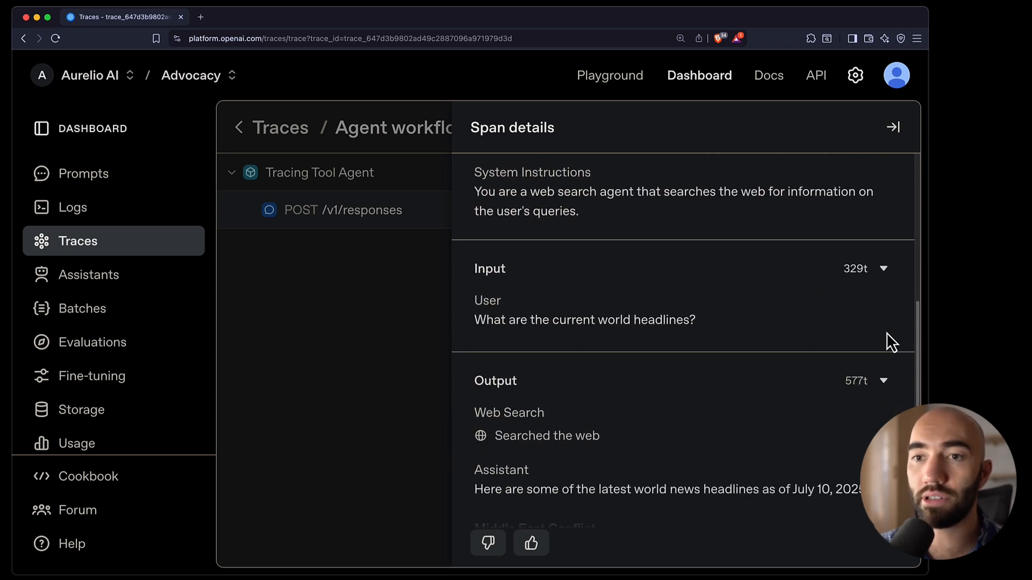
{"action": "scroll", "scroll_direction": "down", "scroll_amount": 3}
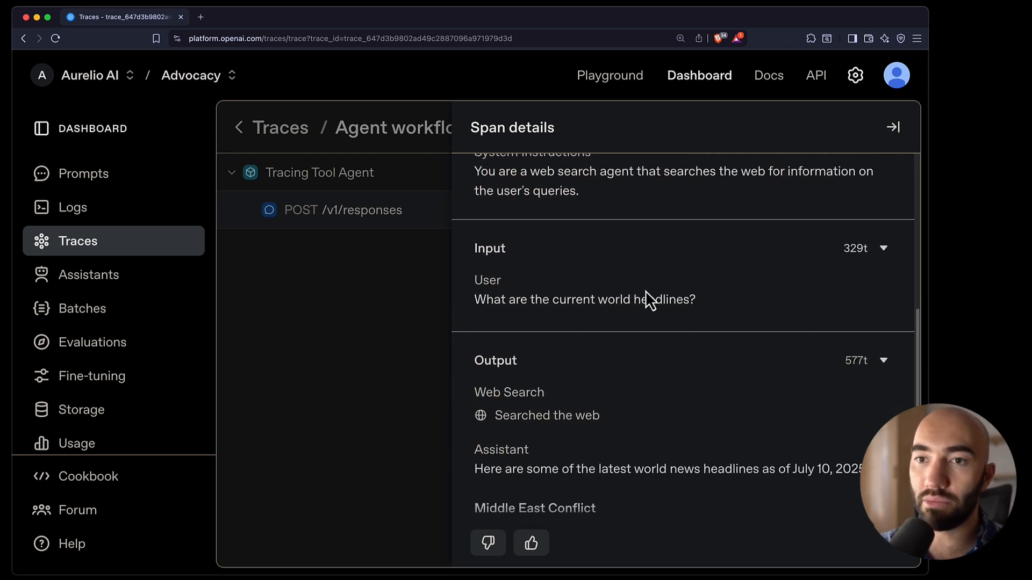
{"action": "scroll", "scroll_direction": "down", "scroll_amount": 3}
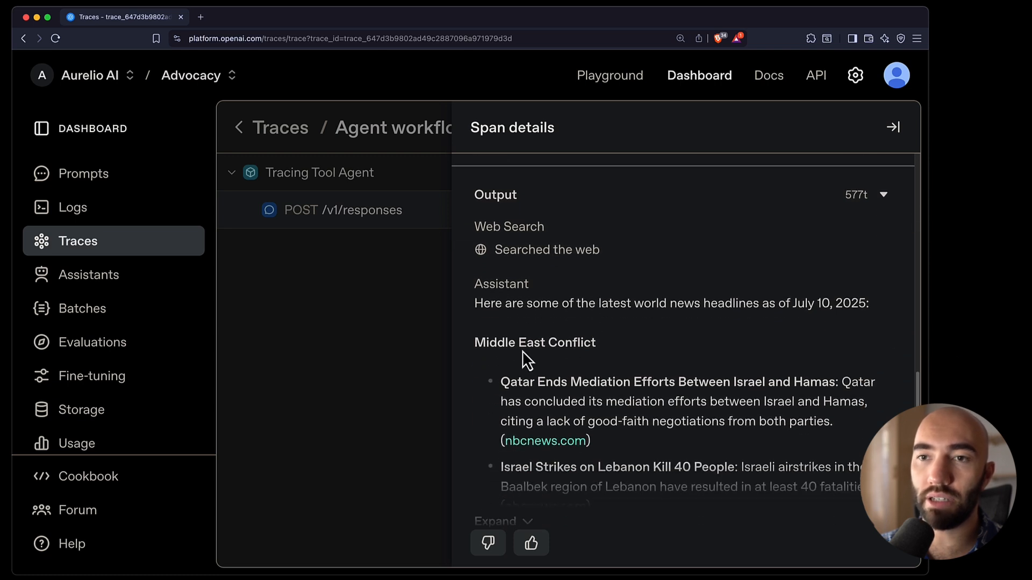
{"action": "double_click", "coordinate": [578, 343]}
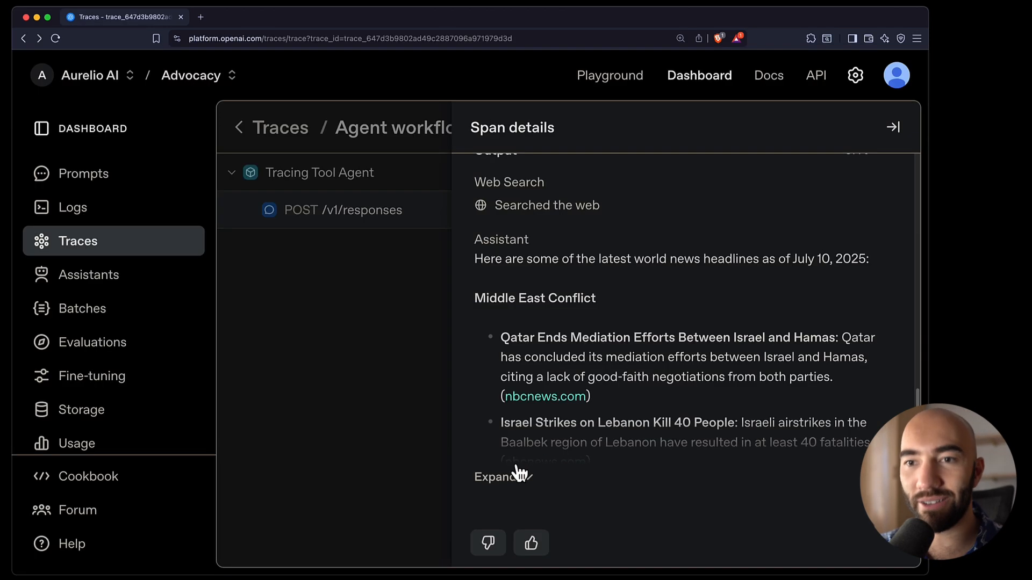
Step: Review the span's headlines output in Span details, then collapse the details panel
{"action": "scroll", "scroll_direction": "down", "scroll_amount": 3}
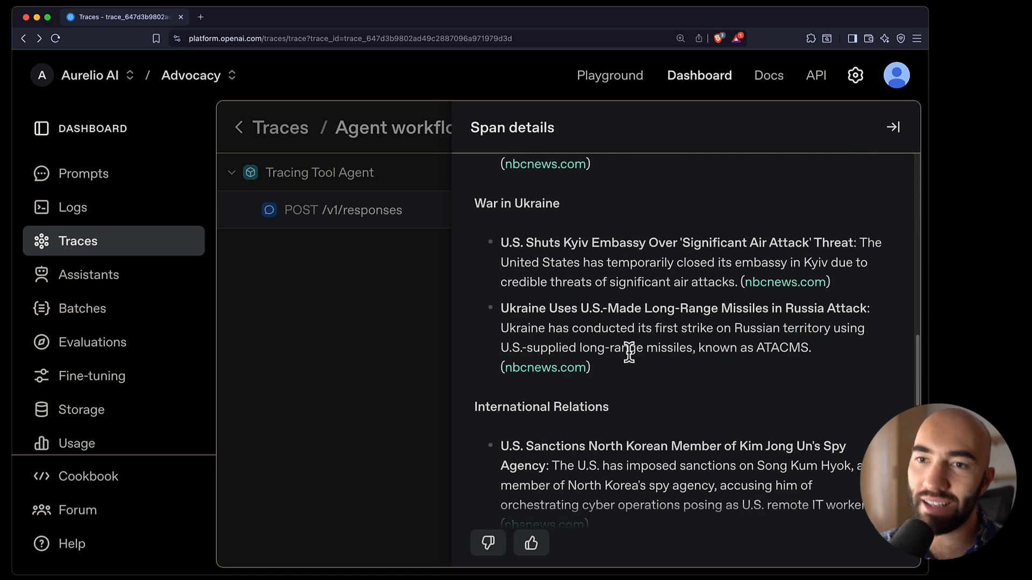
{"action": "scroll", "scroll_direction": "down", "scroll_amount": 3}
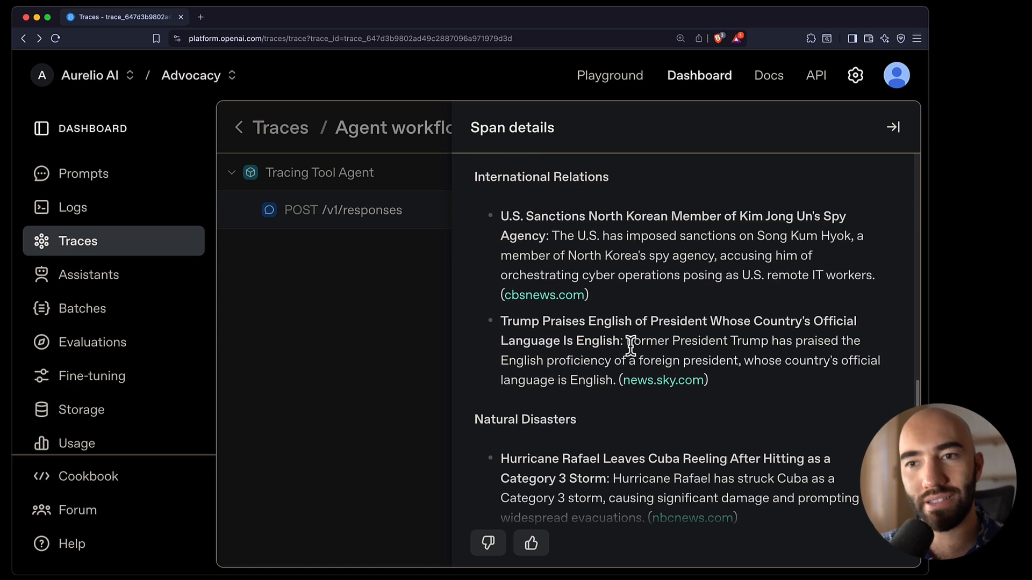
{"action": "scroll", "scroll_direction": "down", "scroll_amount": 3}
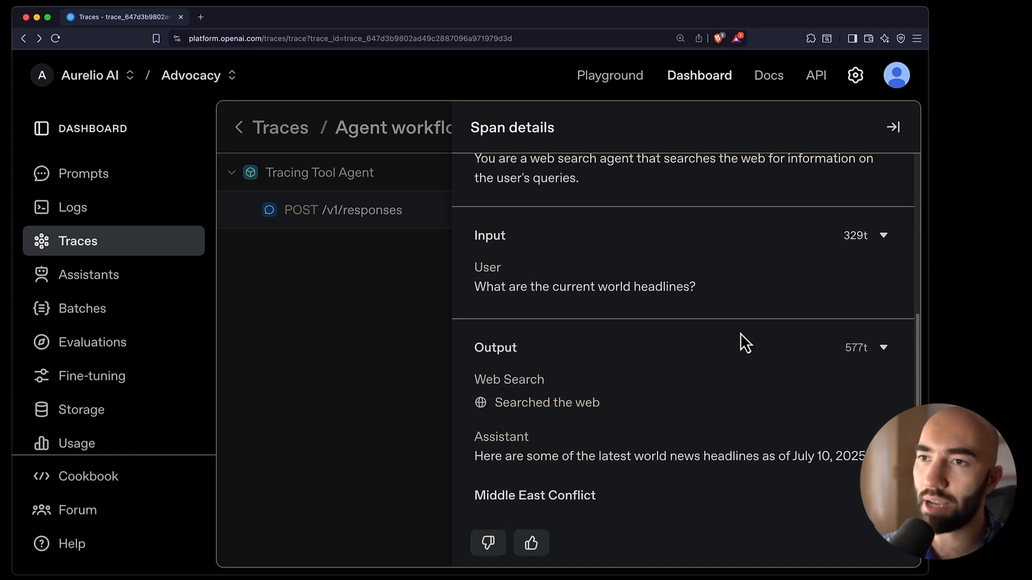
{"action": "scroll", "scroll_direction": "down", "scroll_amount": 3}
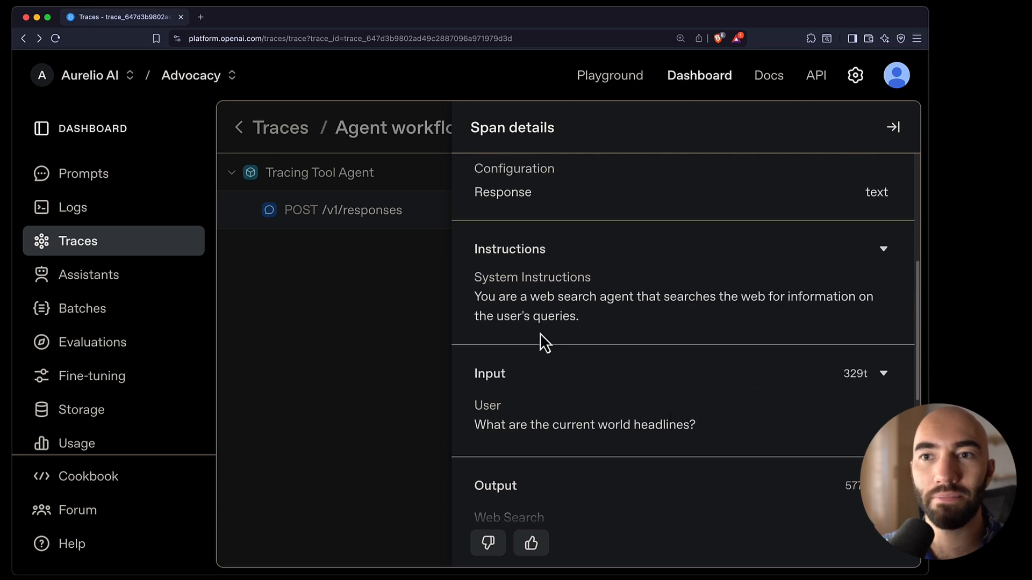
{"action": "scroll", "scroll_direction": "down", "scroll_amount": 3}
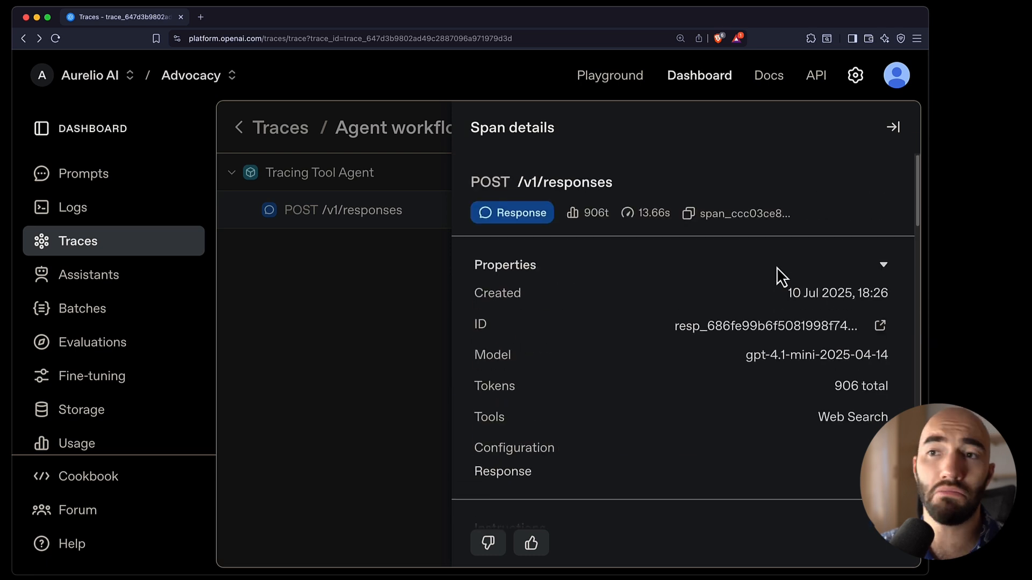
{"action": "mouse_move", "coordinate": [651, 234]}
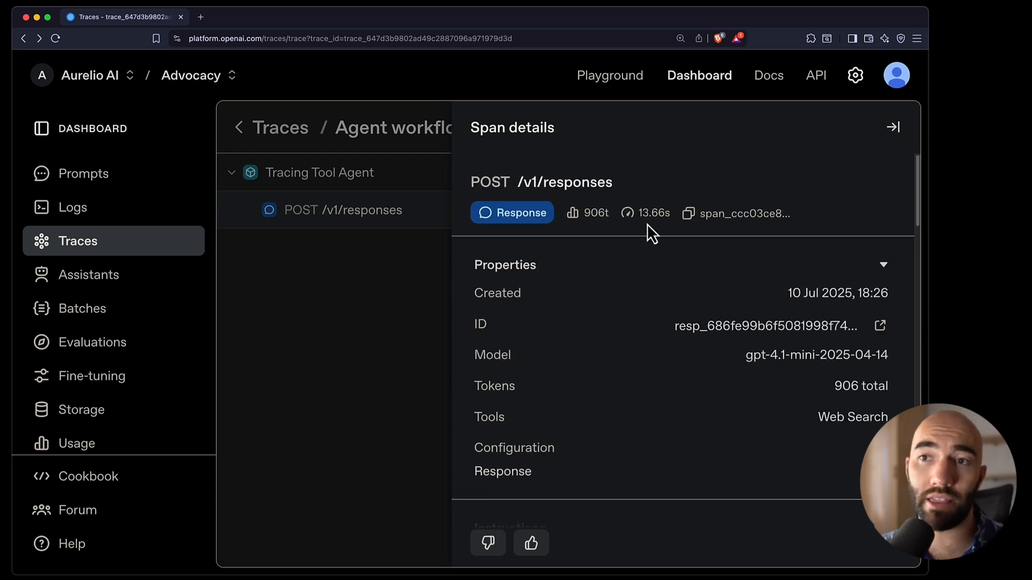
{"action": "mouse_move", "coordinate": [893, 127]}
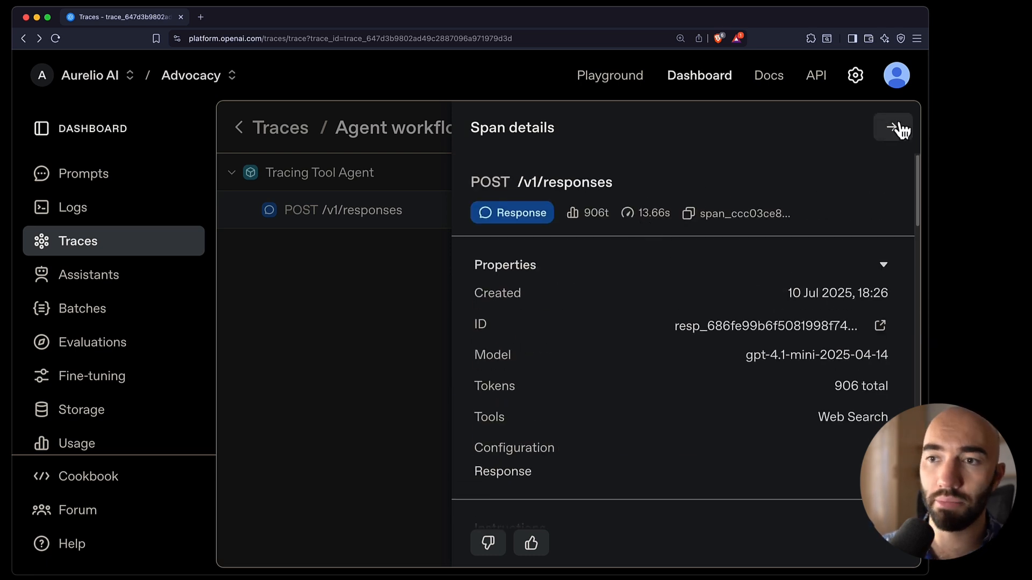
{"action": "left_click", "coordinate": [893, 128]}
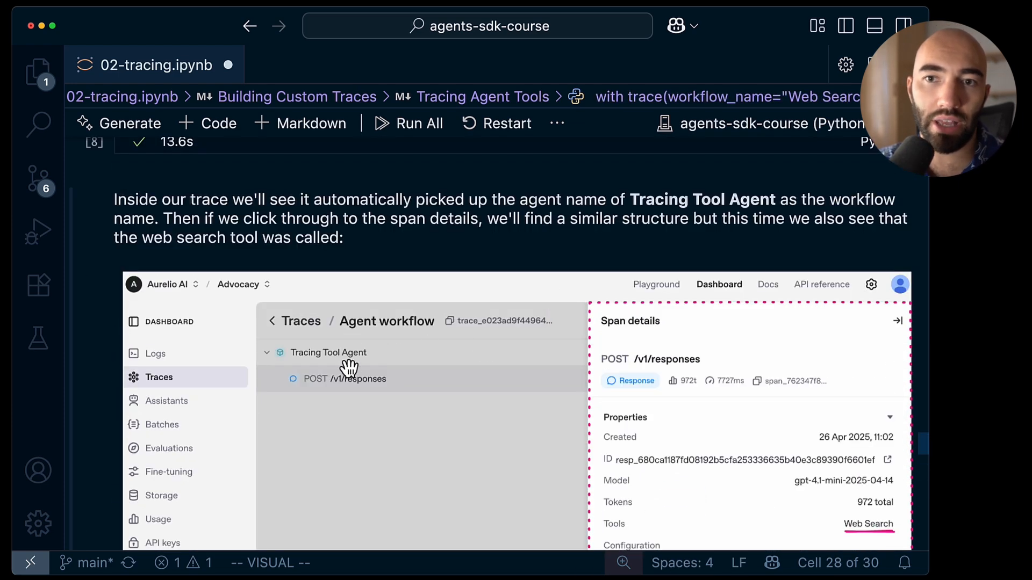
Step: Scroll 02-tracing.ipynb to the trace cell adding Tools: WebSearchTool metadata
{"action": "scroll", "scroll_direction": "down", "scroll_amount": 3}
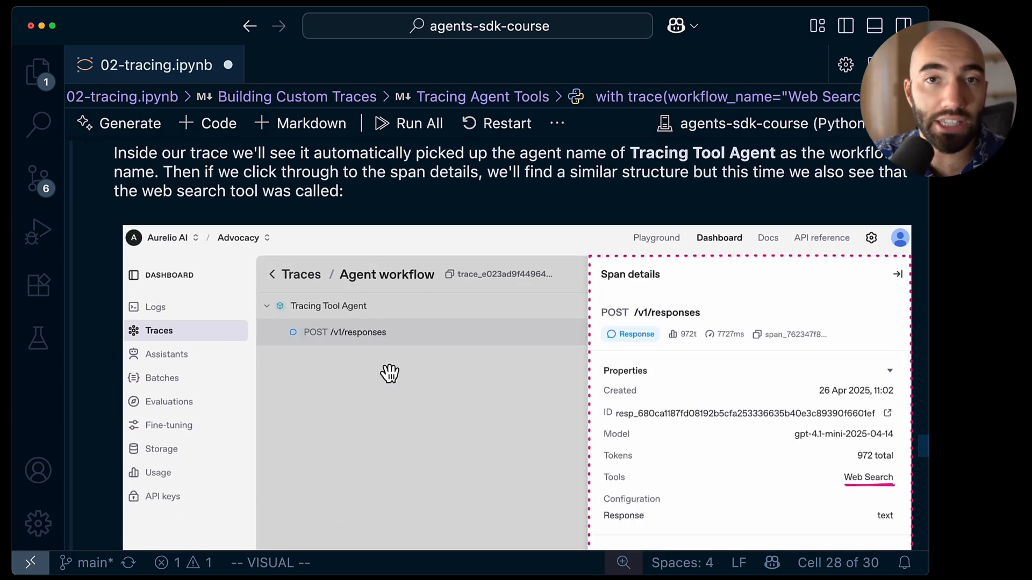
{"action": "scroll", "scroll_direction": "down", "scroll_amount": 3}
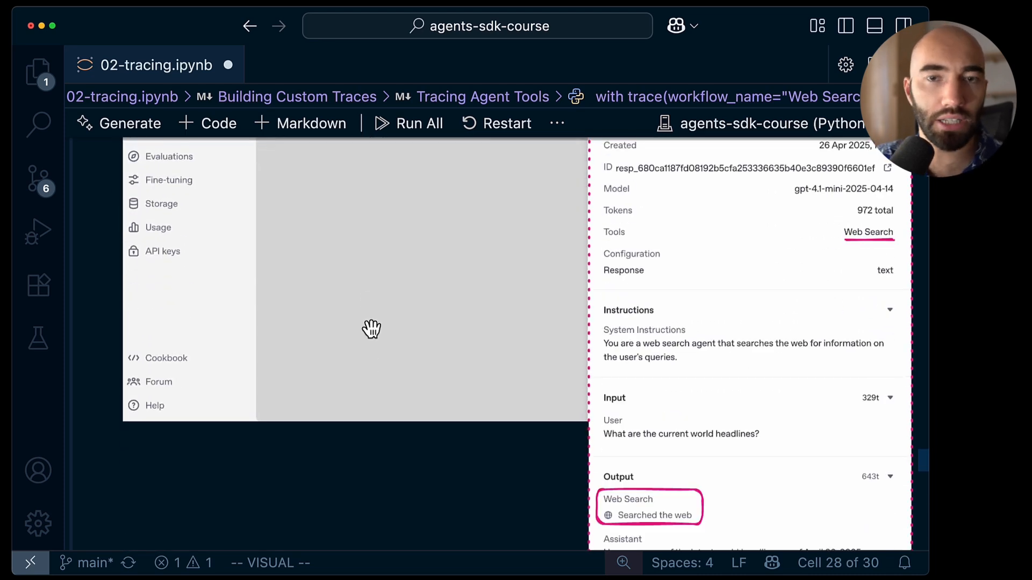
{"action": "scroll", "scroll_direction": "down", "scroll_amount": 3}
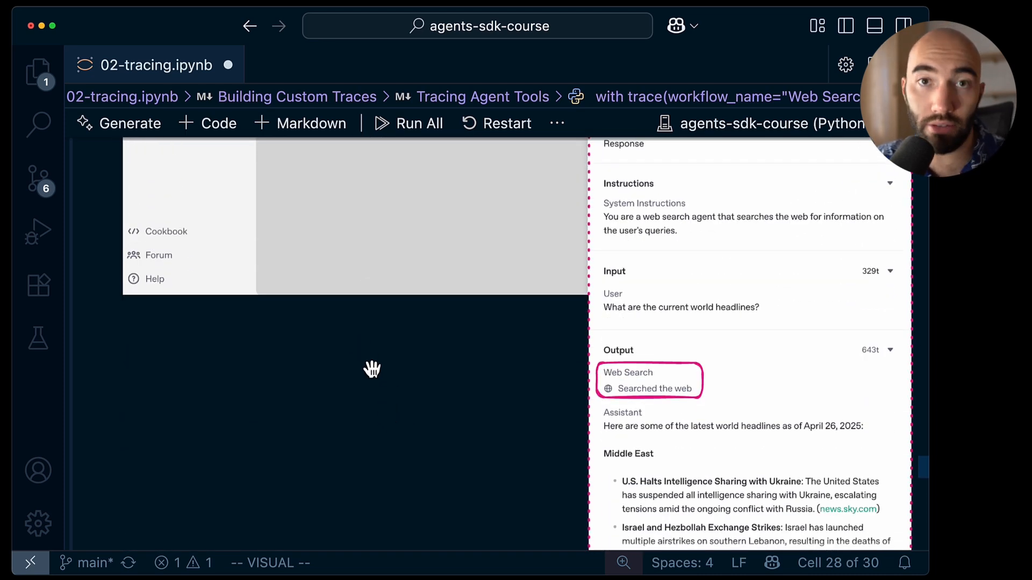
{"action": "scroll", "scroll_direction": "down", "scroll_amount": 3}
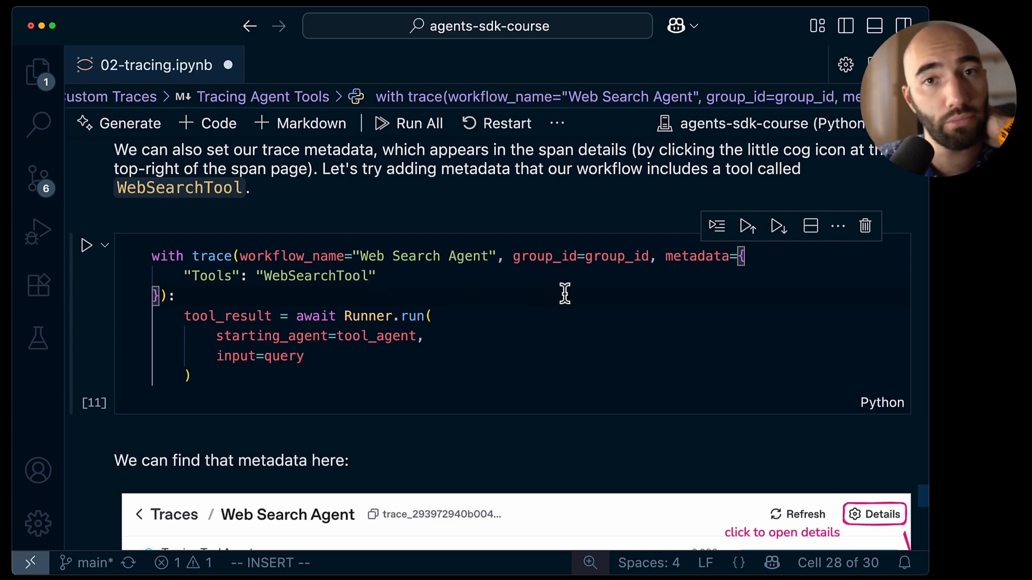
{"action": "mouse_move", "coordinate": [546, 278]}
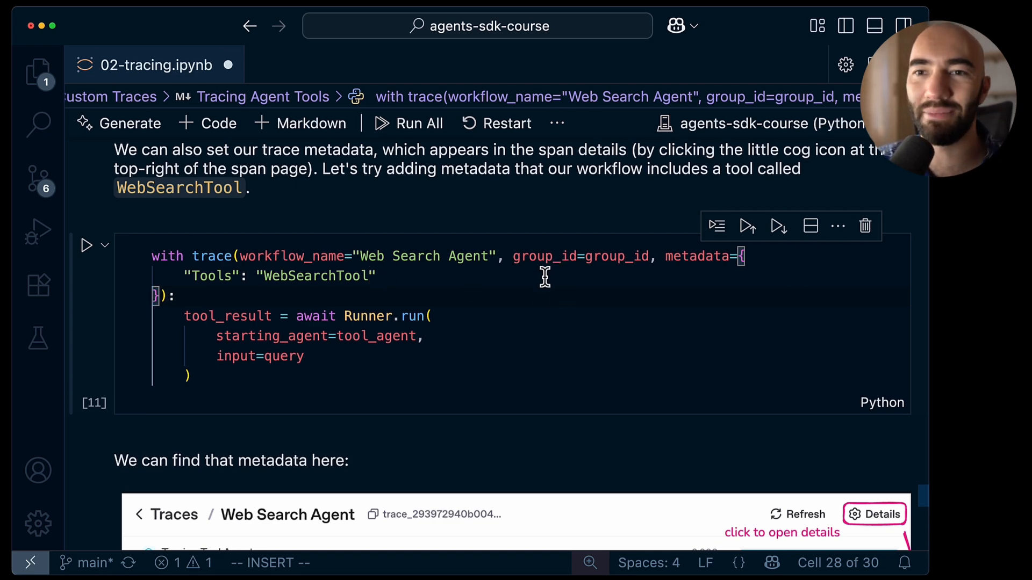
{"action": "mouse_move", "coordinate": [376, 372]}
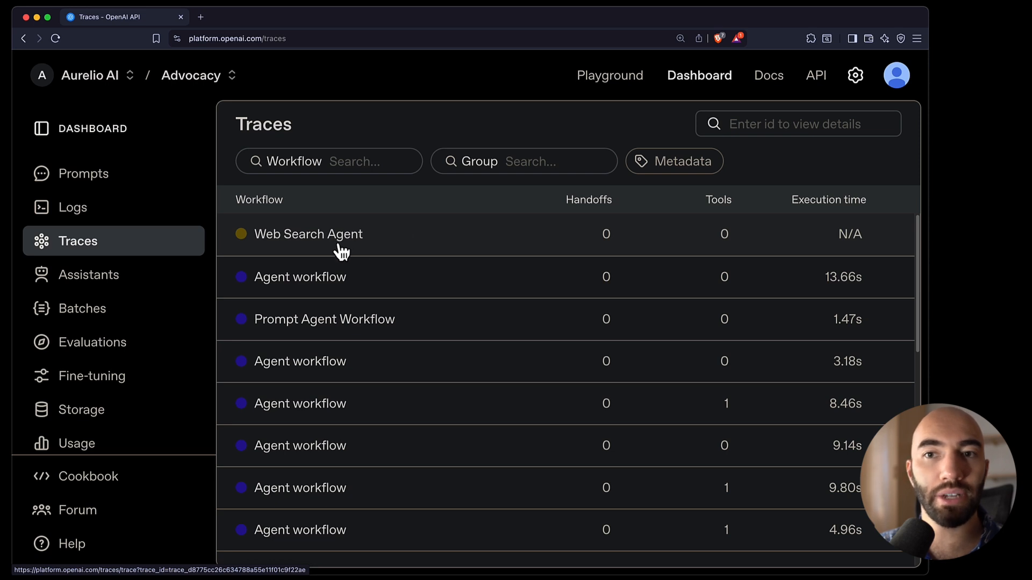
{"action": "left_click", "coordinate": [308, 235]}
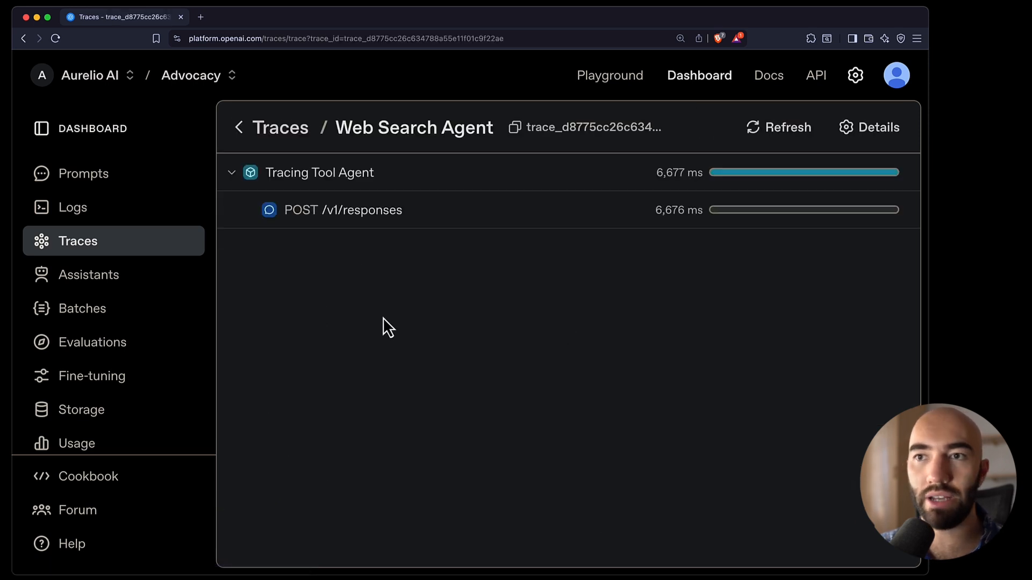
{"action": "left_click", "coordinate": [319, 172]}
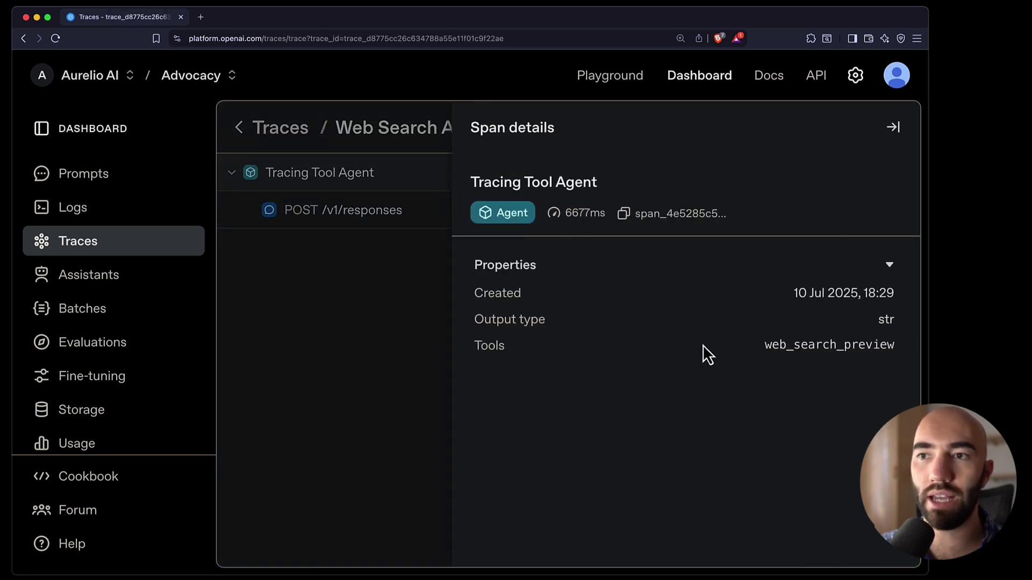
{"action": "mouse_move", "coordinate": [397, 320]}
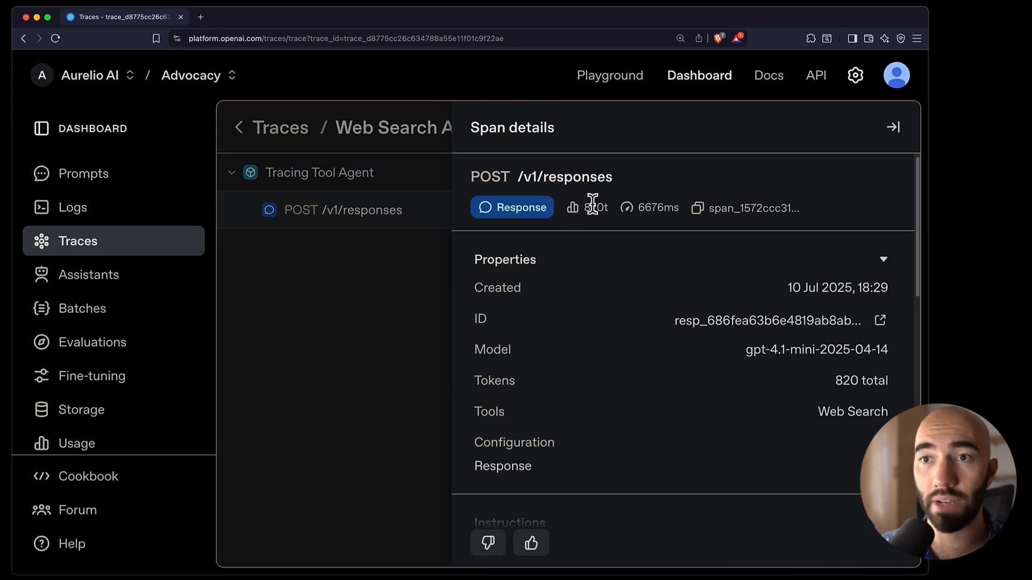
{"action": "mouse_move", "coordinate": [673, 244]}
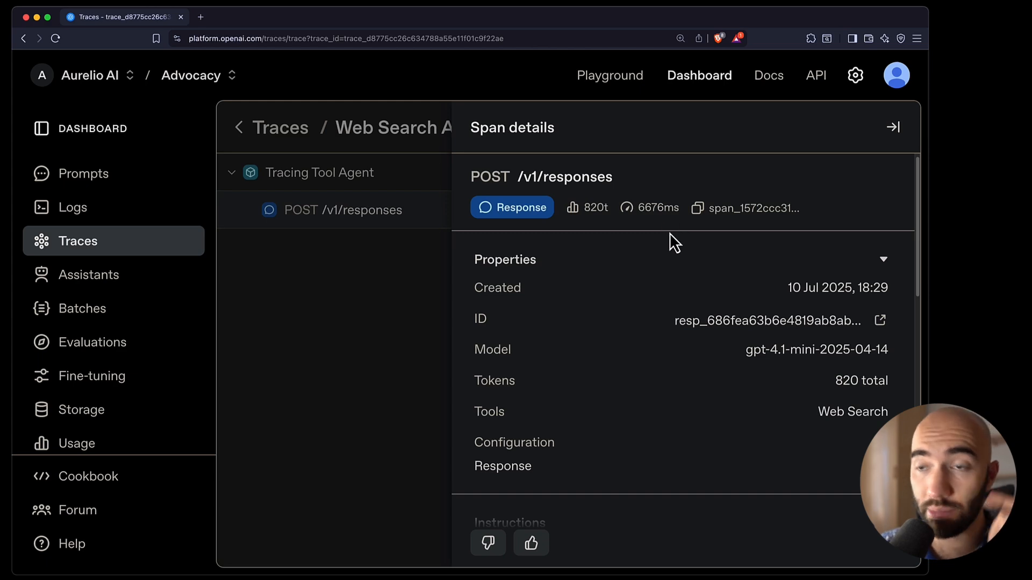
{"action": "scroll", "scroll_direction": "down", "scroll_amount": 3}
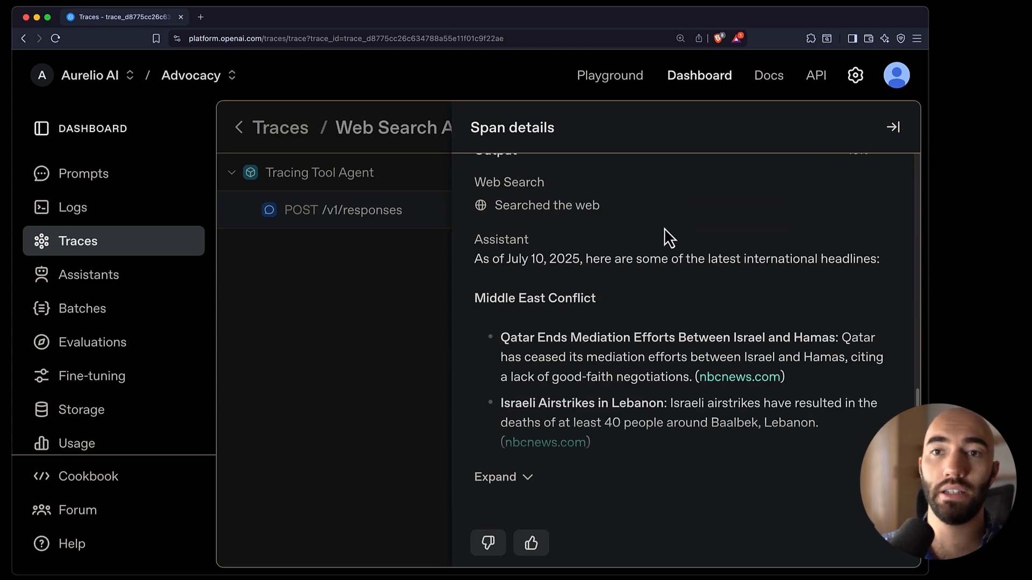
{"action": "left_click", "coordinate": [893, 128]}
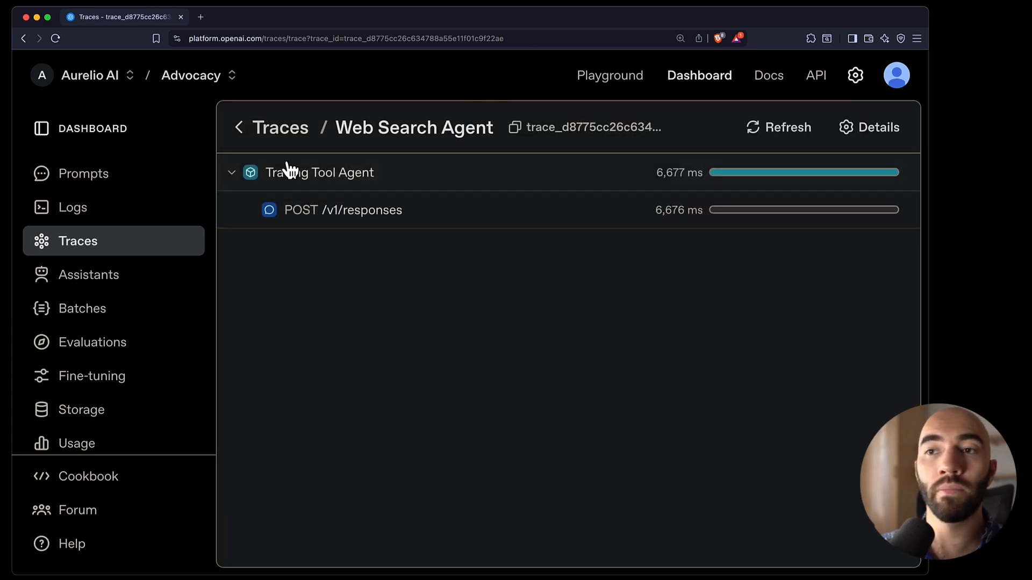
{"action": "left_click", "coordinate": [877, 128]}
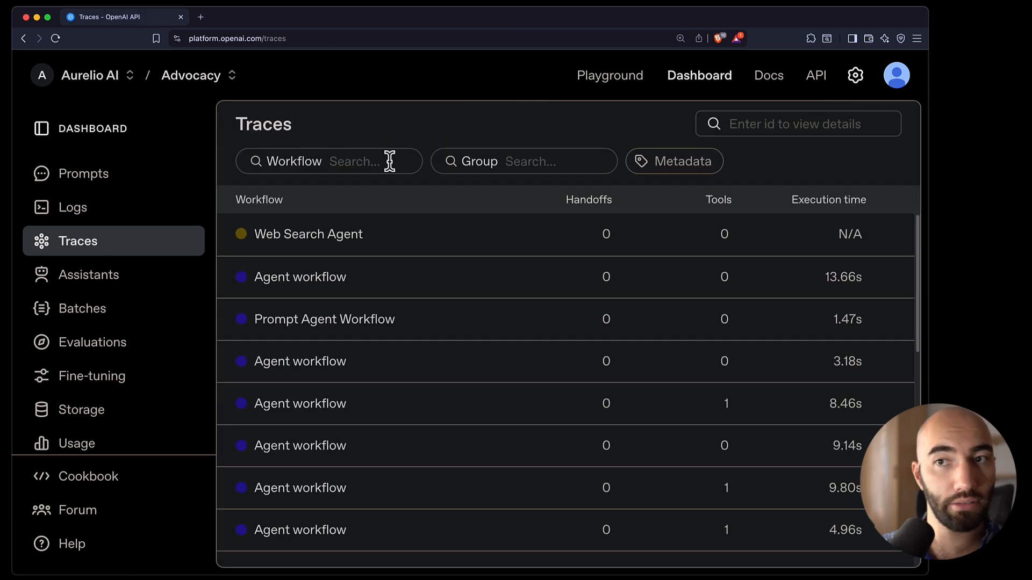
Step: Apply a Metadata filter with key Tools and value WebSearchTool to the traces list
{"action": "left_click", "coordinate": [674, 161]}
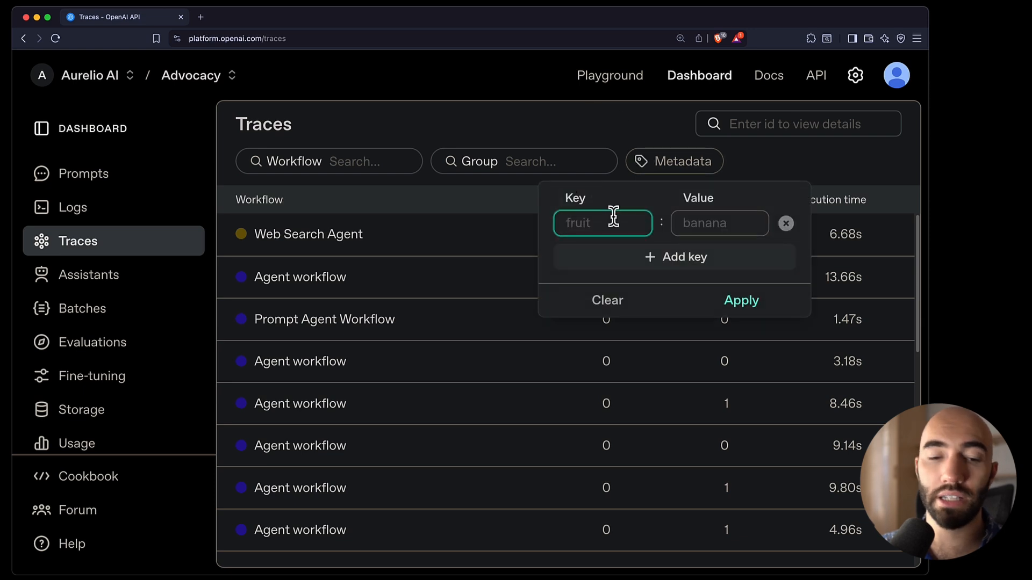
{"action": "type", "text": "Tool"}
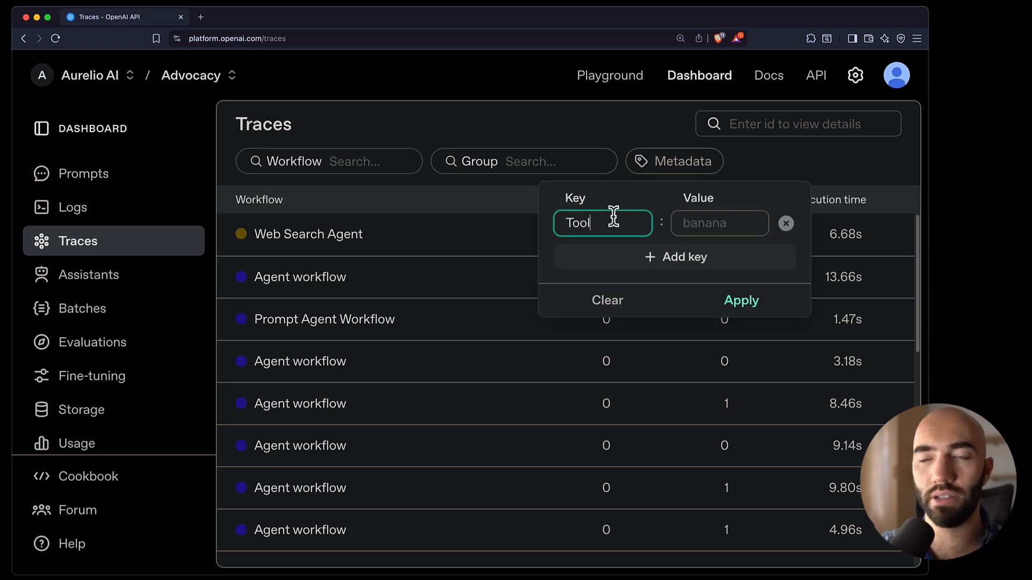
{"action": "type", "text": "WebSearchTo"}
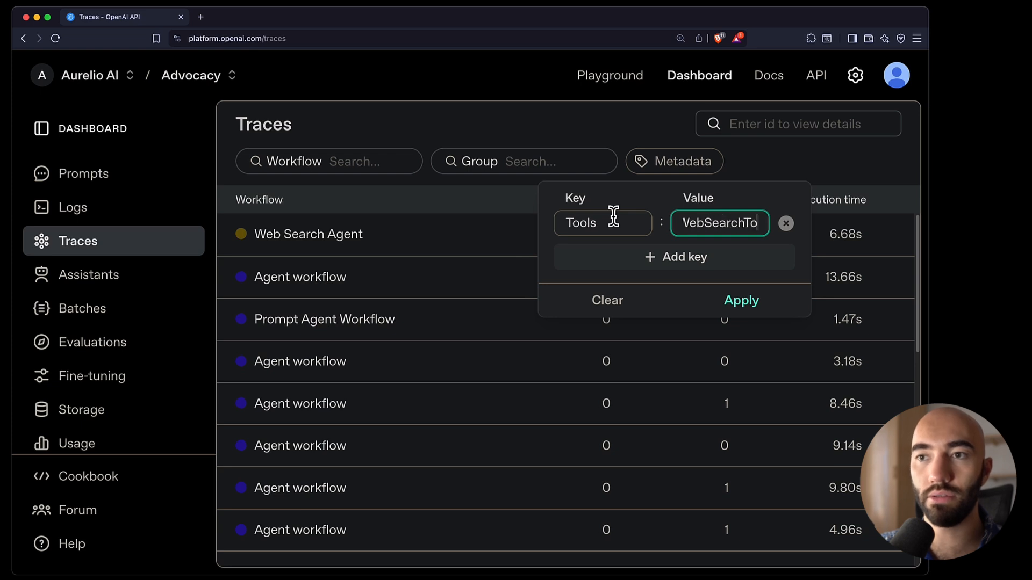
{"action": "left_click", "coordinate": [741, 300]}
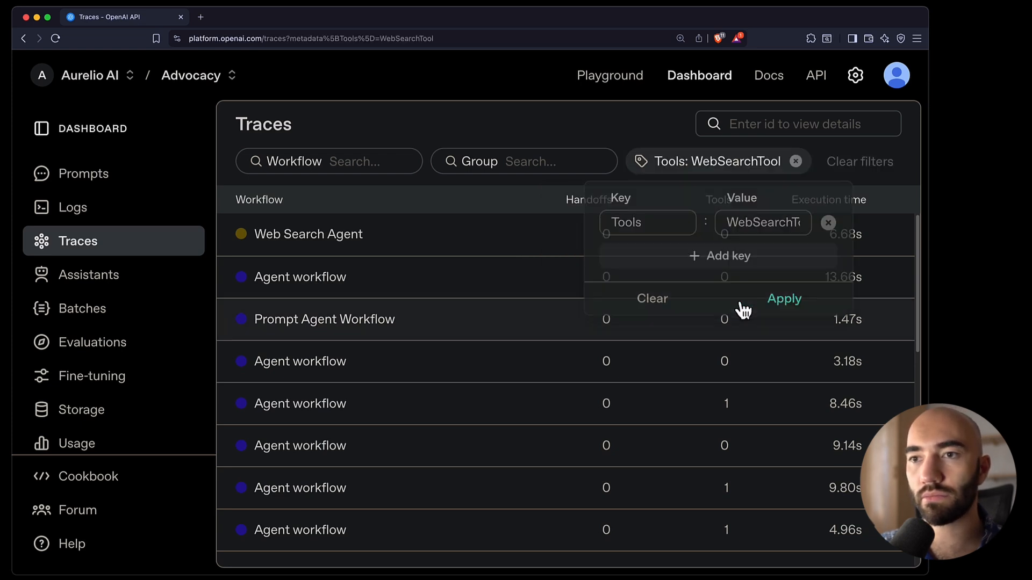
{"action": "left_click", "coordinate": [784, 299]}
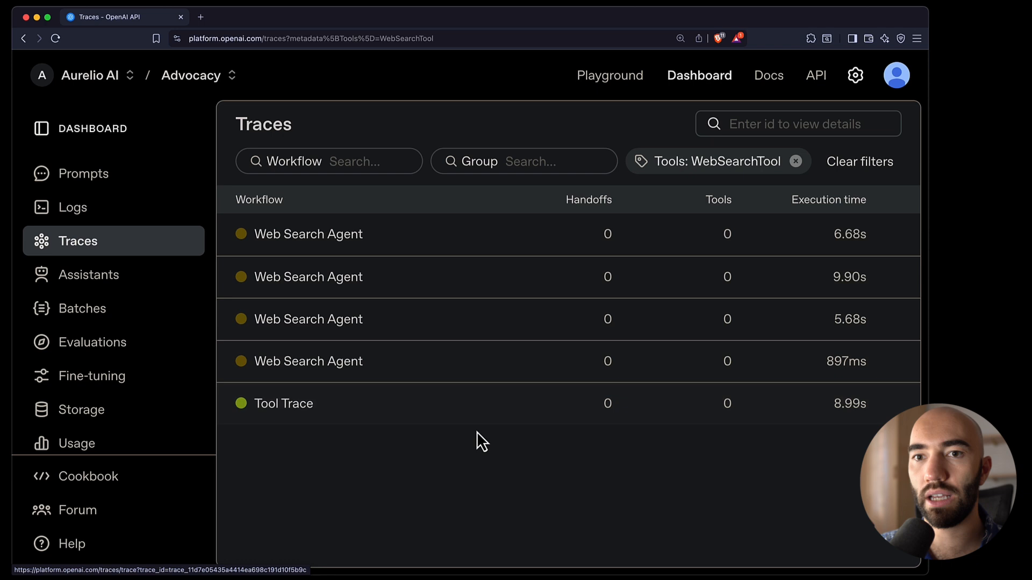
{"action": "mouse_move", "coordinate": [692, 207]}
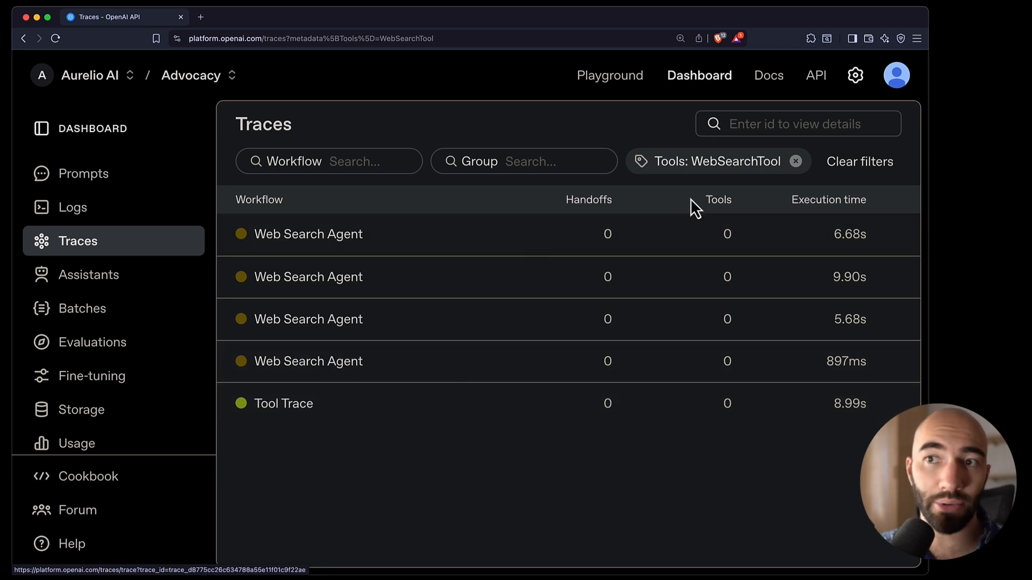